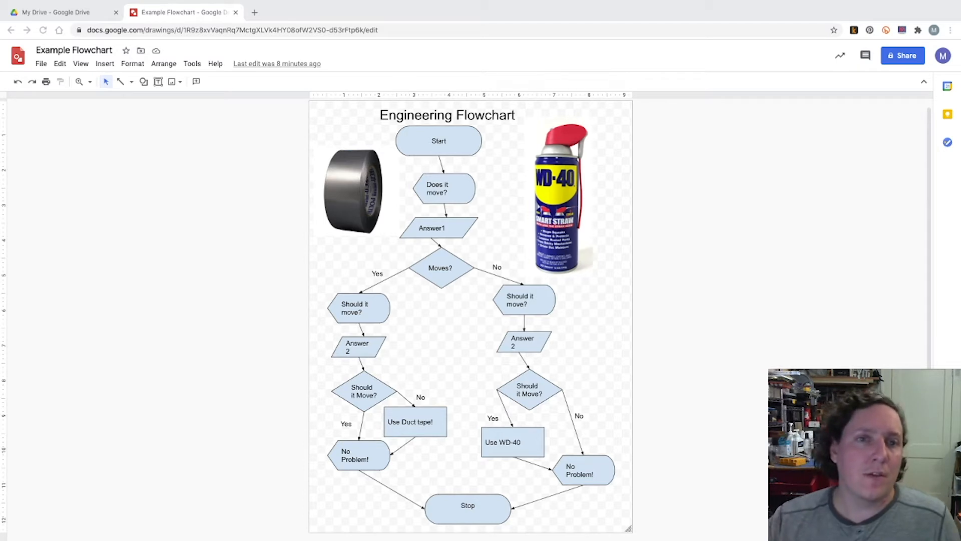
# From My Drive, create a new blank Google Drawings file via New > More.
pyautogui.click(55, 11)
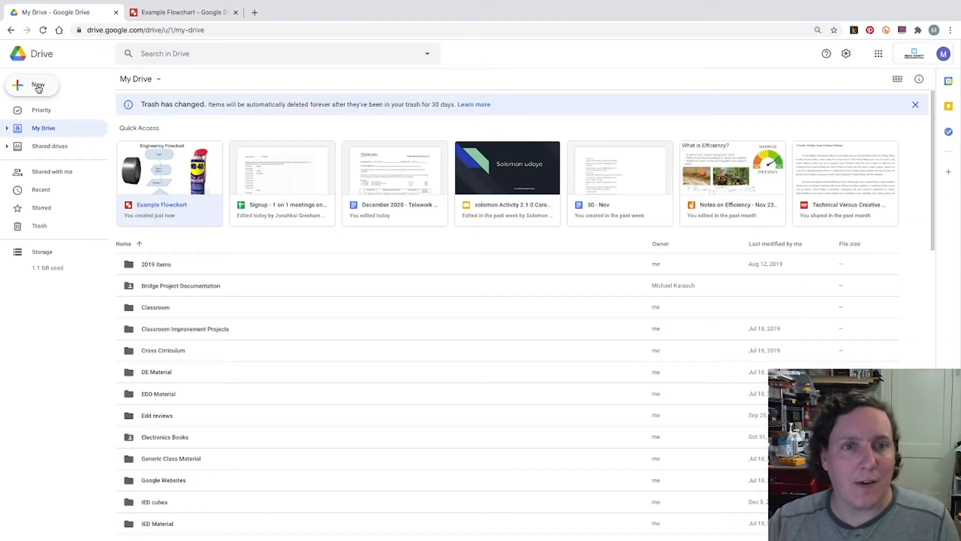
pyautogui.click(32, 84)
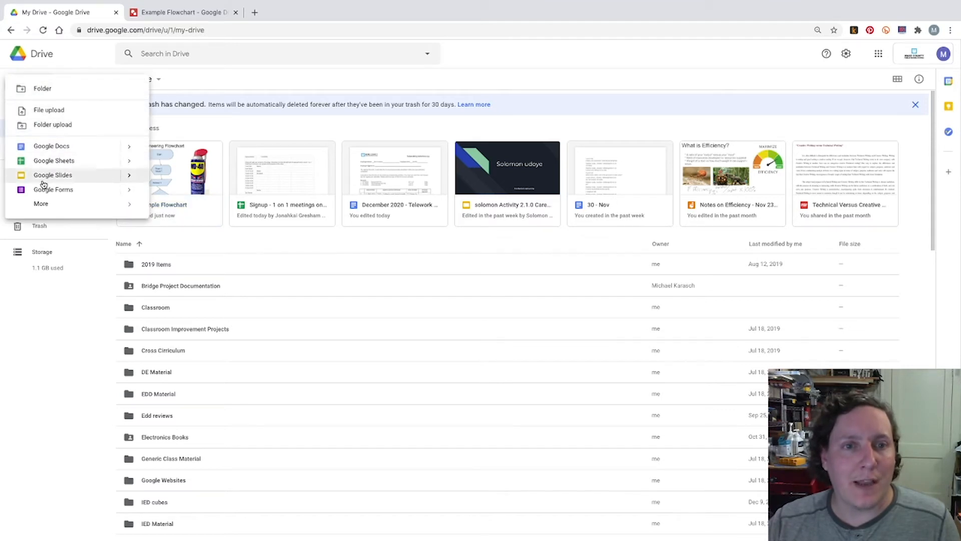
pyautogui.click(41, 204)
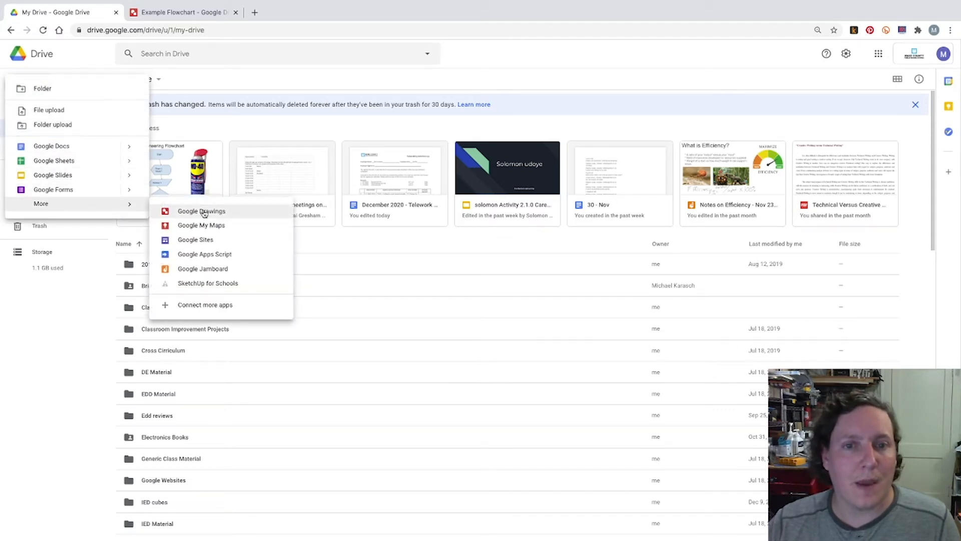
pyautogui.moveTo(202, 225)
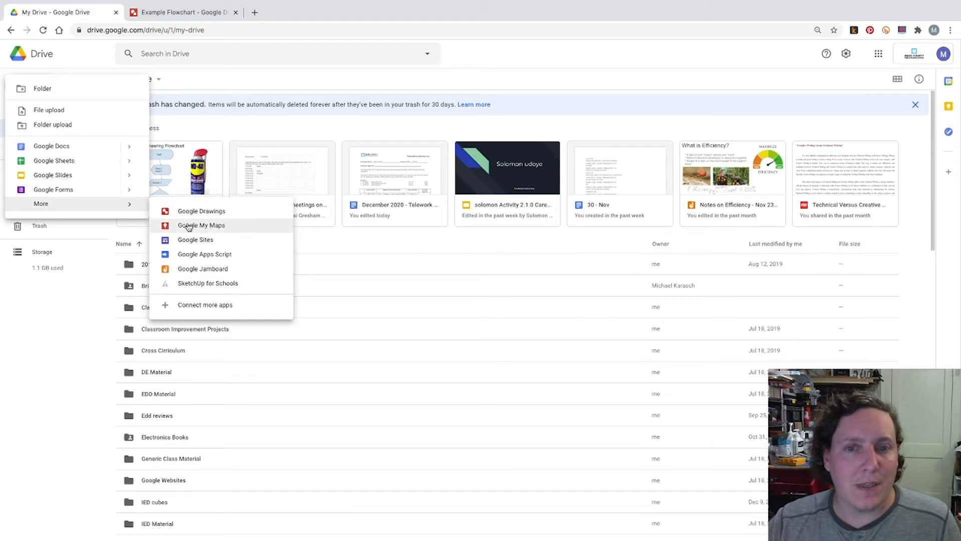
pyautogui.moveTo(202, 211)
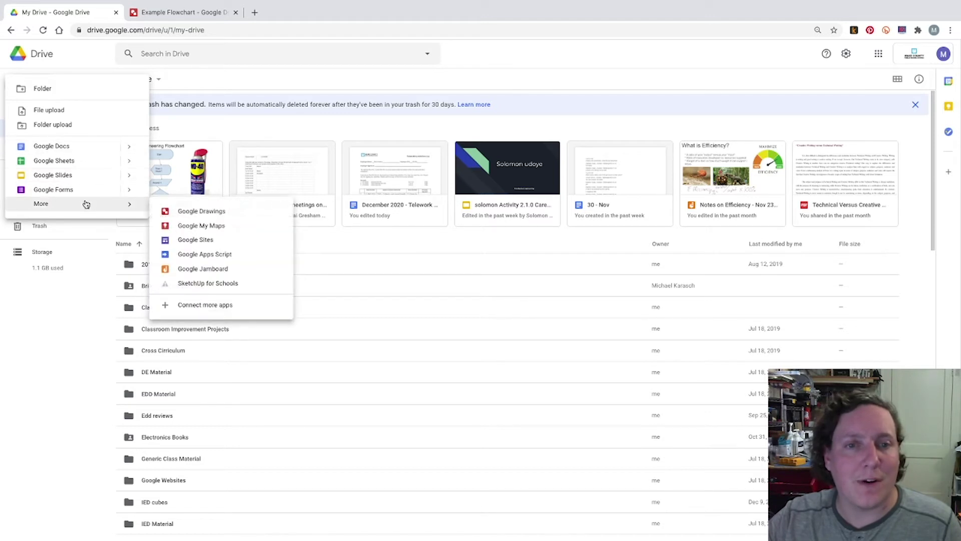
pyautogui.click(202, 211)
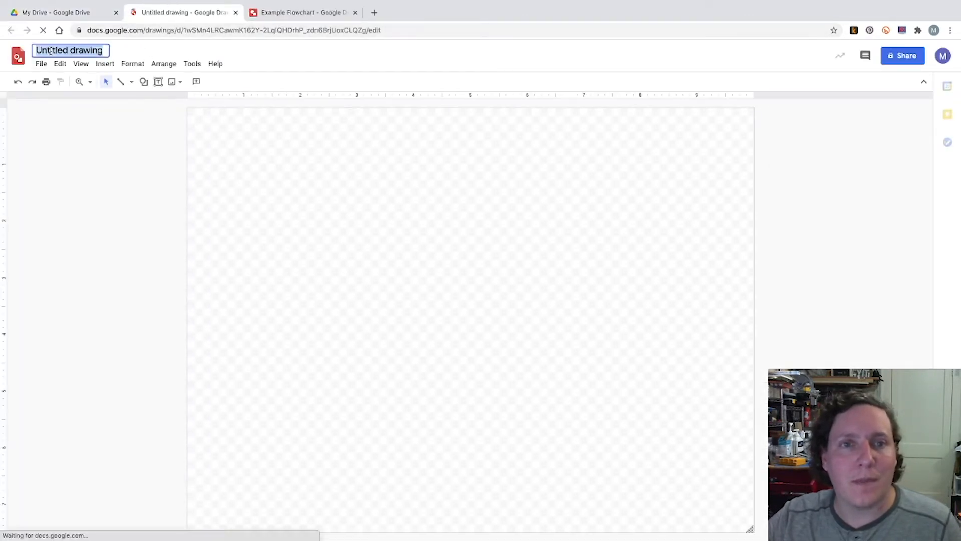
# Rename the drawing to 'Engineering Flowchart - Duct Tape vs WD-40'.
pyautogui.write('Engineering Flowchart - Duct Tape vs WD-40')
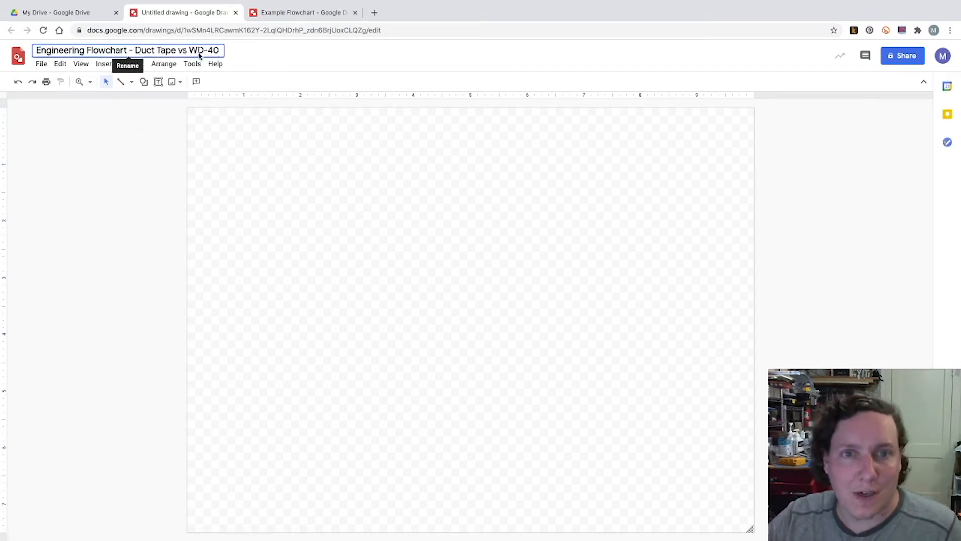
pyautogui.press('Return')
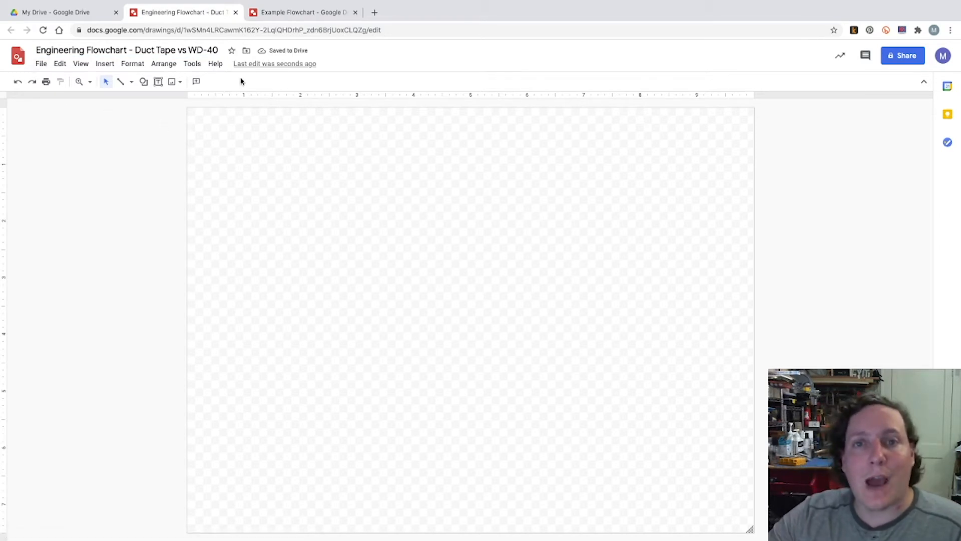
pyautogui.moveTo(133, 93)
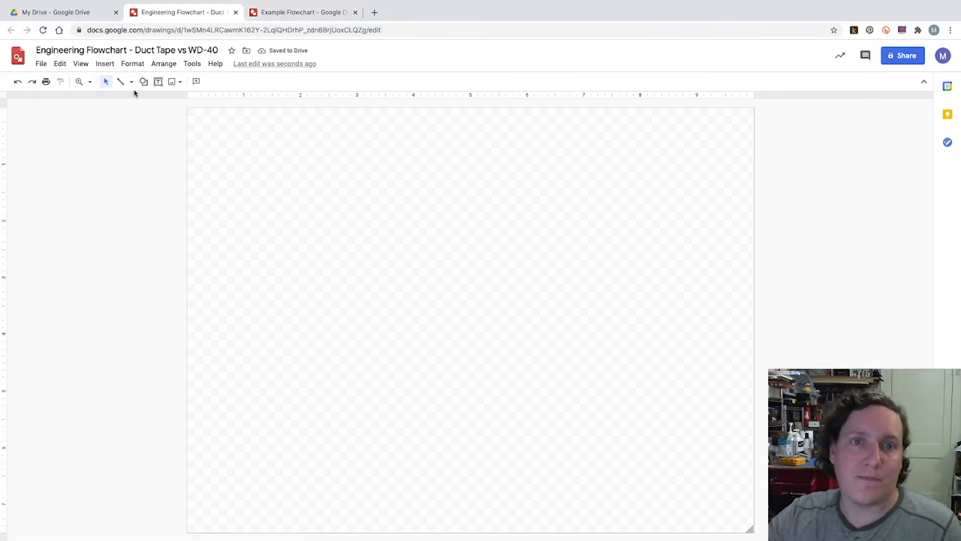
pyautogui.moveTo(129, 117)
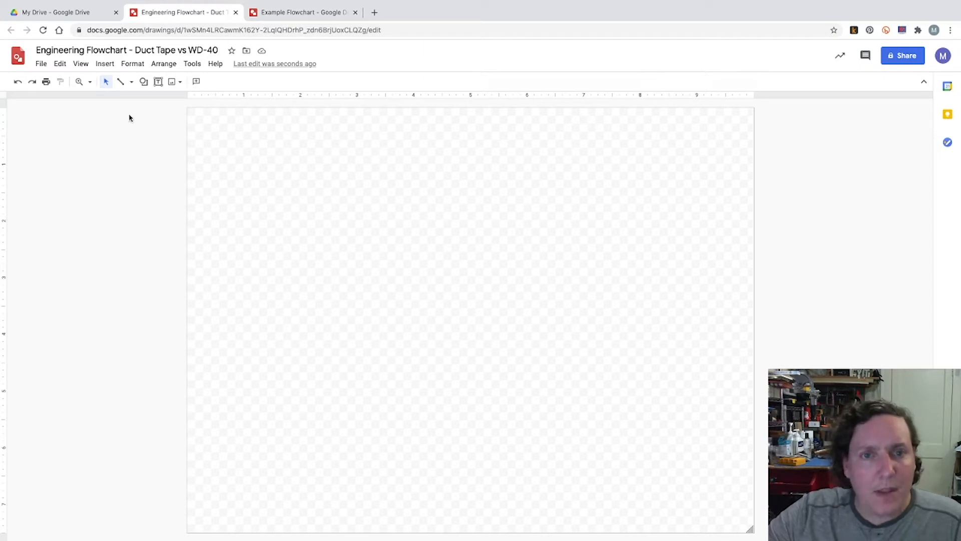
pyautogui.moveTo(143, 81)
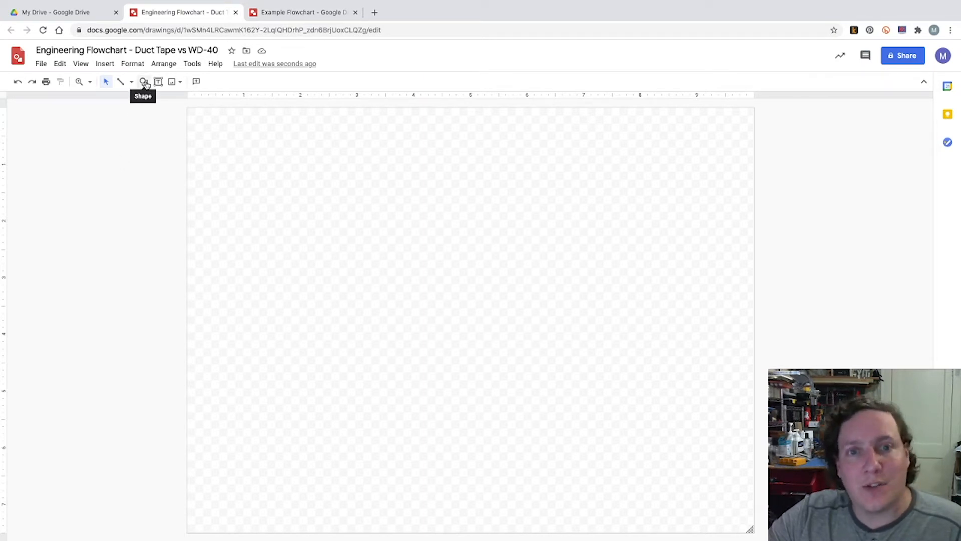
# Open the Shape menu to browse the flowchart shape palette.
pyautogui.click(143, 81)
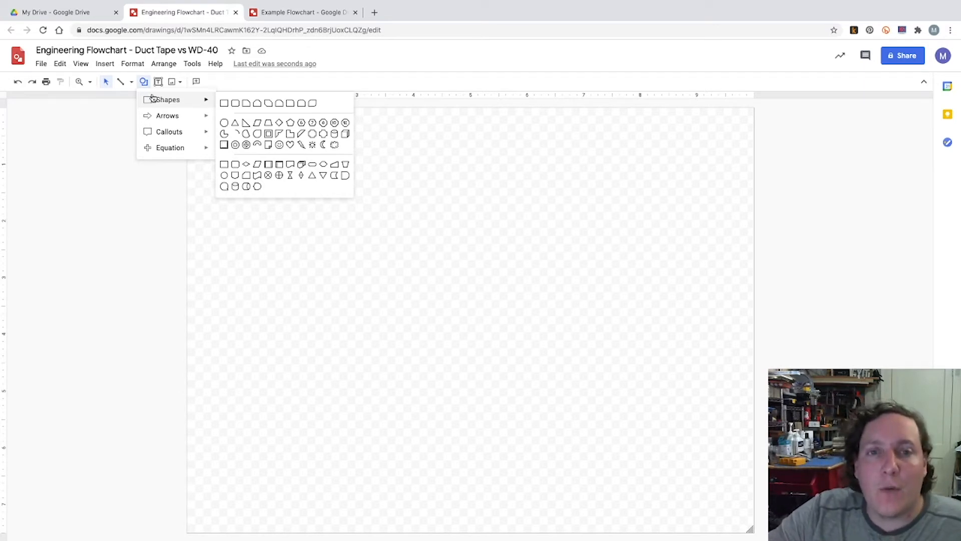
pyautogui.moveTo(319, 107)
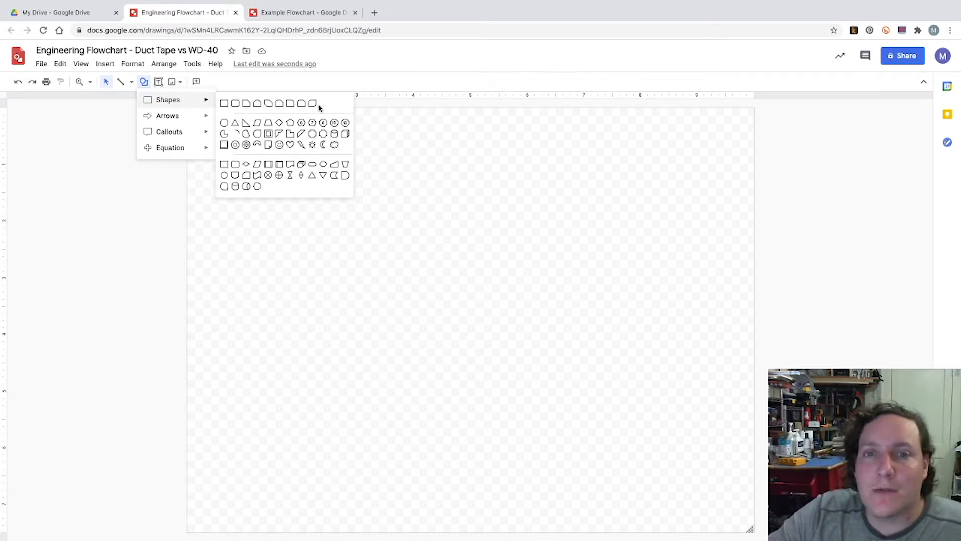
pyautogui.moveTo(312, 103)
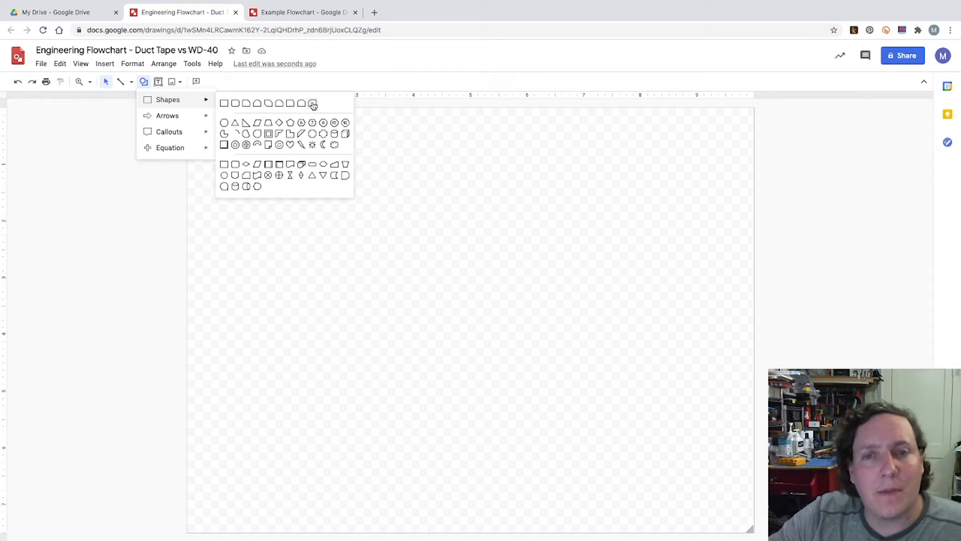
pyautogui.moveTo(248, 125)
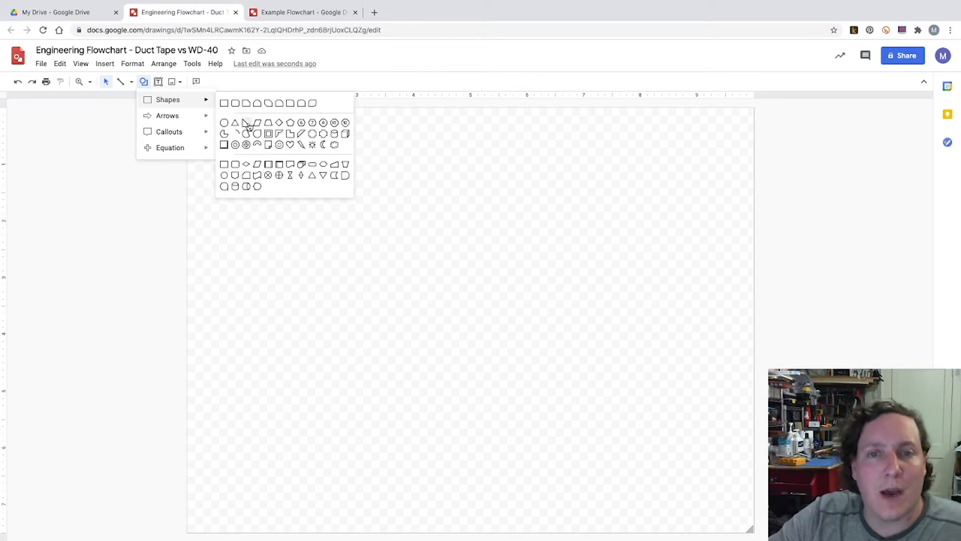
pyautogui.moveTo(243, 150)
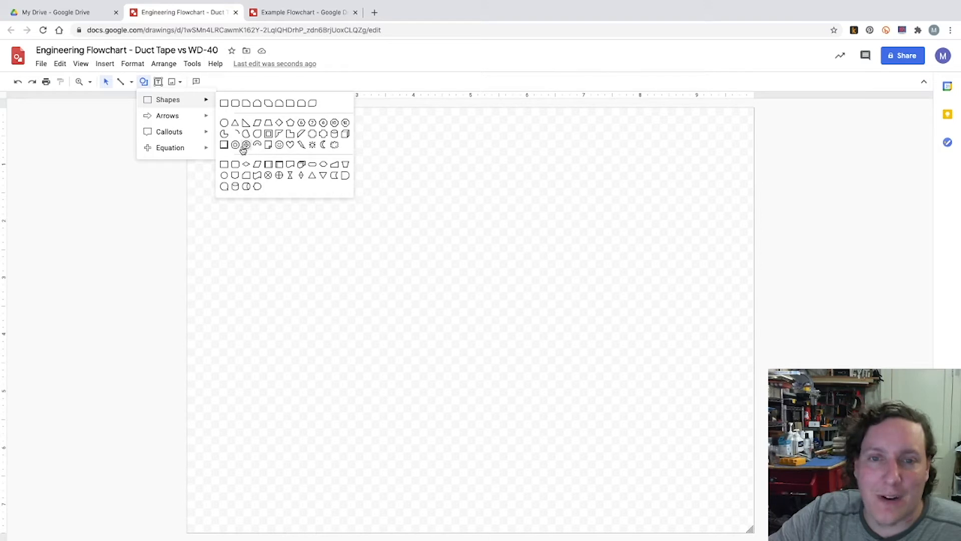
pyautogui.moveTo(331, 152)
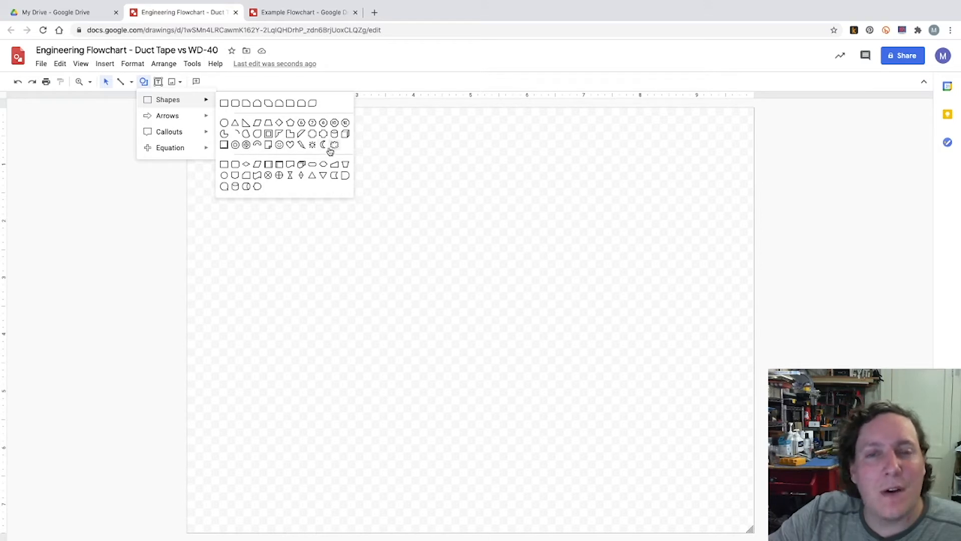
pyautogui.moveTo(259, 184)
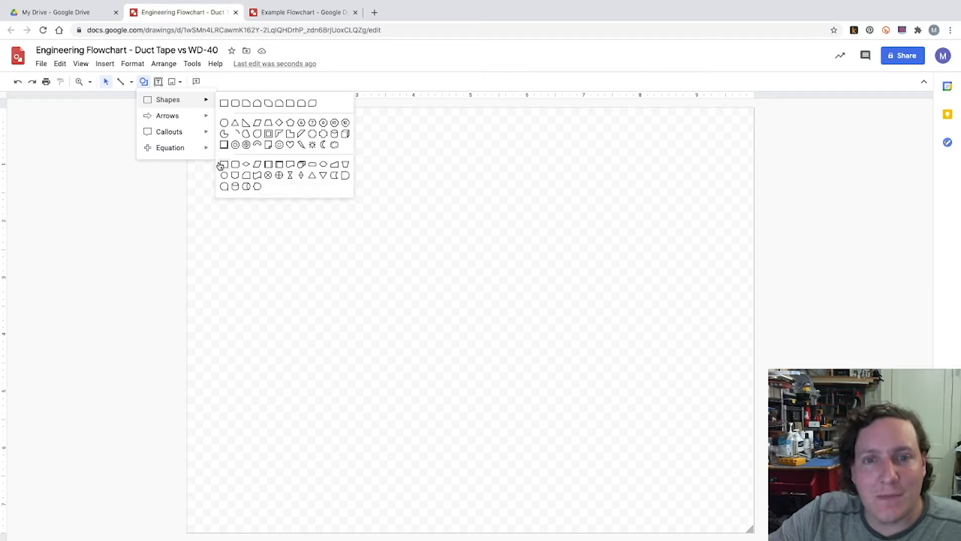
pyautogui.moveTo(222, 190)
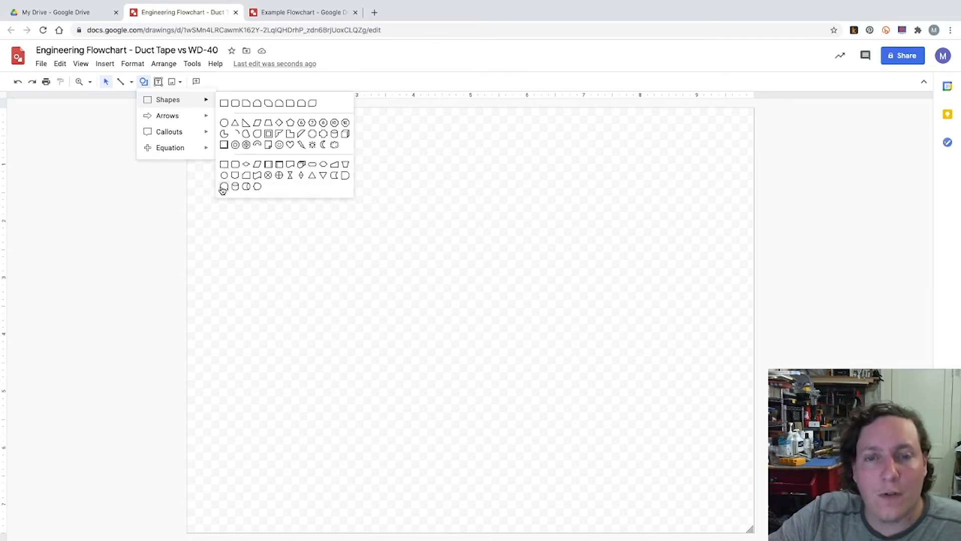
pyautogui.moveTo(236, 186)
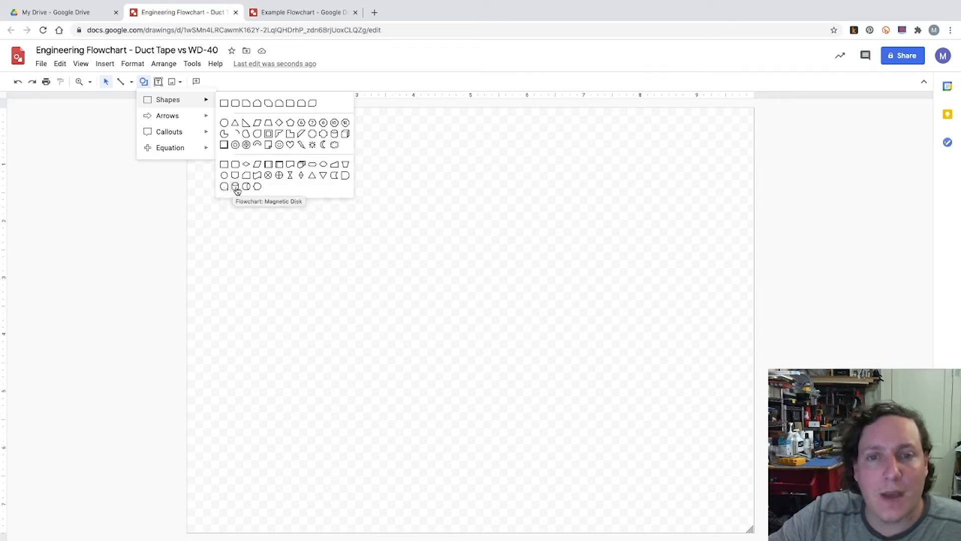
pyautogui.moveTo(256, 186)
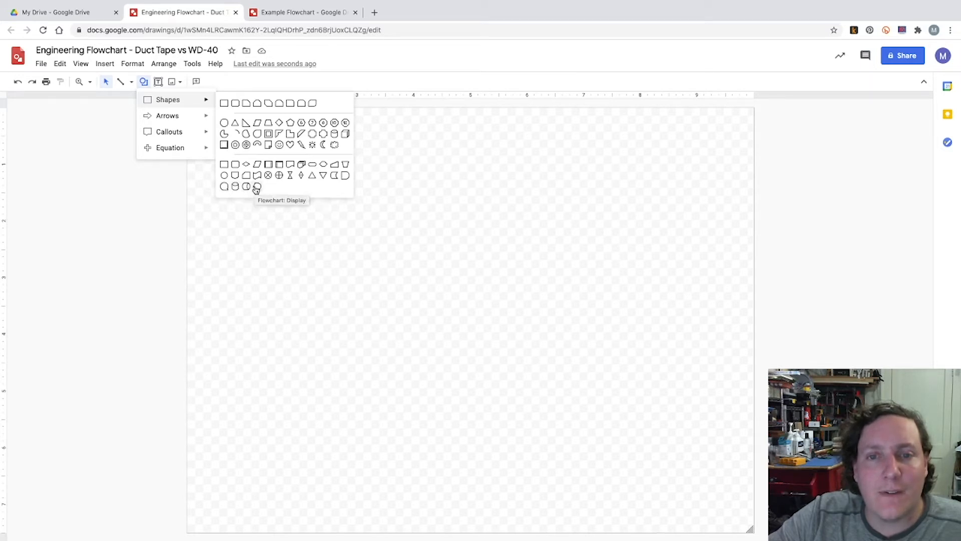
pyautogui.moveTo(224, 164)
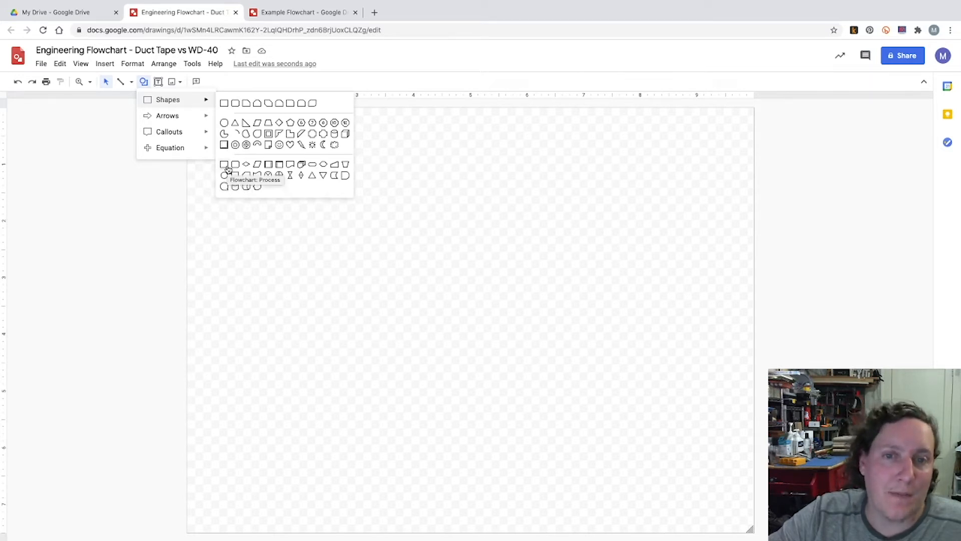
pyautogui.moveTo(312, 169)
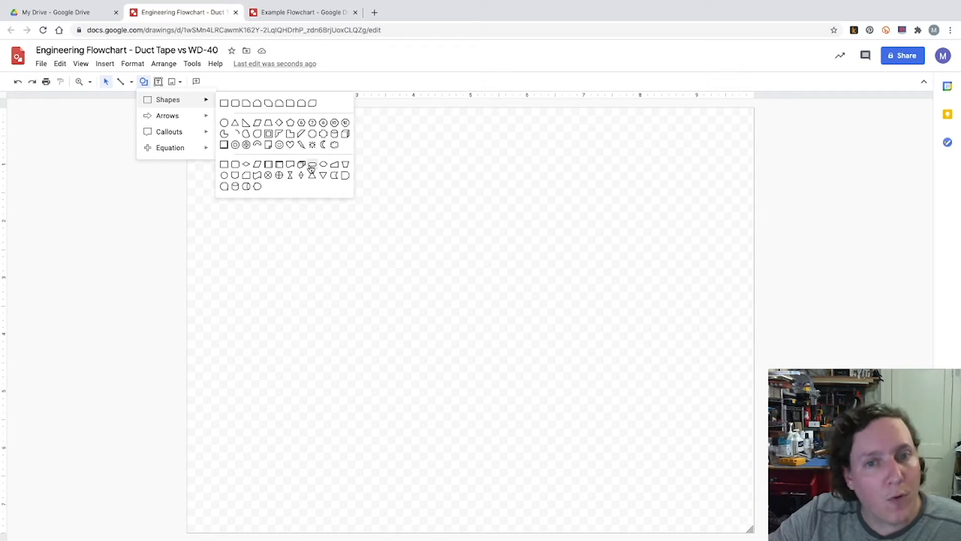
pyautogui.moveTo(312, 164)
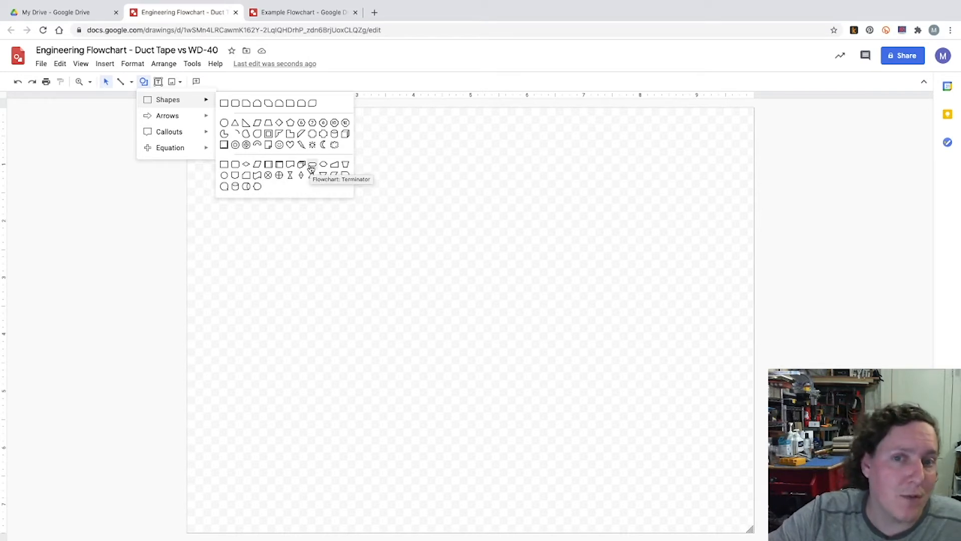
# Draw the flowchart terminator shape and label it 'Start'.
pyautogui.click(312, 163)
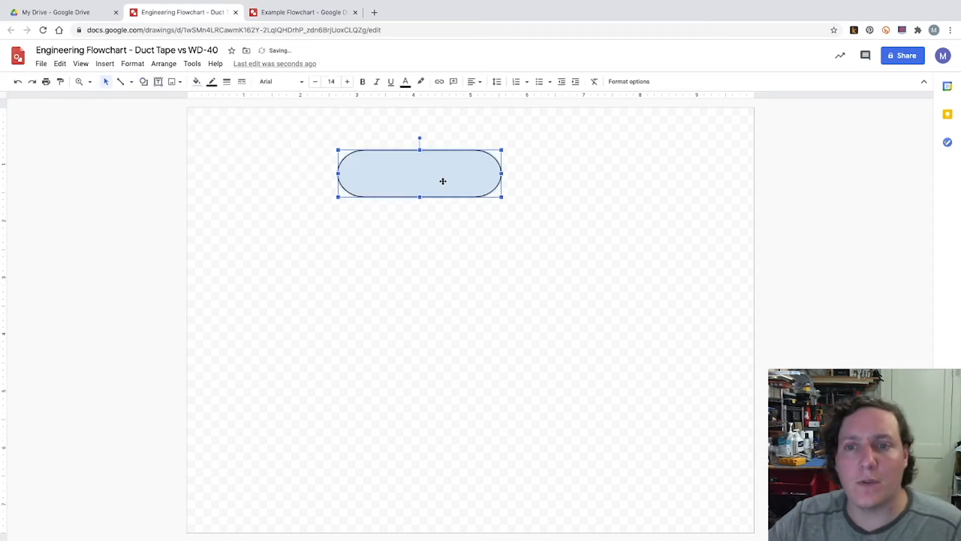
pyautogui.moveTo(404, 81)
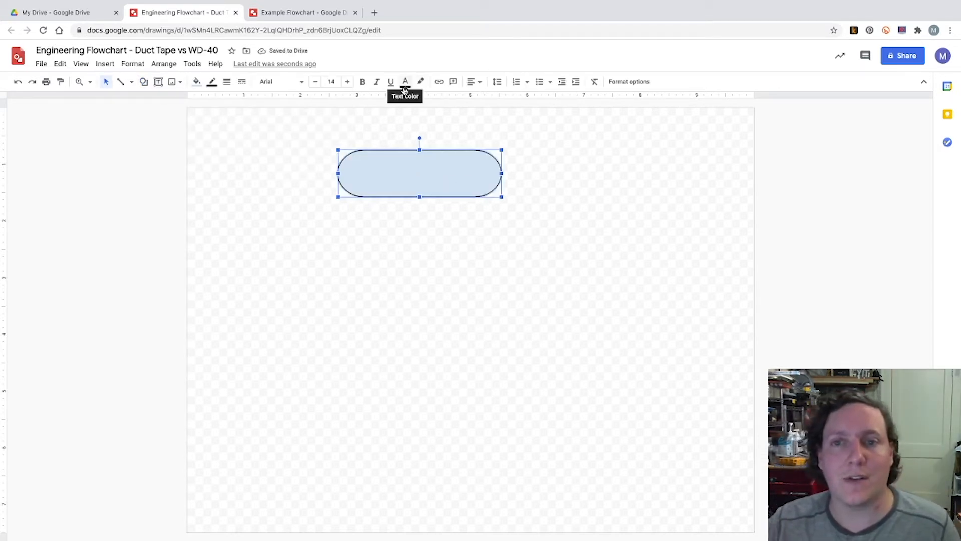
pyautogui.moveTo(360, 131)
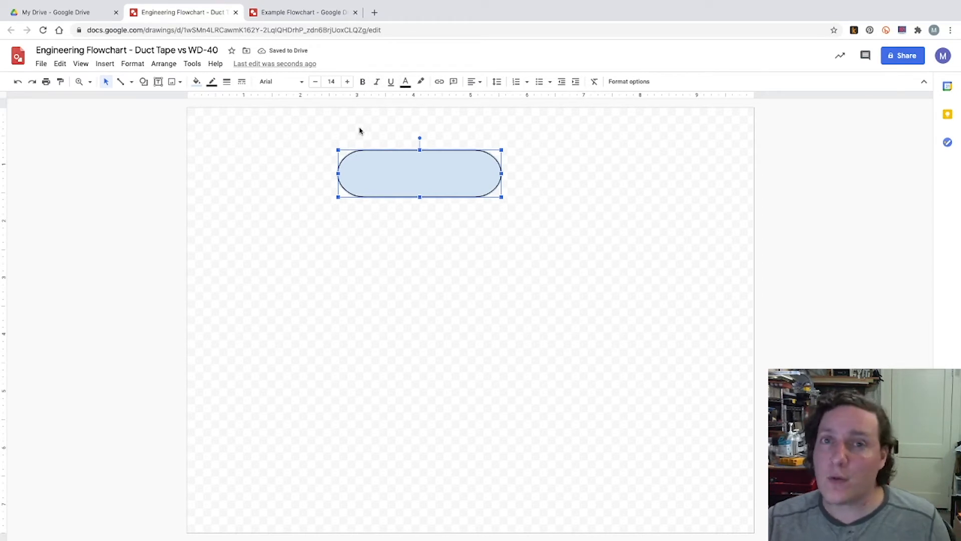
pyautogui.moveTo(358, 137)
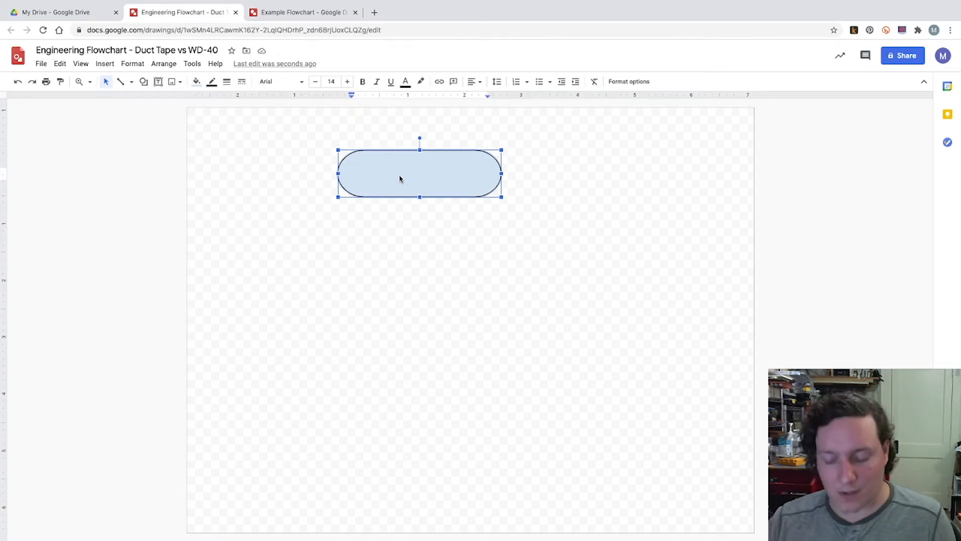
pyautogui.write('s')
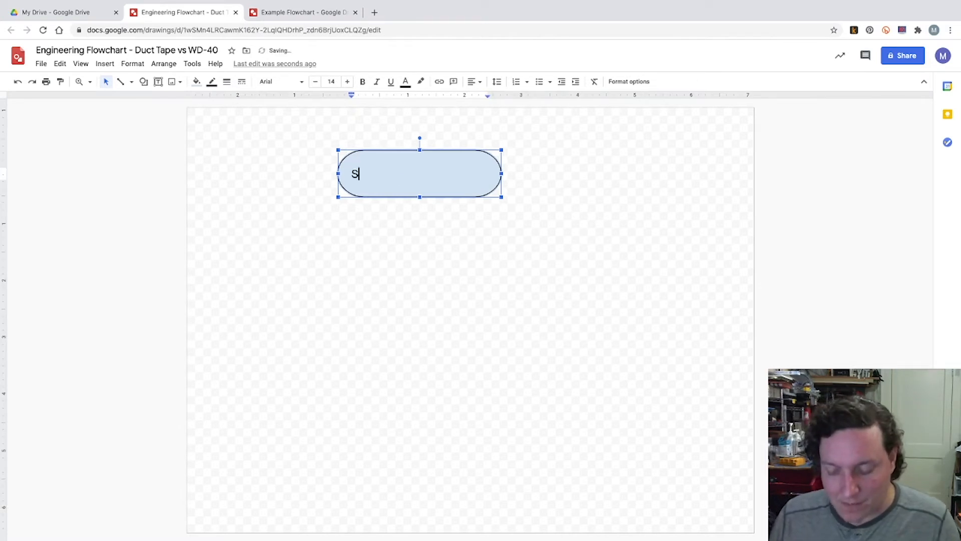
pyautogui.write('tart')
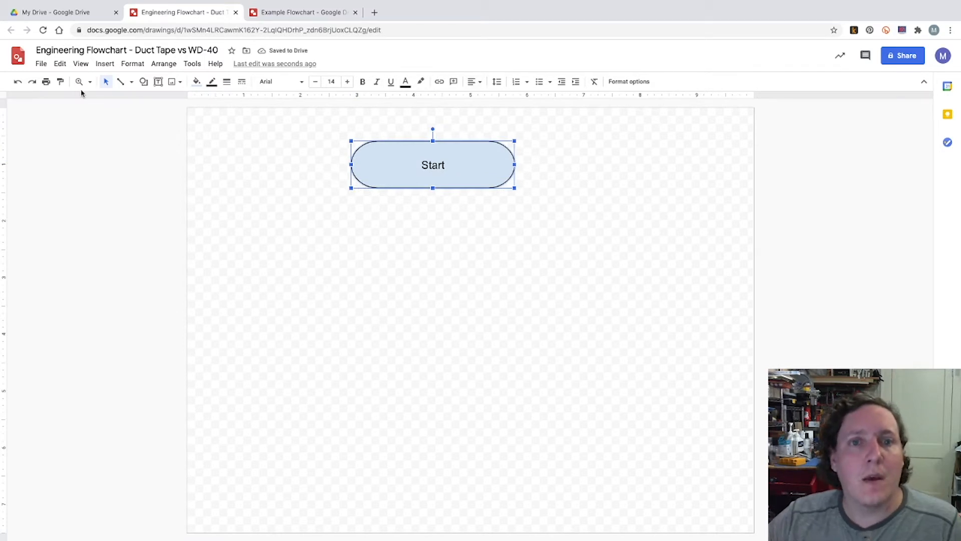
pyautogui.moveTo(131, 81)
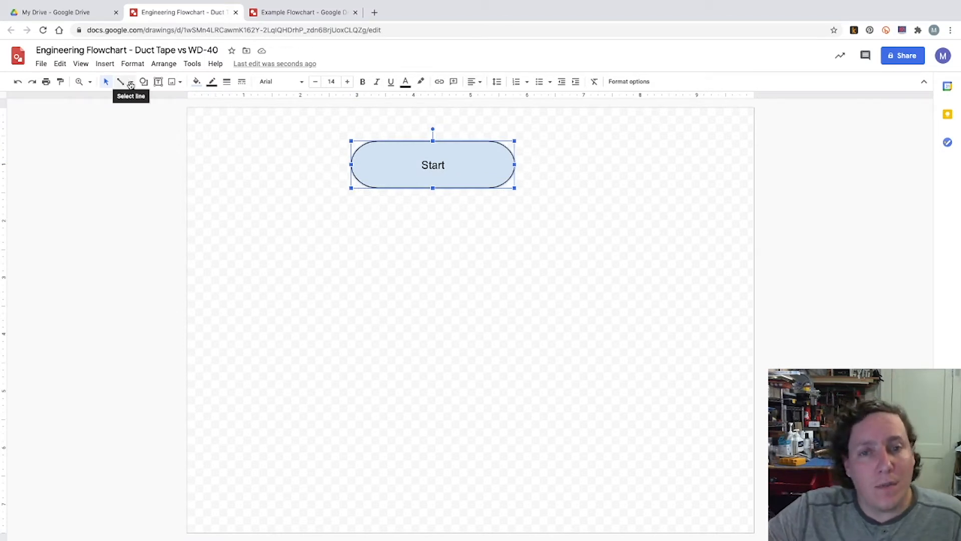
pyautogui.moveTo(144, 82)
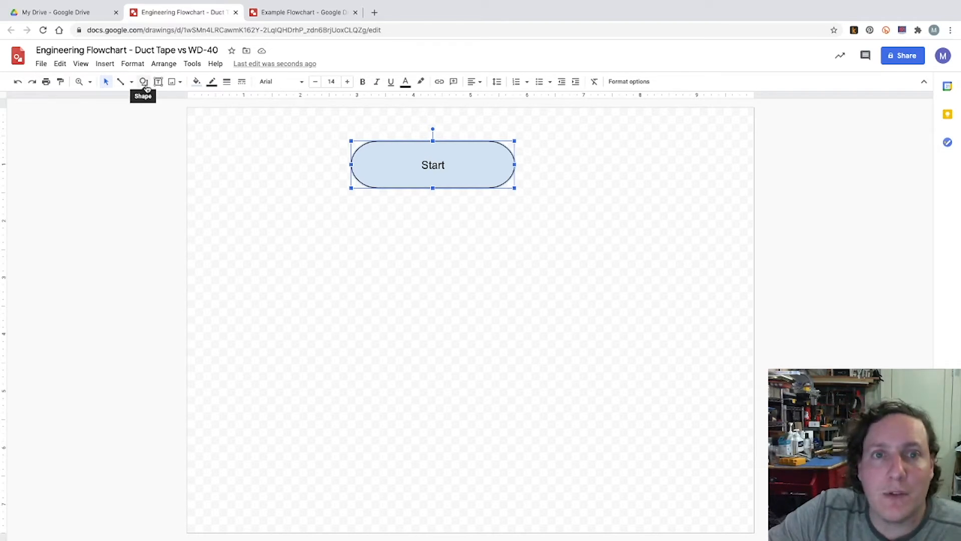
# Add a pointed flowchart display shape below Start reading 'Does it Move?'.
pyautogui.click(144, 82)
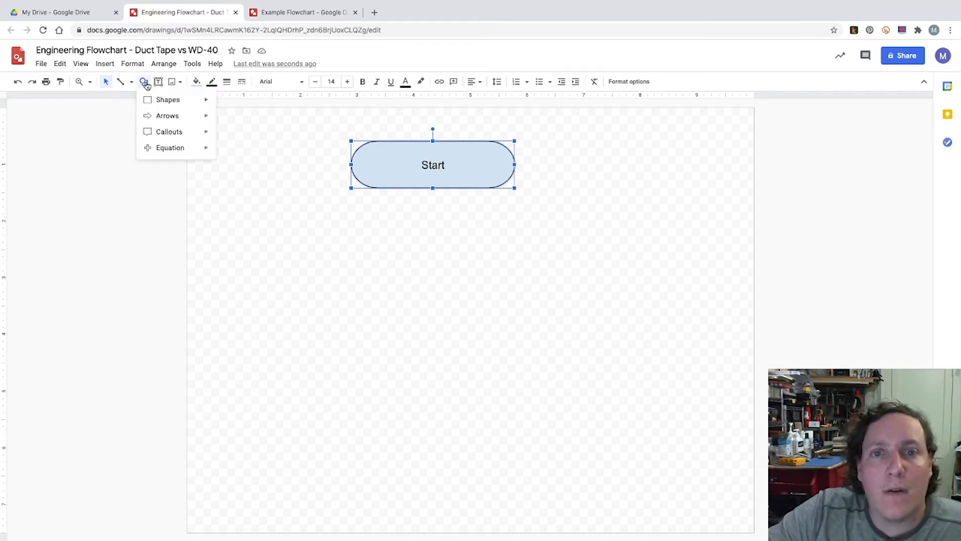
pyautogui.click(167, 99)
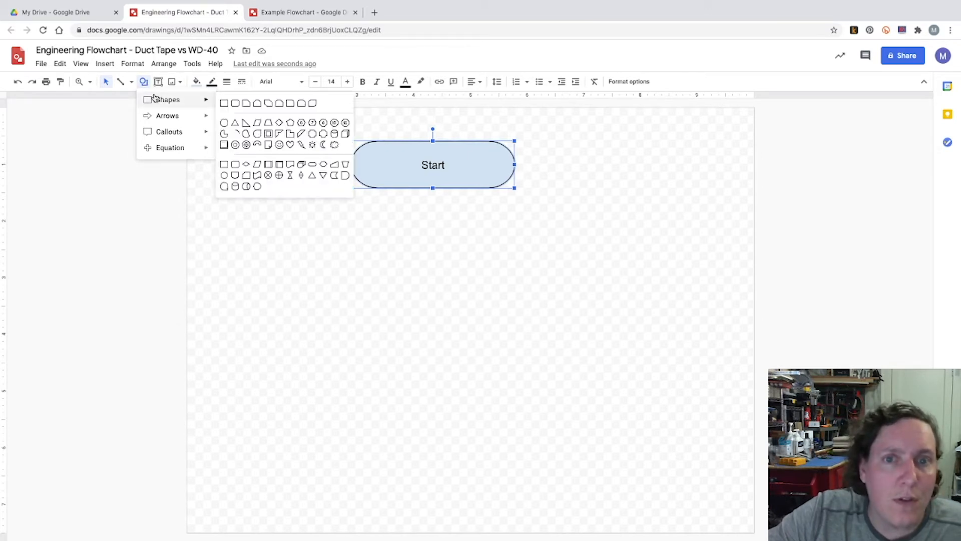
pyautogui.moveTo(241, 156)
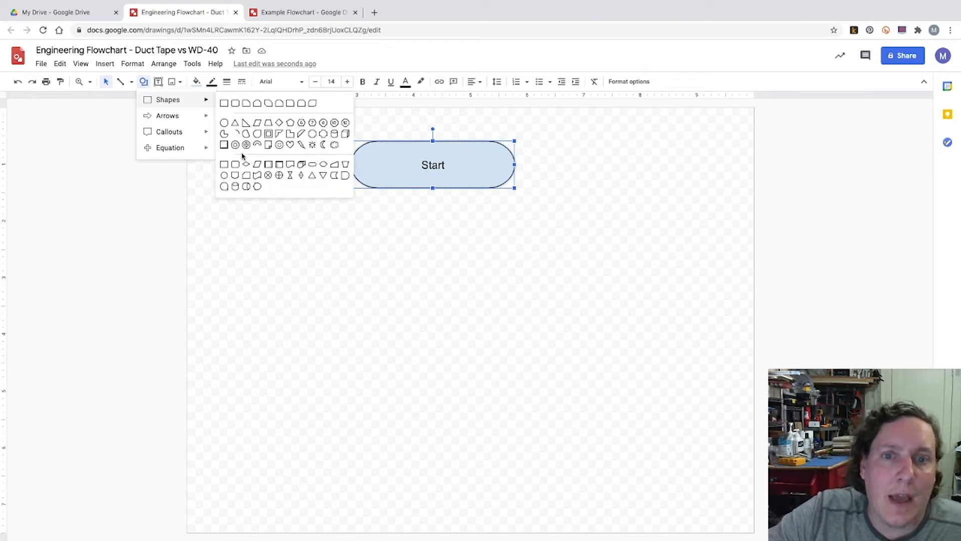
pyautogui.moveTo(257, 192)
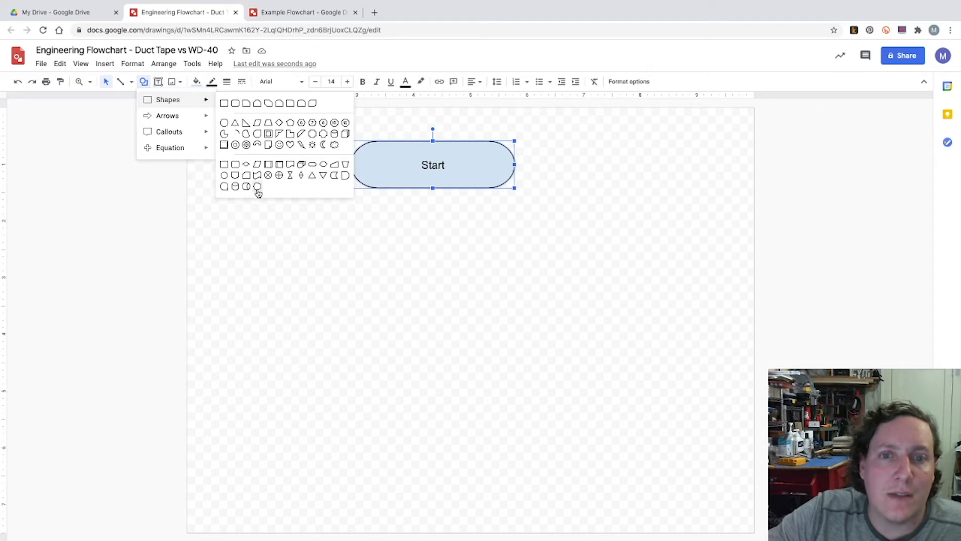
pyautogui.moveTo(257, 187)
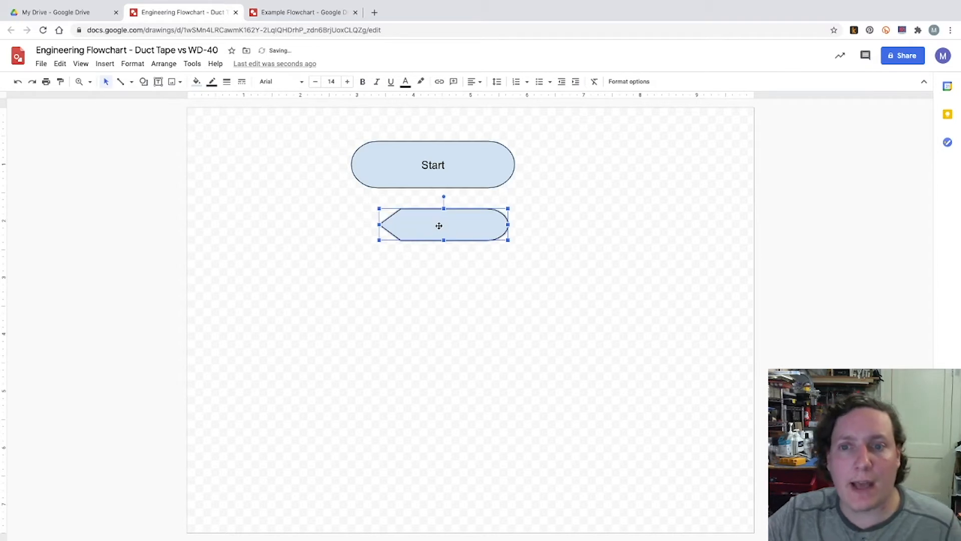
pyautogui.doubleClick(439, 225)
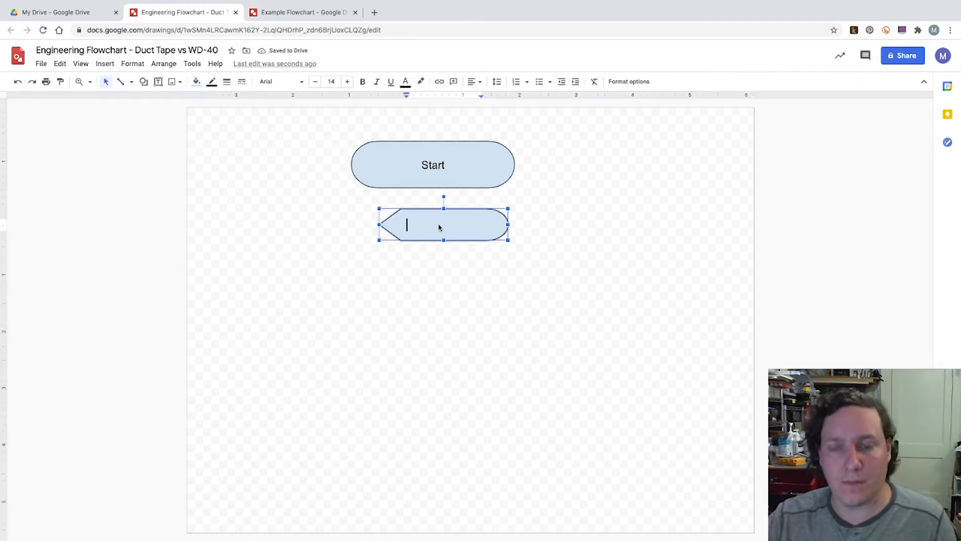
pyautogui.write('Does it')
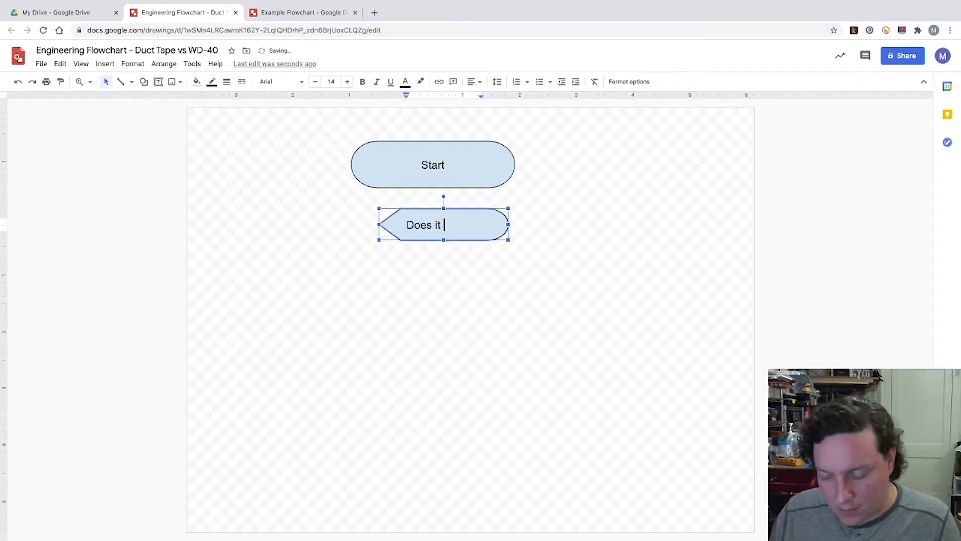
pyautogui.write('Move')
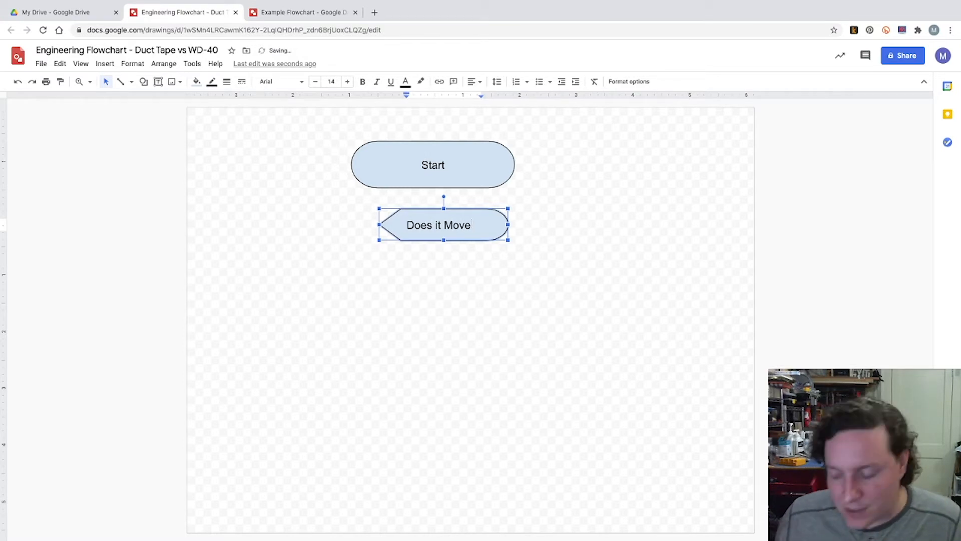
pyautogui.write('?')
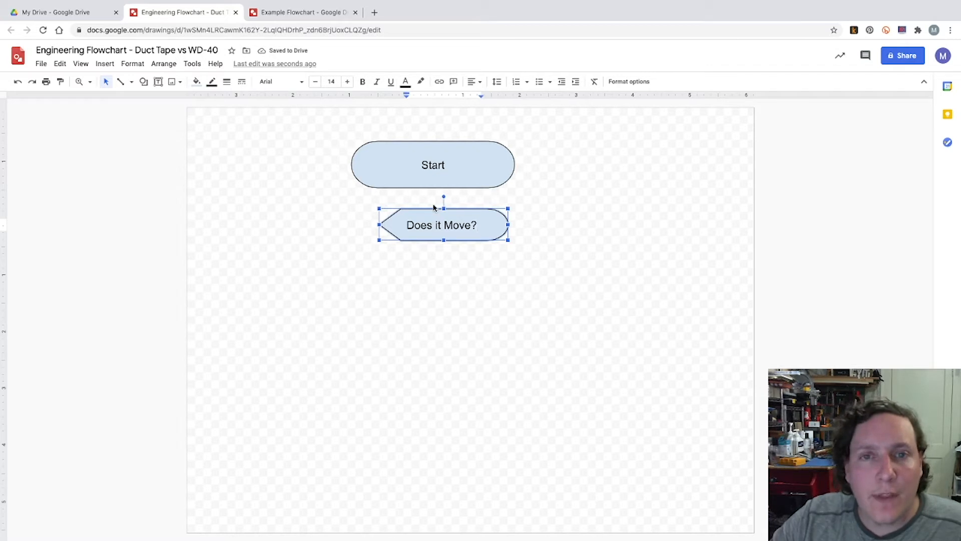
pyautogui.moveTo(146, 87)
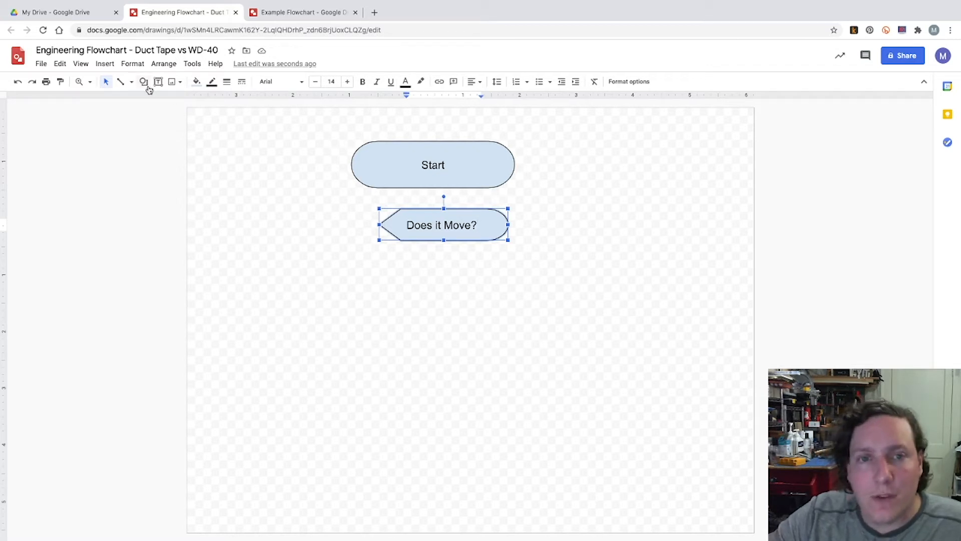
# Draw a Flowchart: Data parallelogram below the question and label it 'answer1'.
pyautogui.click(143, 82)
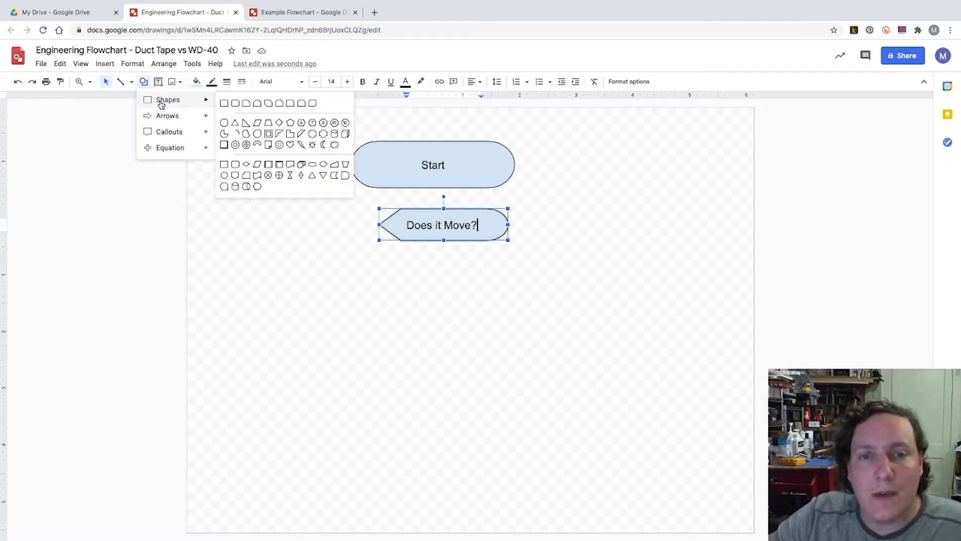
pyautogui.moveTo(243, 169)
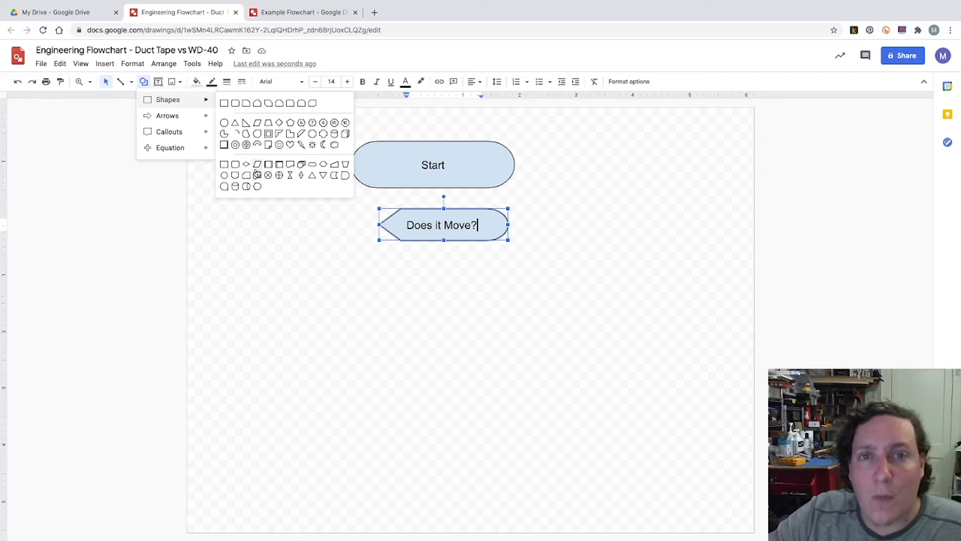
pyautogui.moveTo(258, 169)
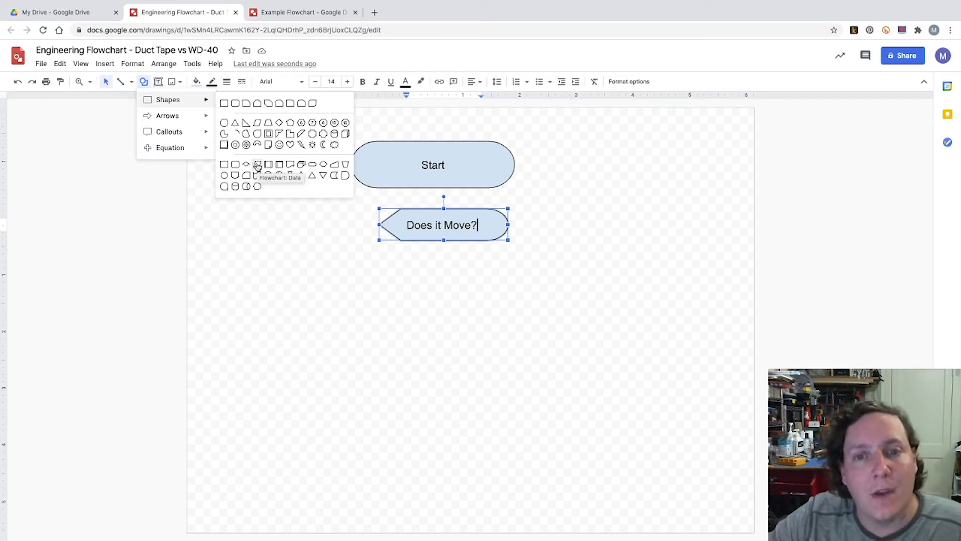
pyautogui.click(391, 265)
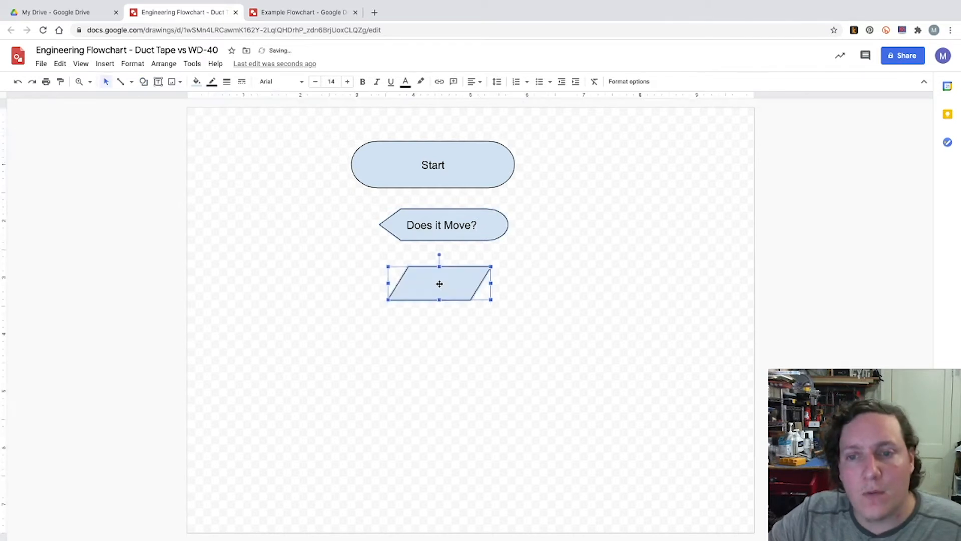
pyautogui.doubleClick(439, 283)
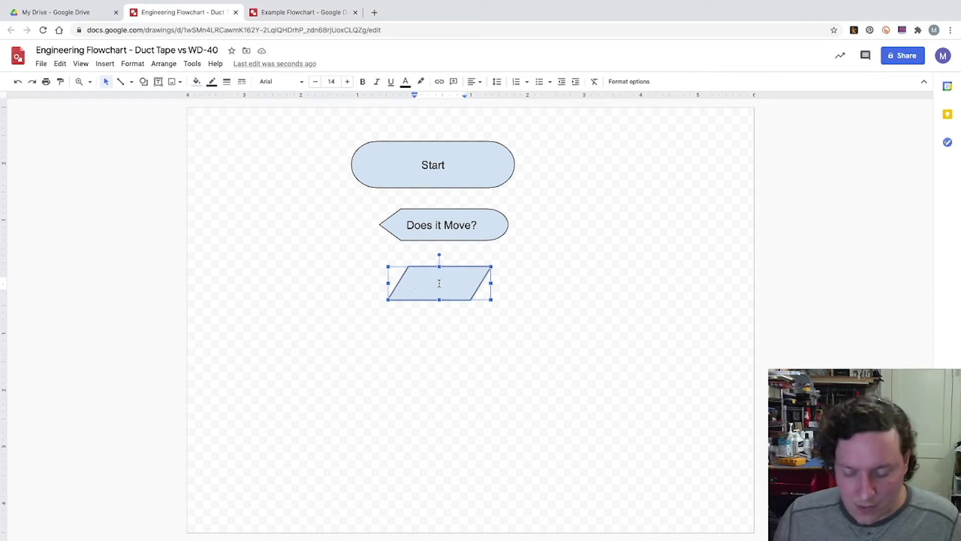
pyautogui.write('answer')
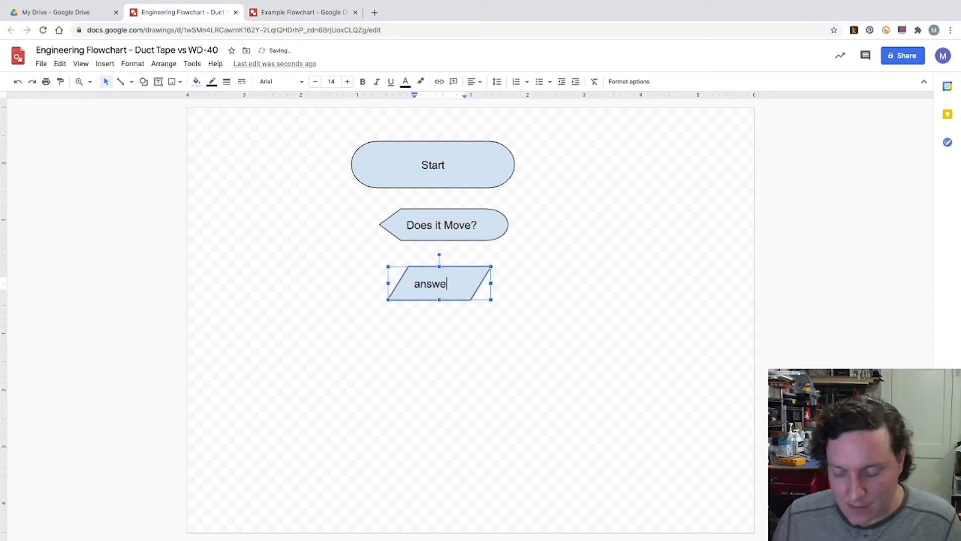
pyautogui.write('!')
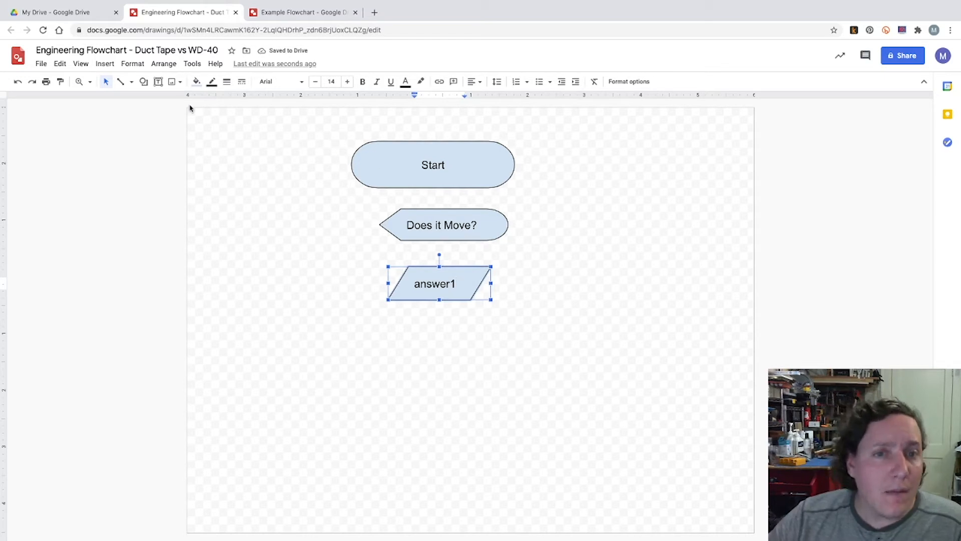
pyautogui.moveTo(174, 81)
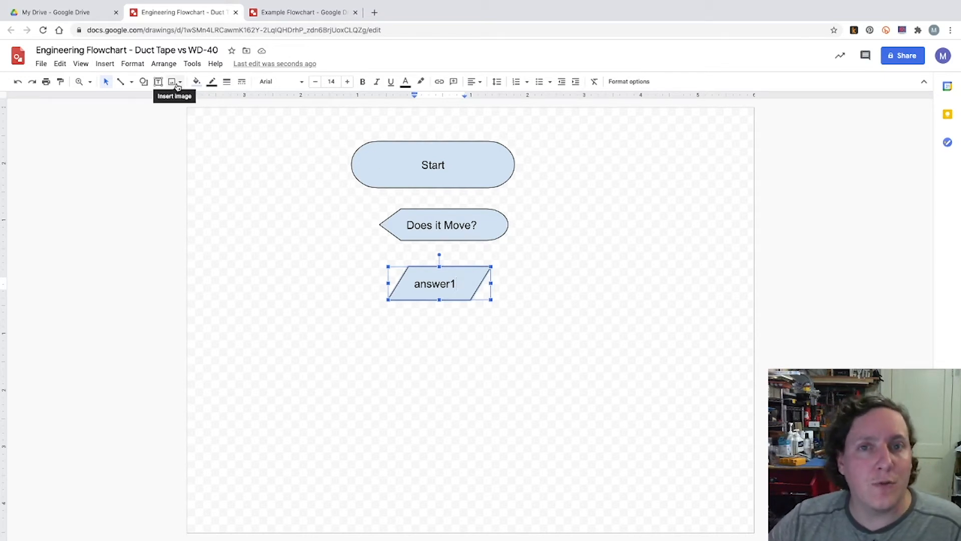
pyautogui.moveTo(451, 225)
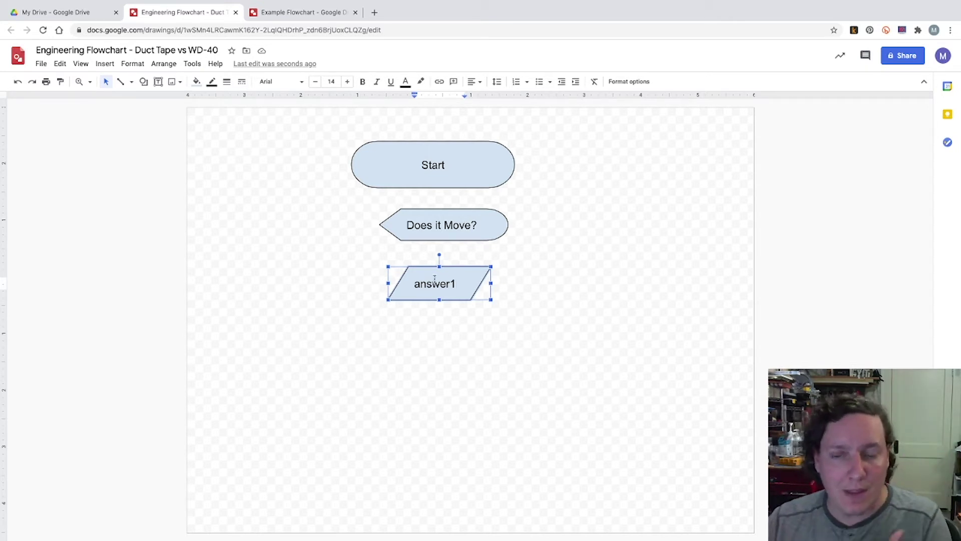
pyautogui.moveTo(158, 81)
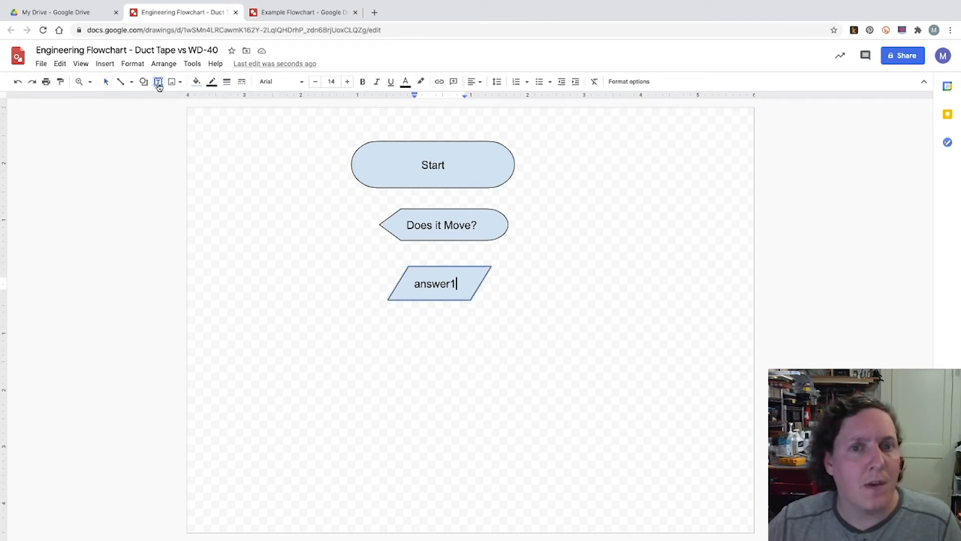
# Draw a diamond decision shape below answer1 and label it 'Object Moving?'.
pyautogui.click(144, 81)
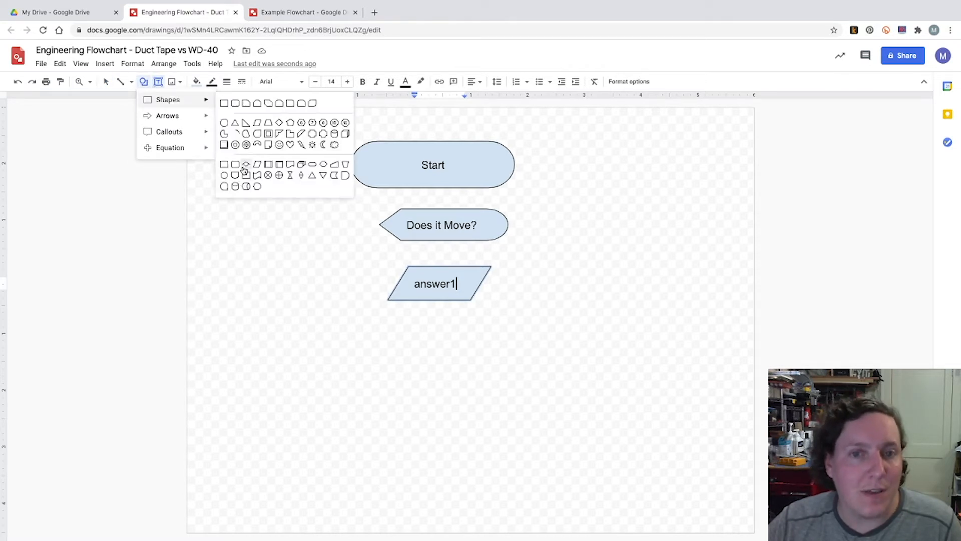
pyautogui.click(336, 237)
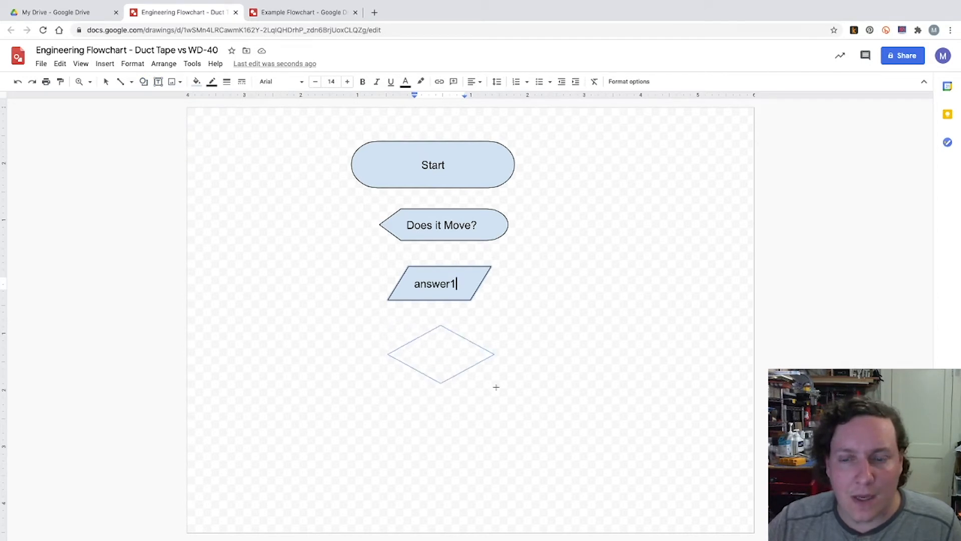
pyautogui.doubleClick(449, 358)
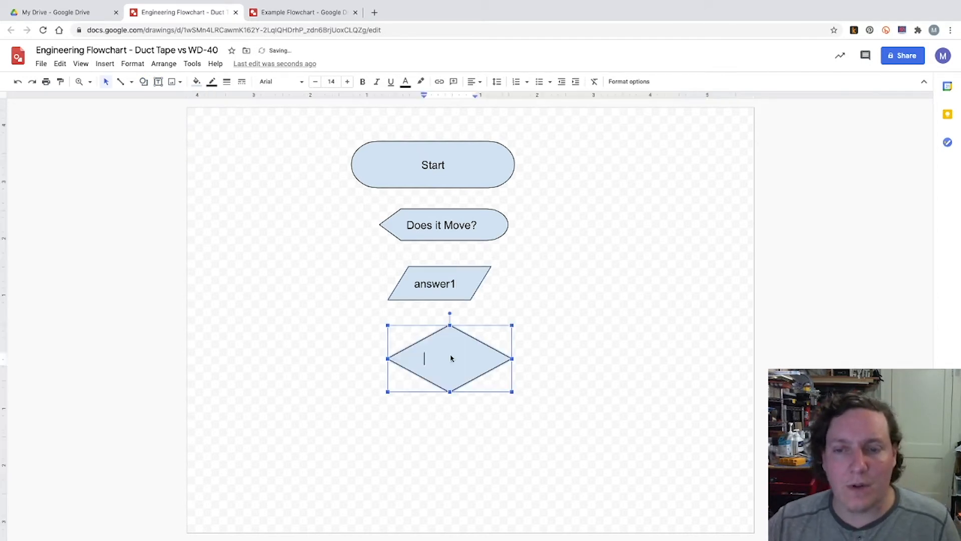
pyautogui.write('obje')
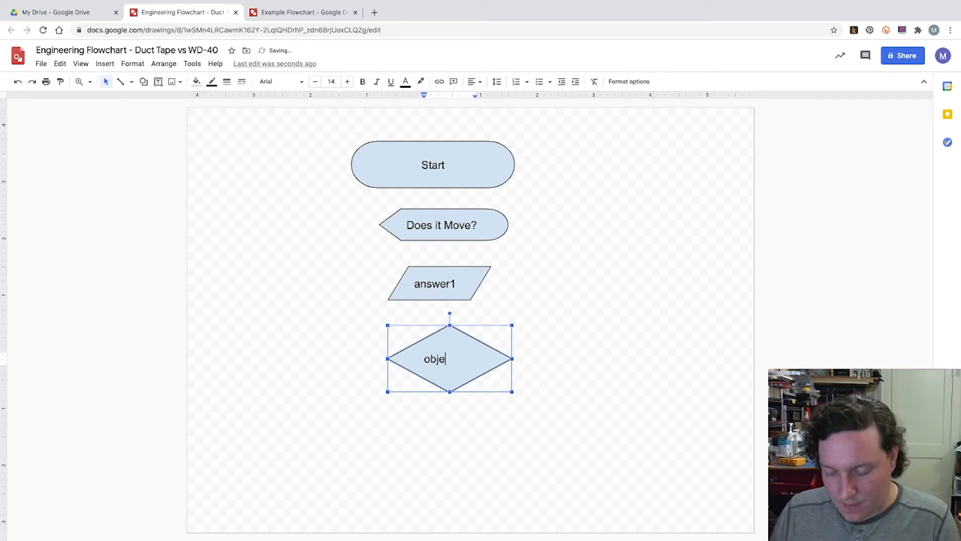
pyautogui.write('ctMoving?')
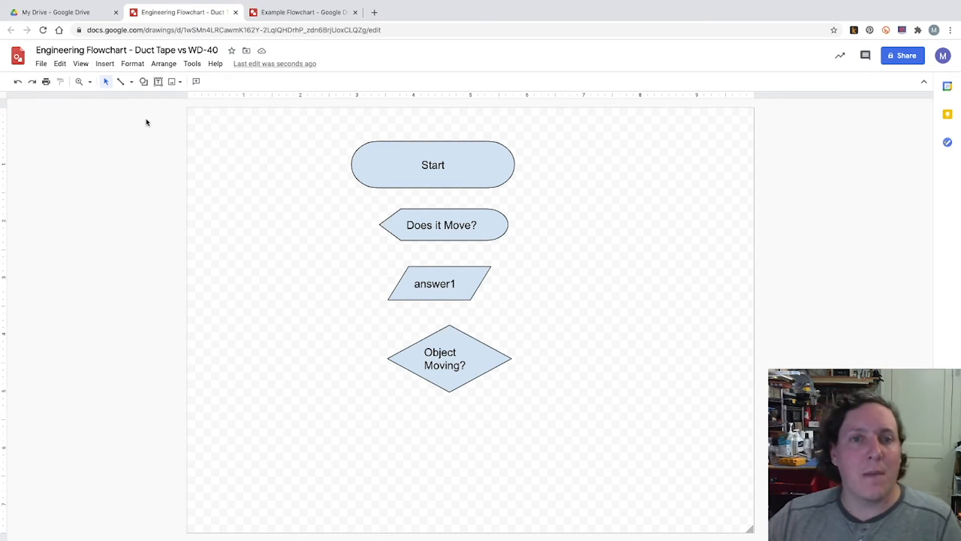
pyautogui.moveTo(121, 82)
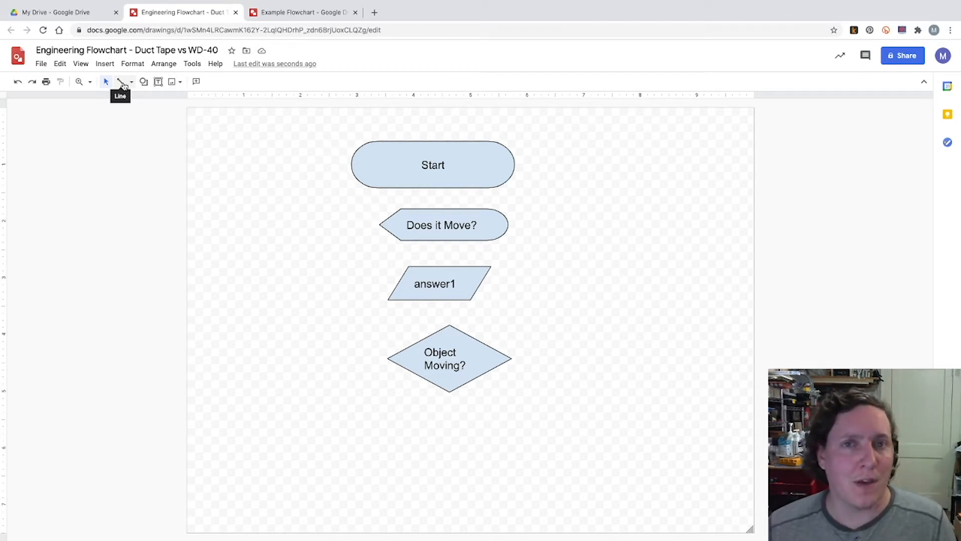
pyautogui.moveTo(144, 82)
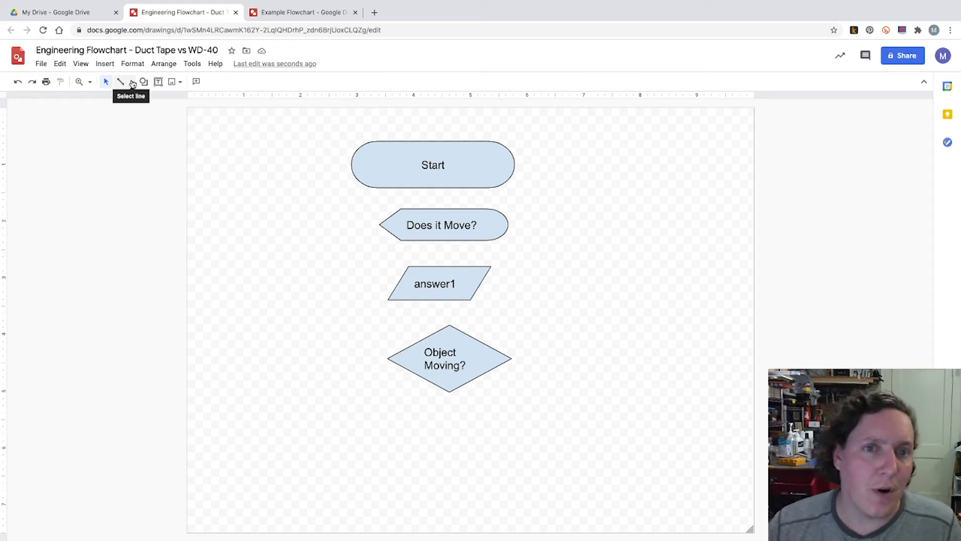
# Connect Start to 'Does it Move?' with an elbow connector ending in an arrowhead.
pyautogui.click(132, 82)
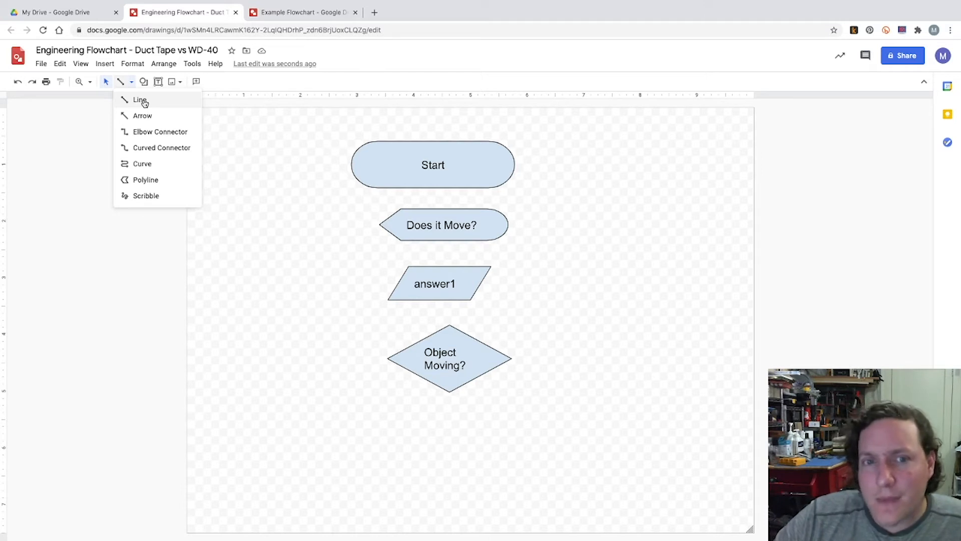
pyautogui.moveTo(155, 131)
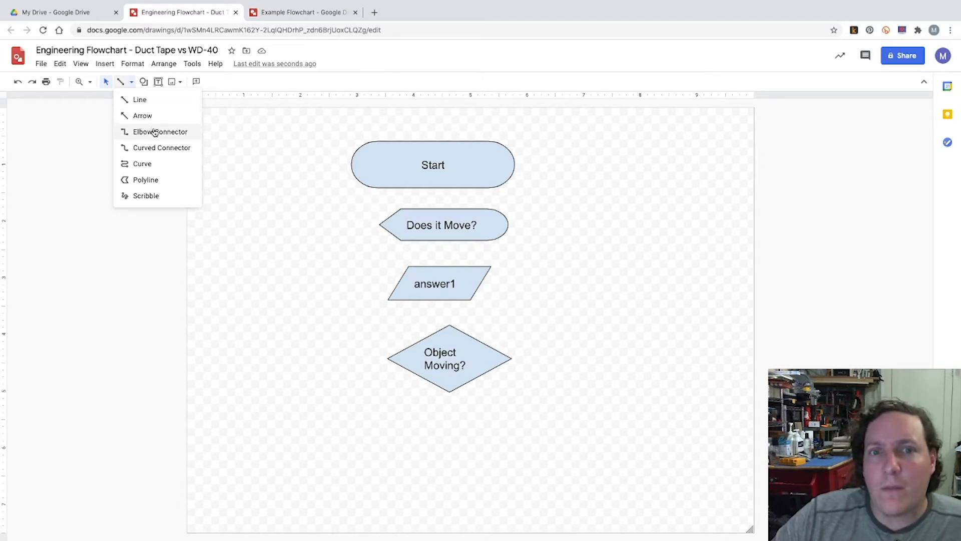
pyautogui.moveTo(142, 115)
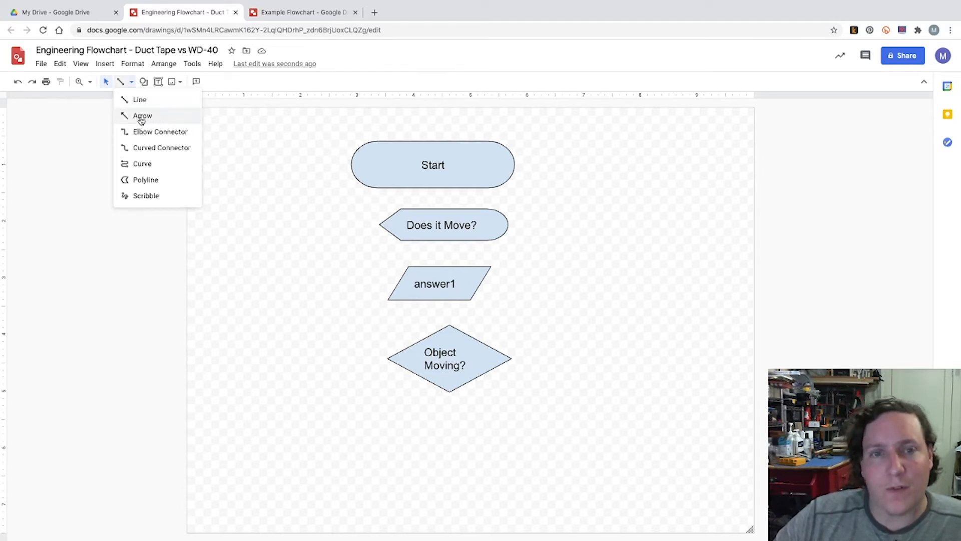
pyautogui.moveTo(159, 131)
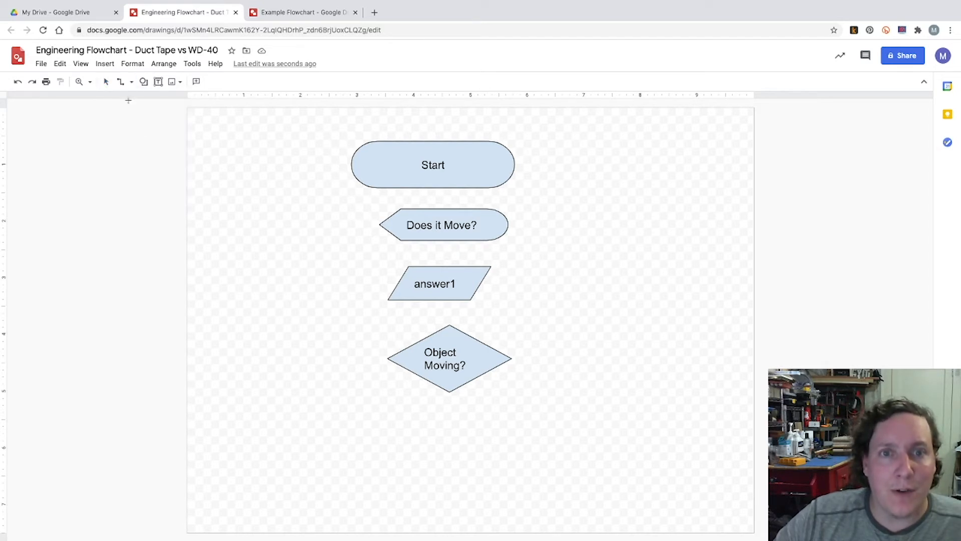
pyautogui.click(432, 164)
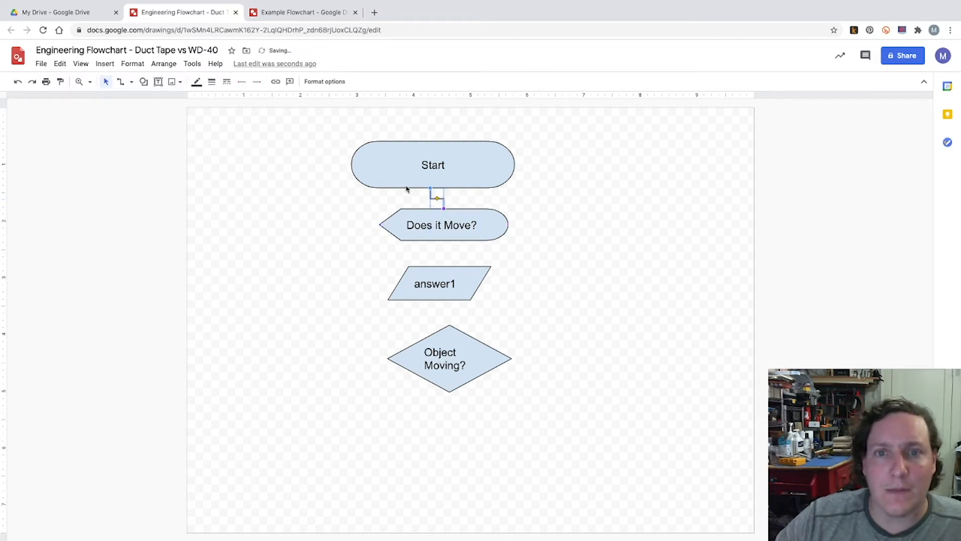
pyautogui.moveTo(257, 81)
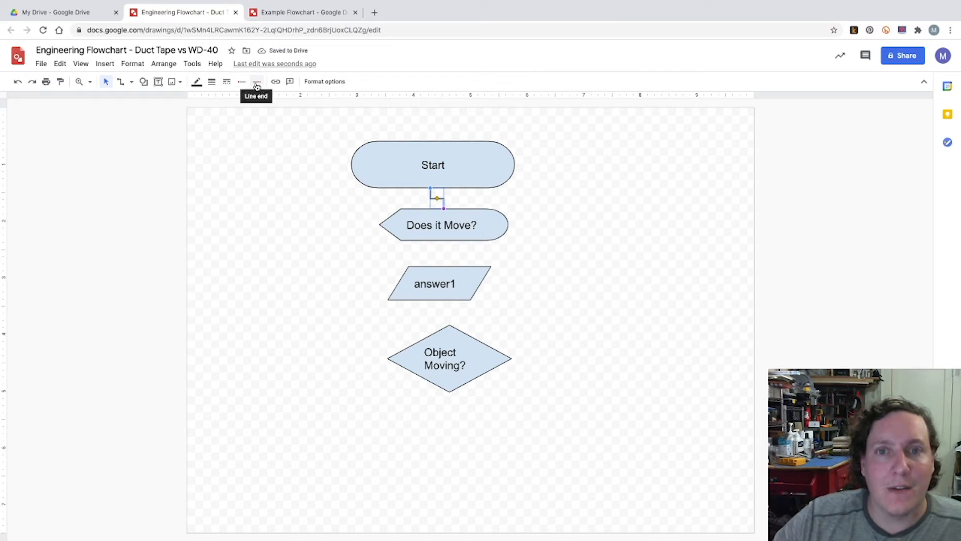
pyautogui.click(257, 82)
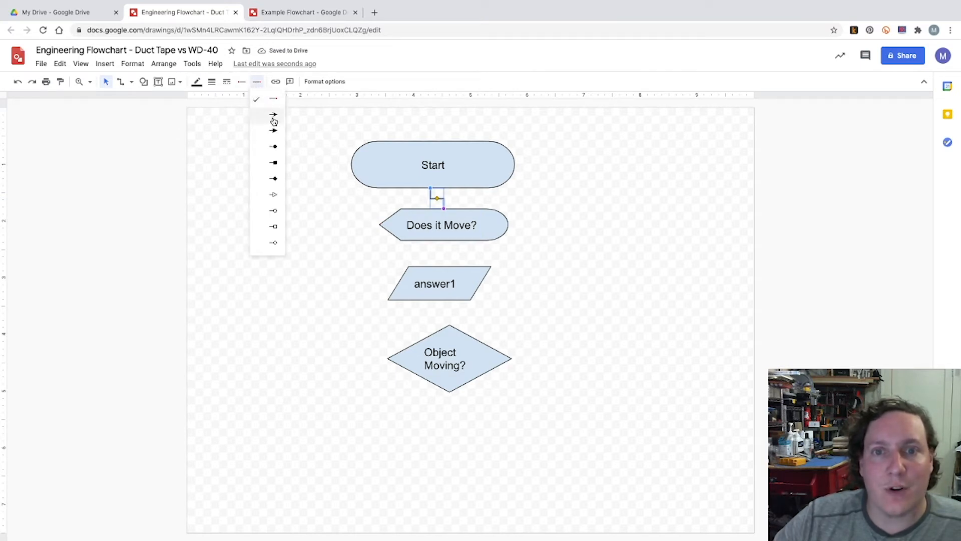
pyautogui.click(273, 116)
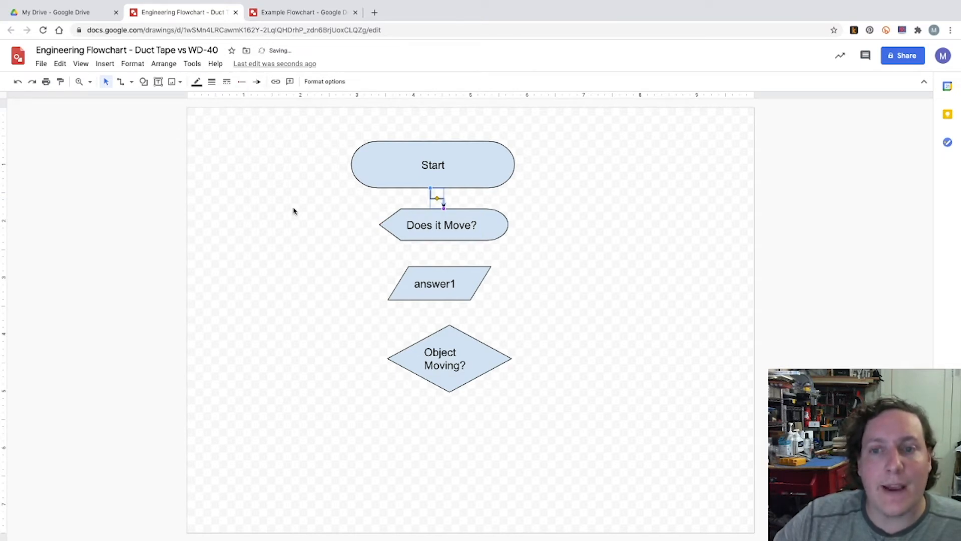
pyautogui.click(128, 81)
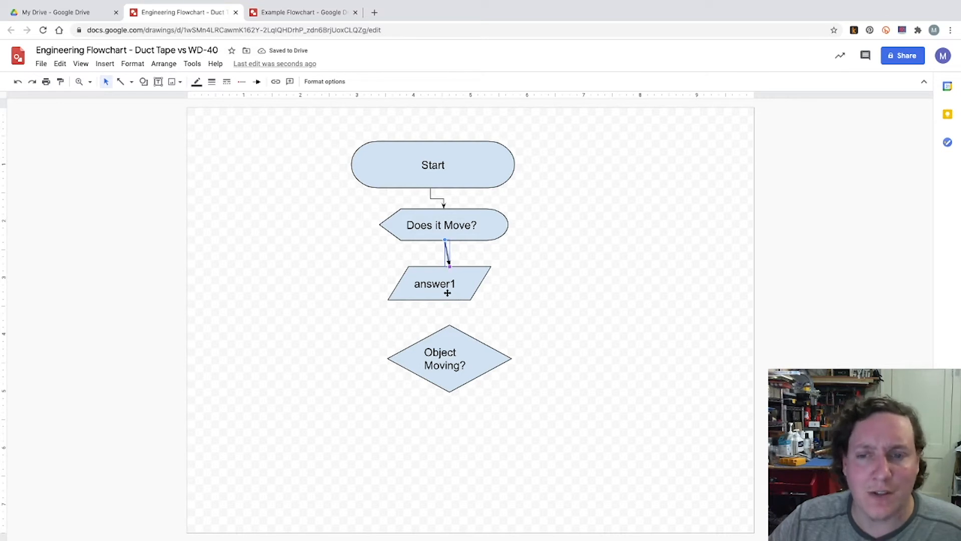
pyautogui.moveTo(130, 81)
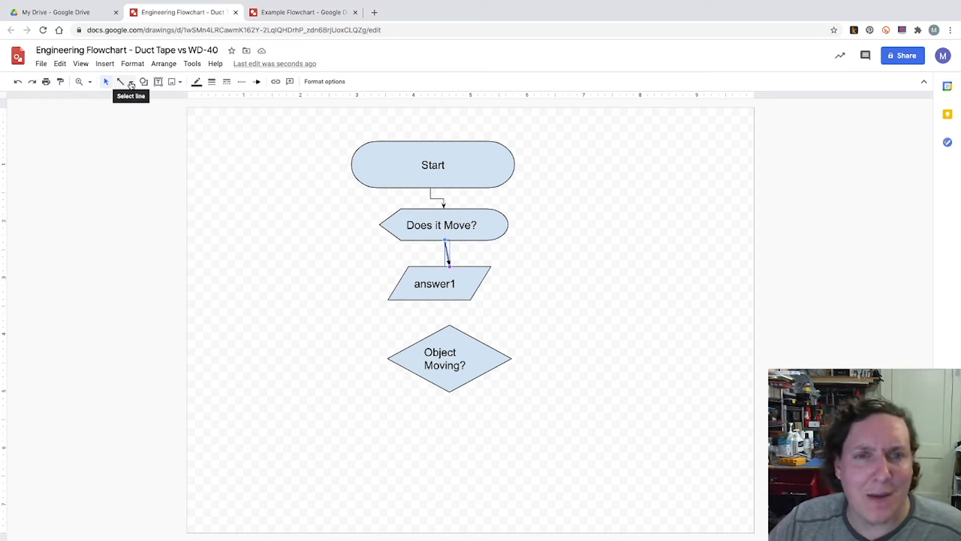
# Open the Line types list to pick a curved connector.
pyautogui.click(131, 82)
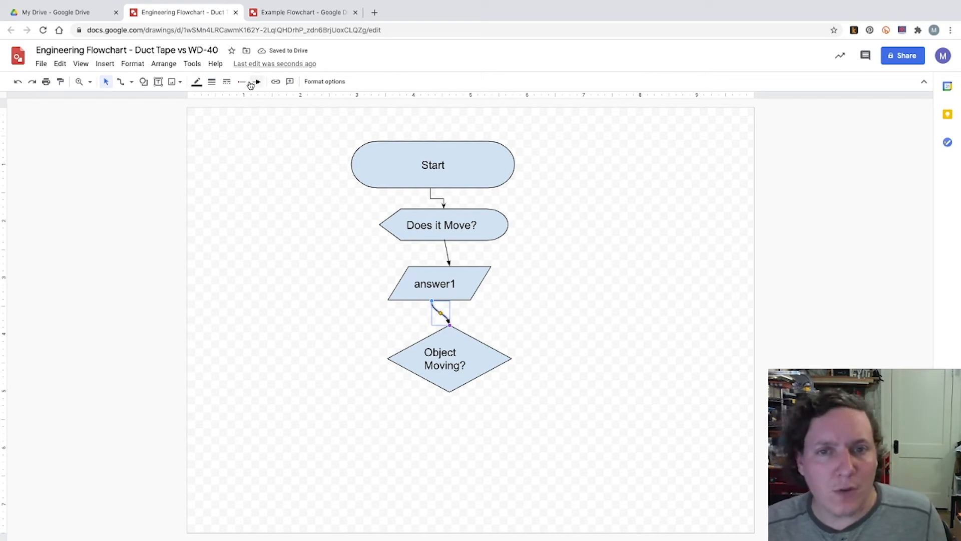
pyautogui.moveTo(256, 81)
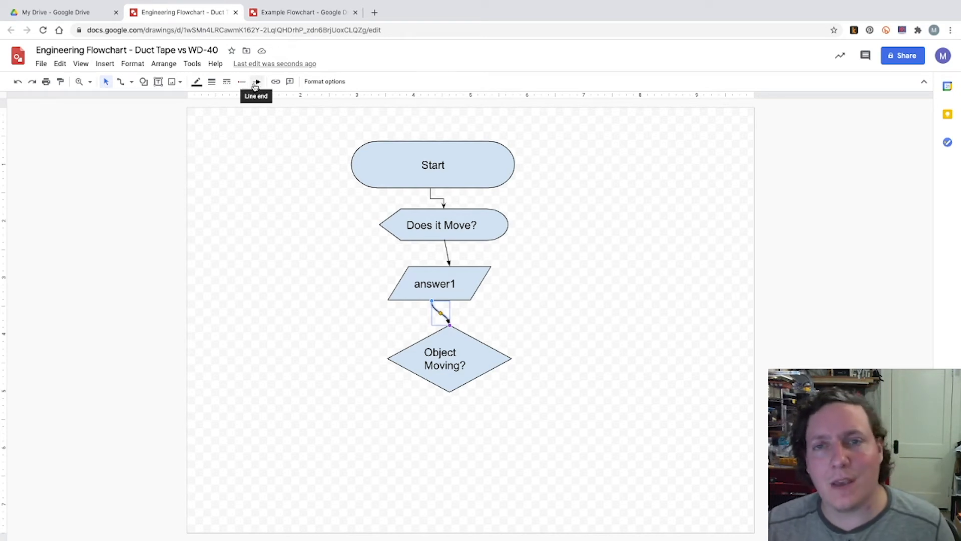
pyautogui.moveTo(250, 86)
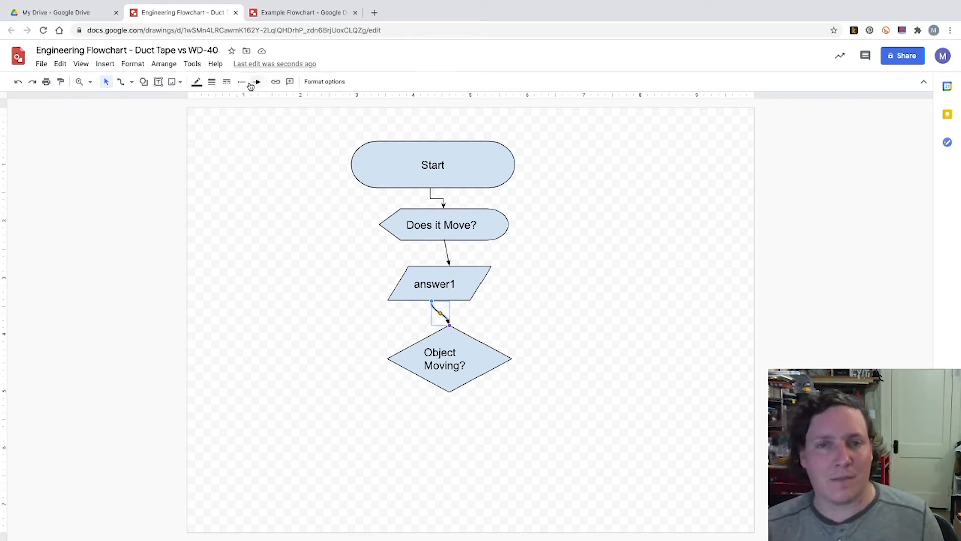
pyautogui.moveTo(257, 81)
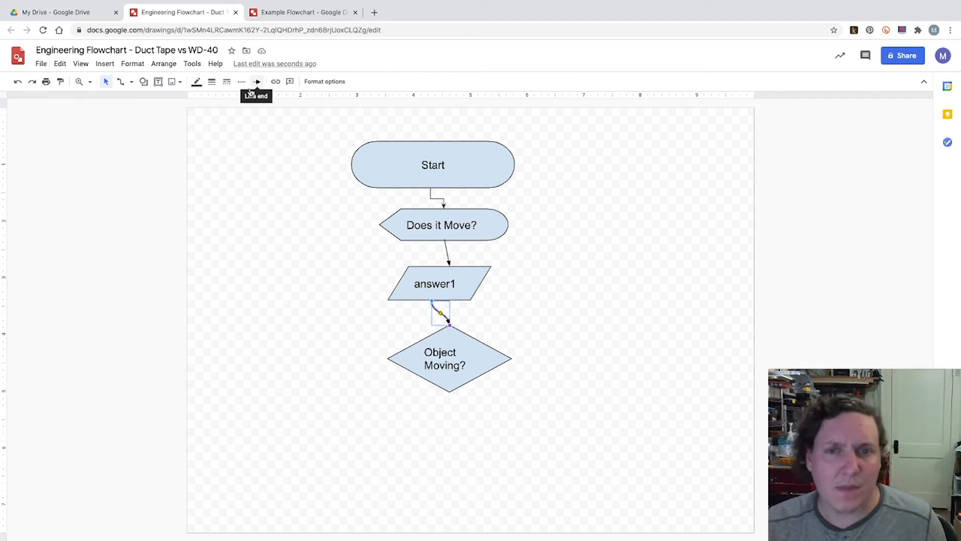
pyautogui.moveTo(198, 110)
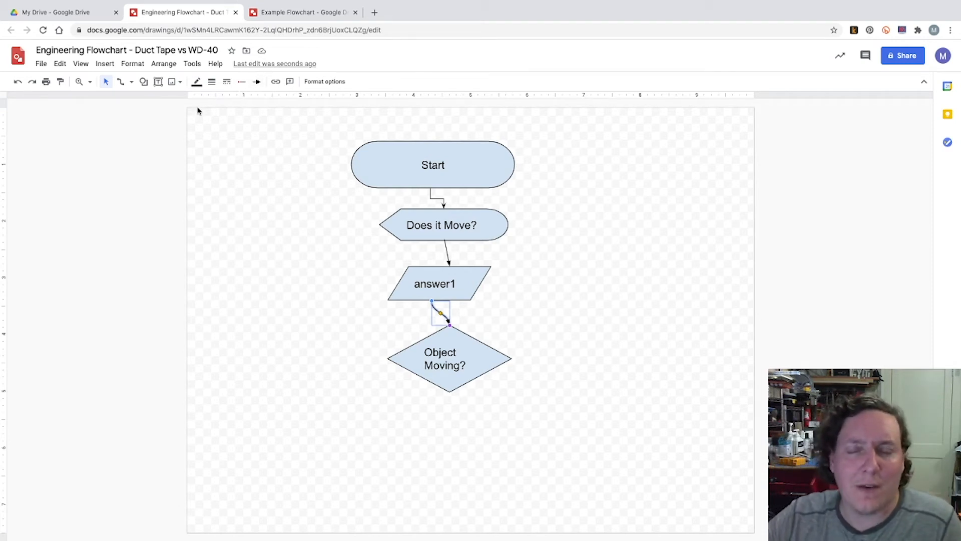
pyautogui.moveTo(270, 153)
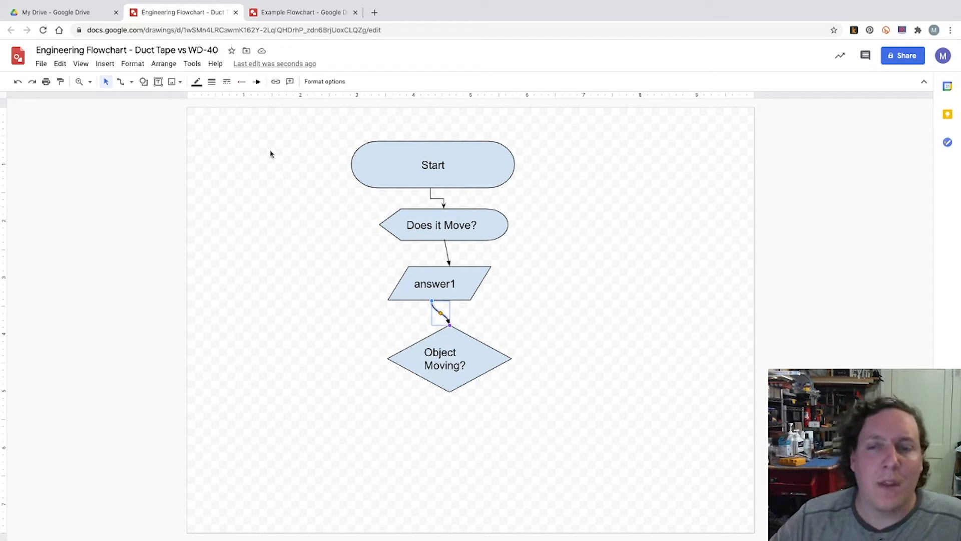
pyautogui.moveTo(509, 359)
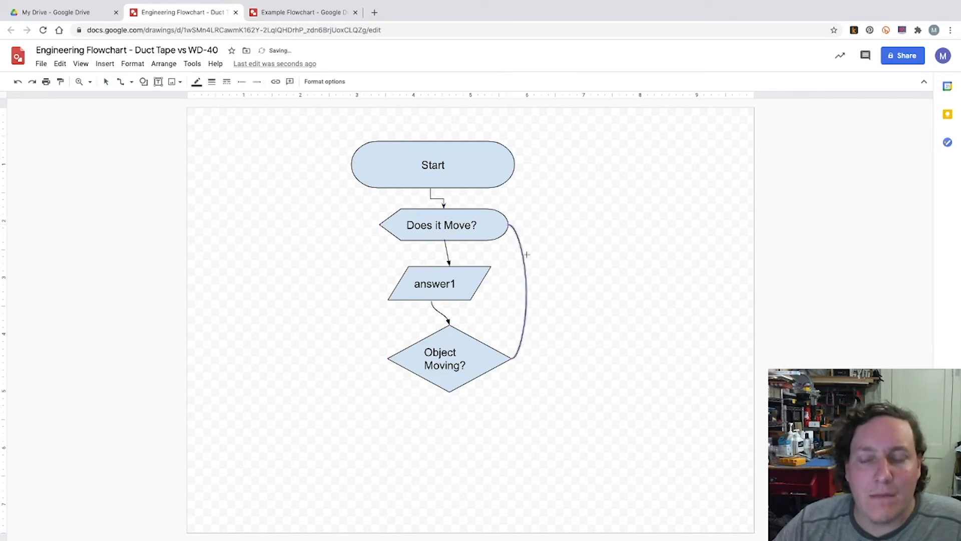
# Give the curve an arrowhead Line end, then click answer1 and the diamond.
pyautogui.click(257, 81)
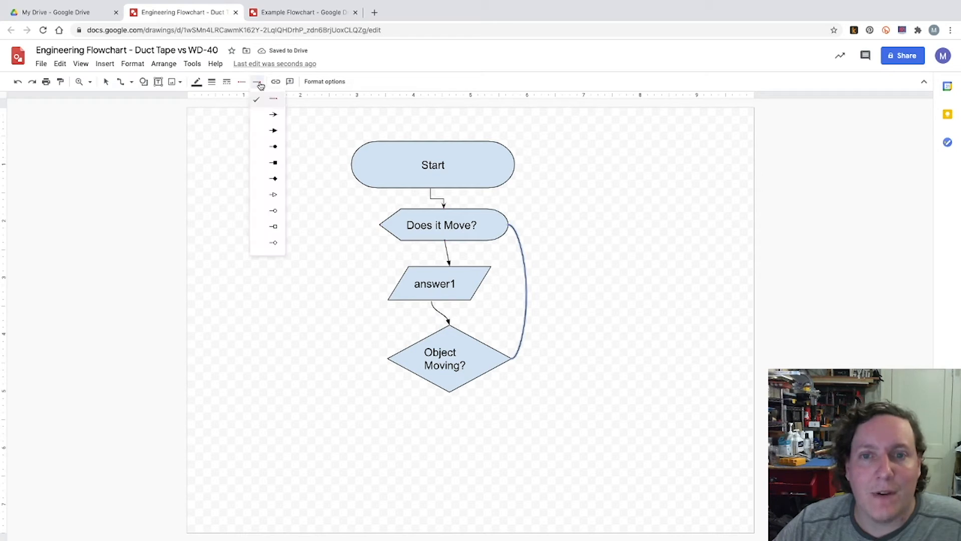
pyautogui.click(273, 114)
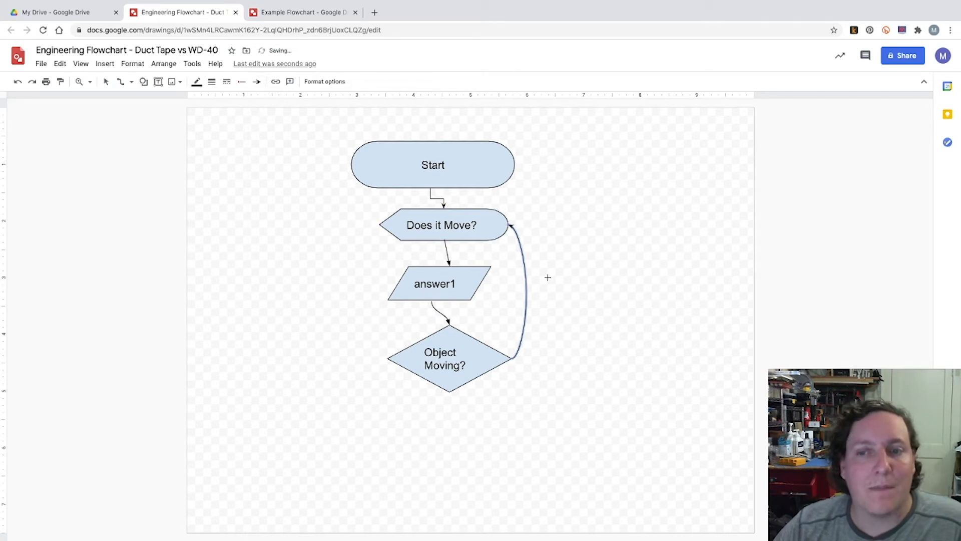
pyautogui.click(434, 283)
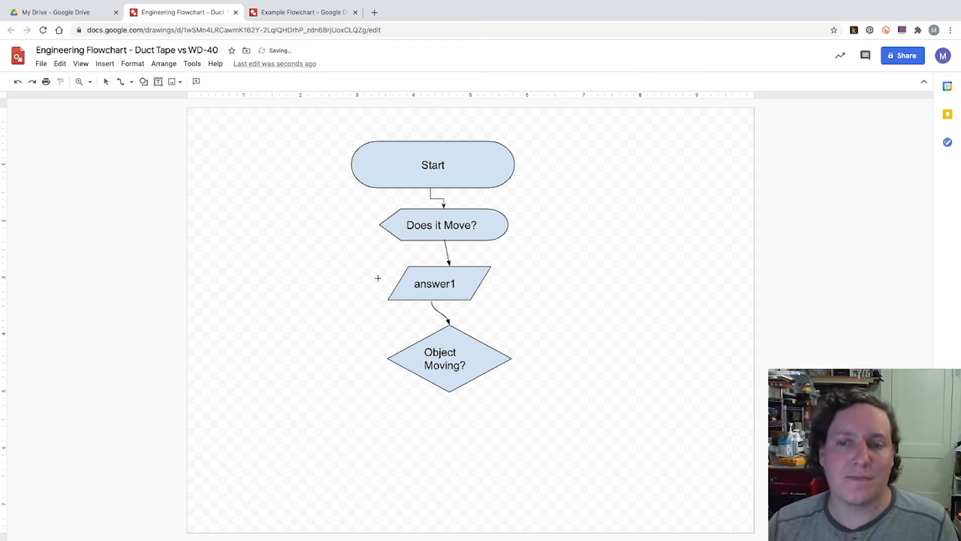
pyautogui.moveTo(551, 377)
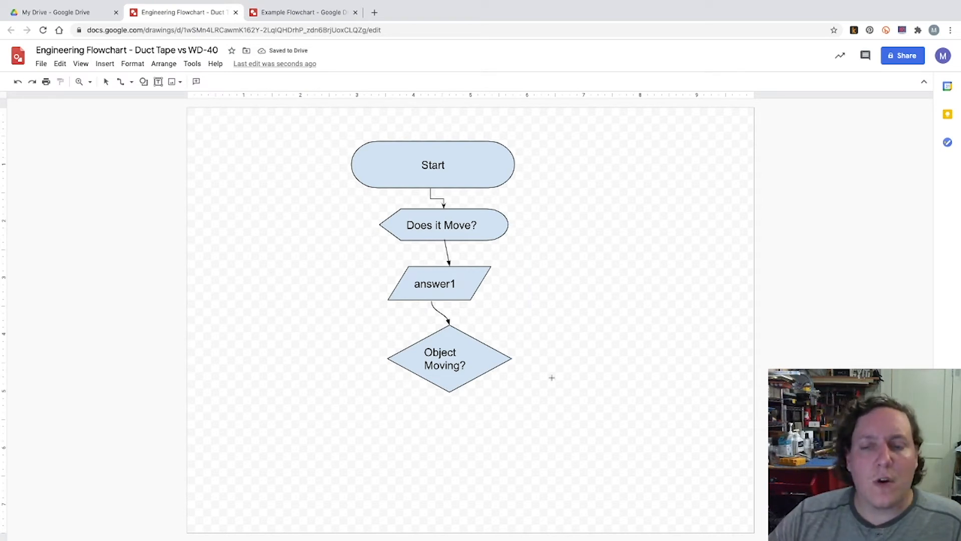
pyautogui.click(448, 358)
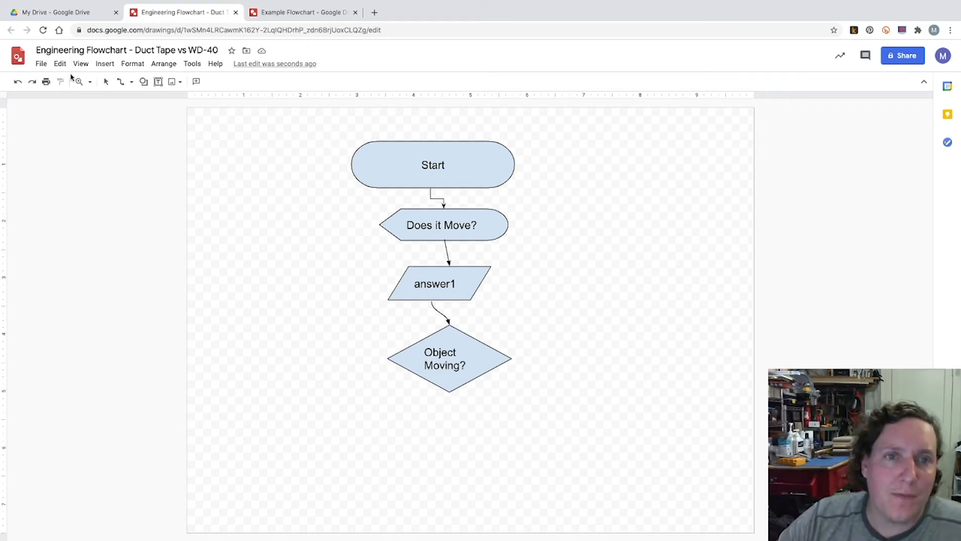
# Copy the Does it Move? and answer1 shapes and paste them below Object Moving?
pyautogui.click(443, 224)
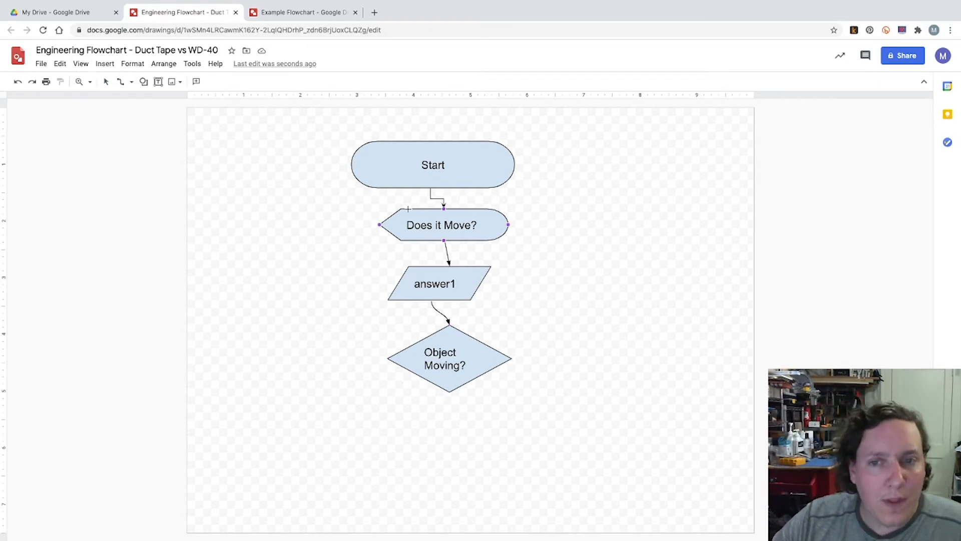
pyautogui.click(205, 138)
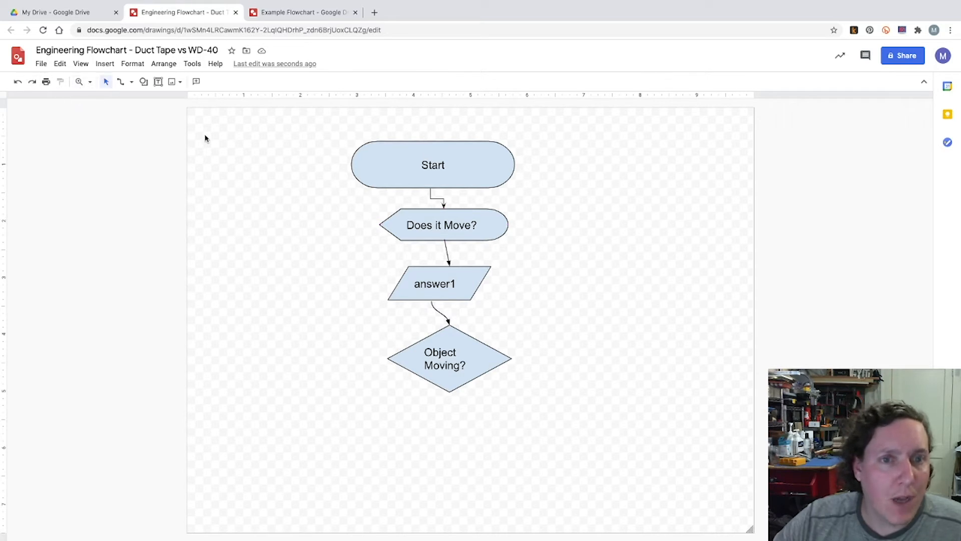
pyautogui.click(442, 224)
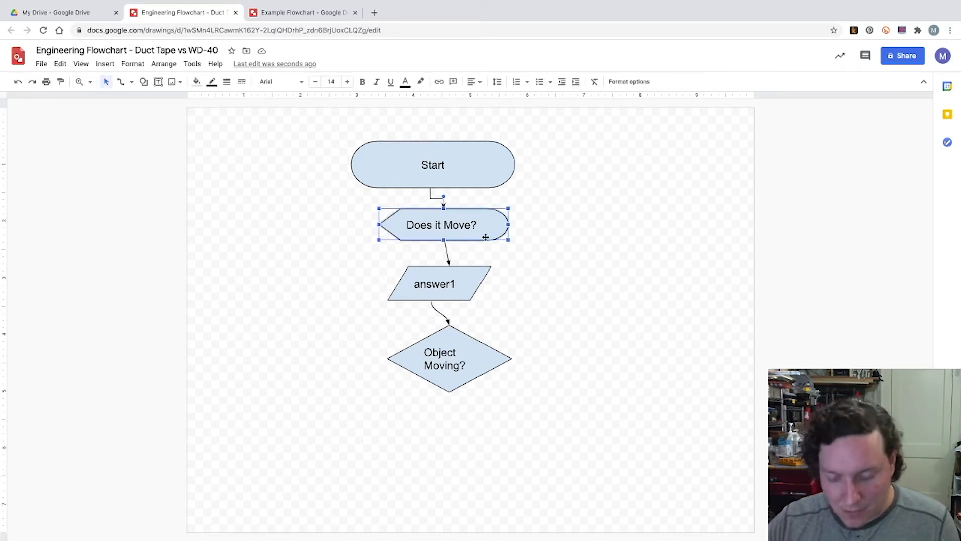
pyautogui.rightClick(441, 224)
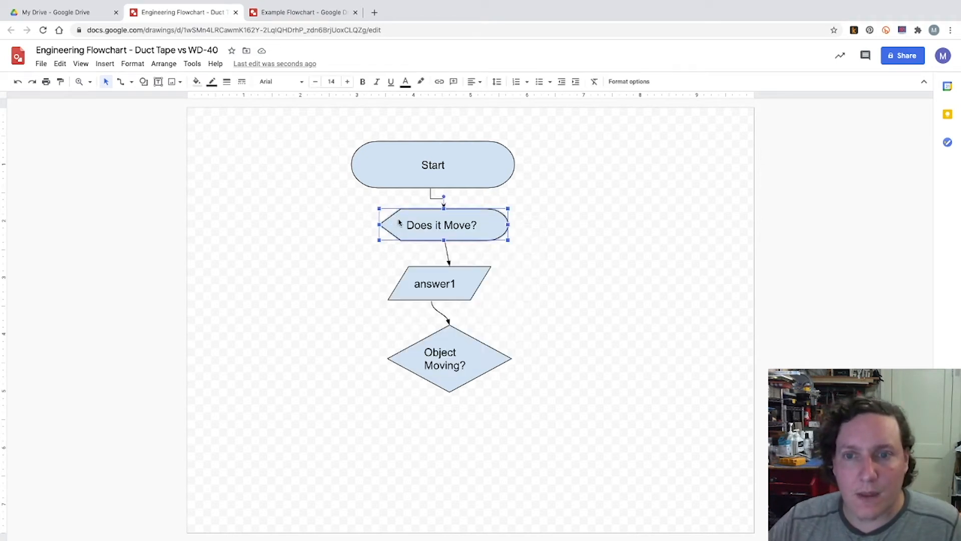
pyautogui.moveTo(430, 255)
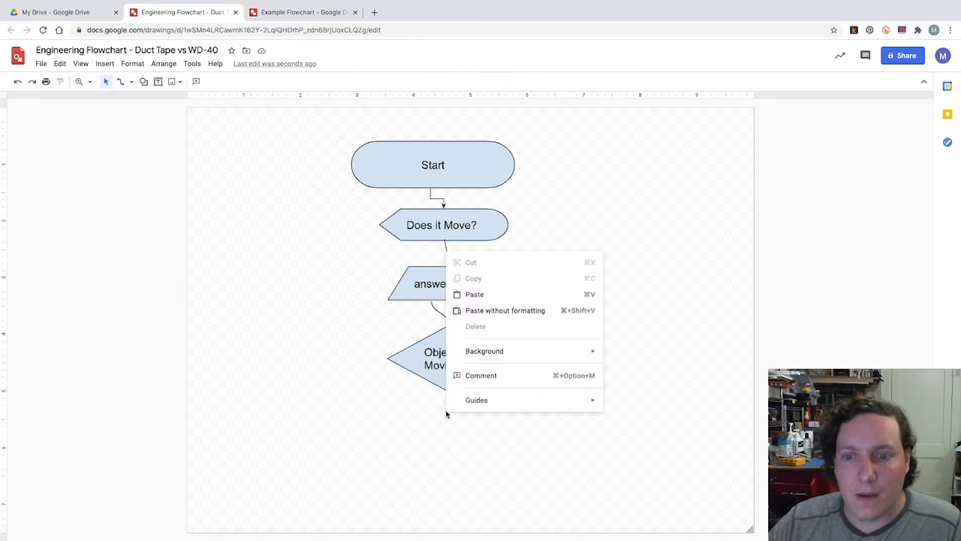
pyautogui.click(475, 295)
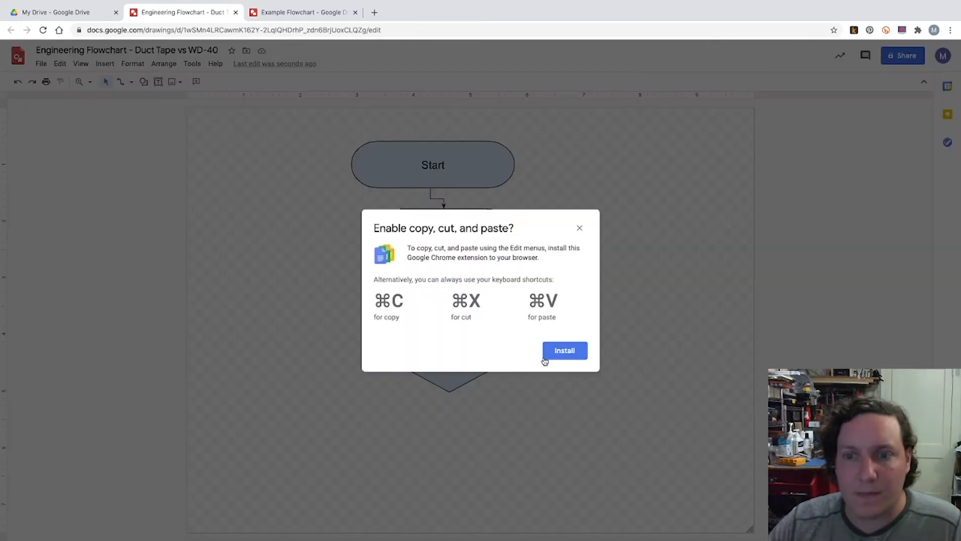
# Retype the pasted copies as 'Should it Move?' and 'answer2'.
pyautogui.click(579, 229)
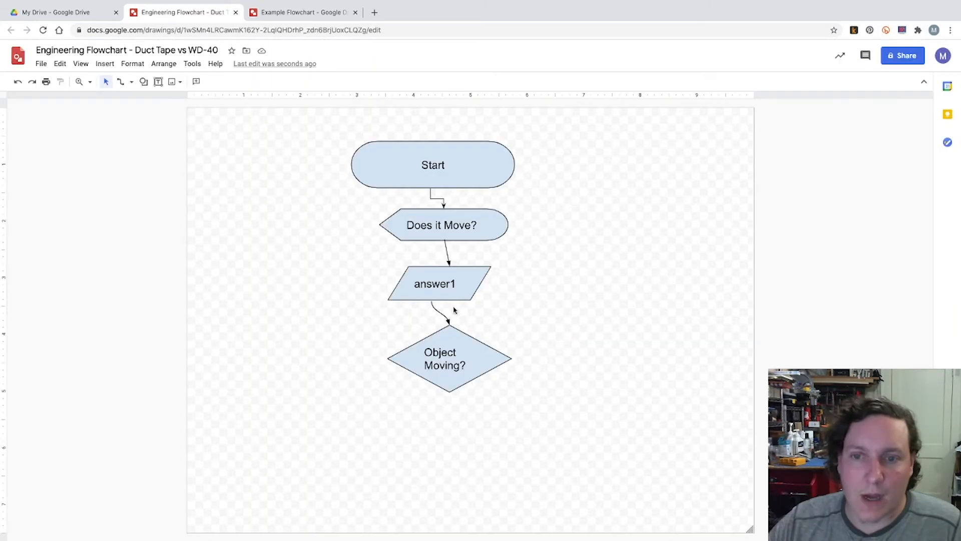
pyautogui.moveTo(434, 397)
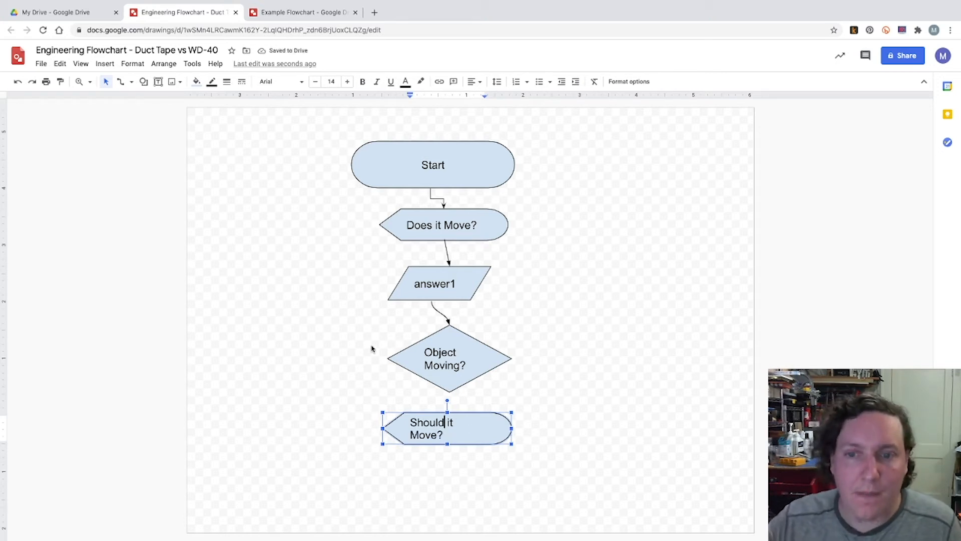
pyautogui.moveTo(319, 323)
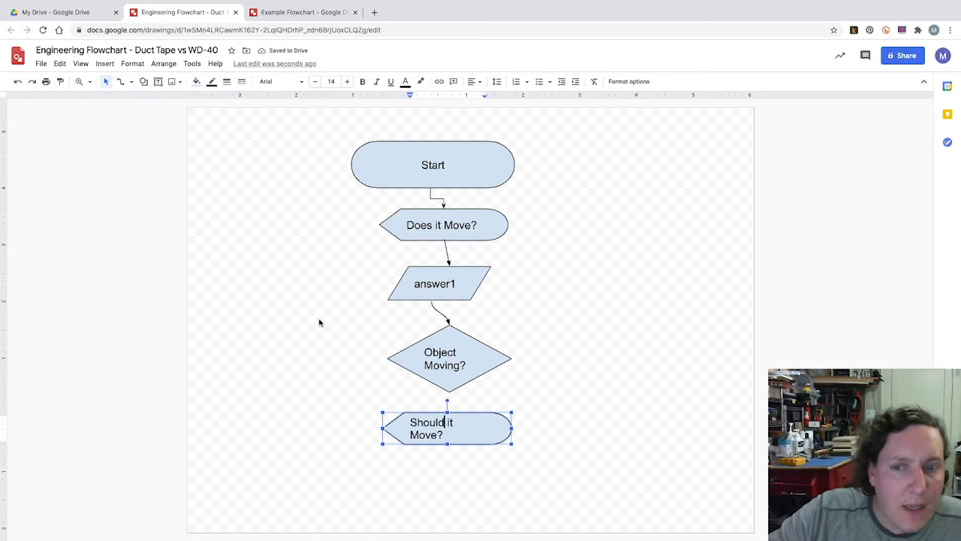
pyautogui.click(434, 283)
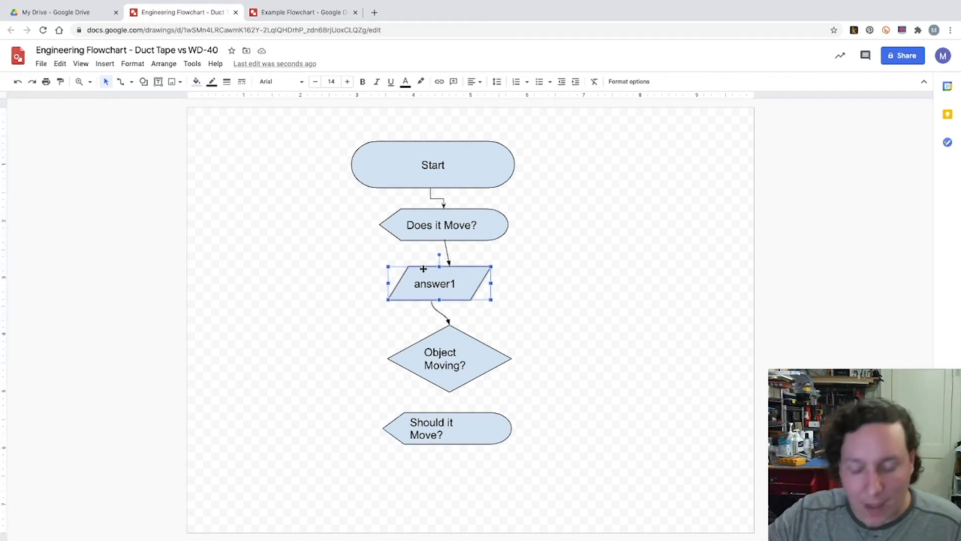
pyautogui.click(440, 469)
pyautogui.write('answer2')
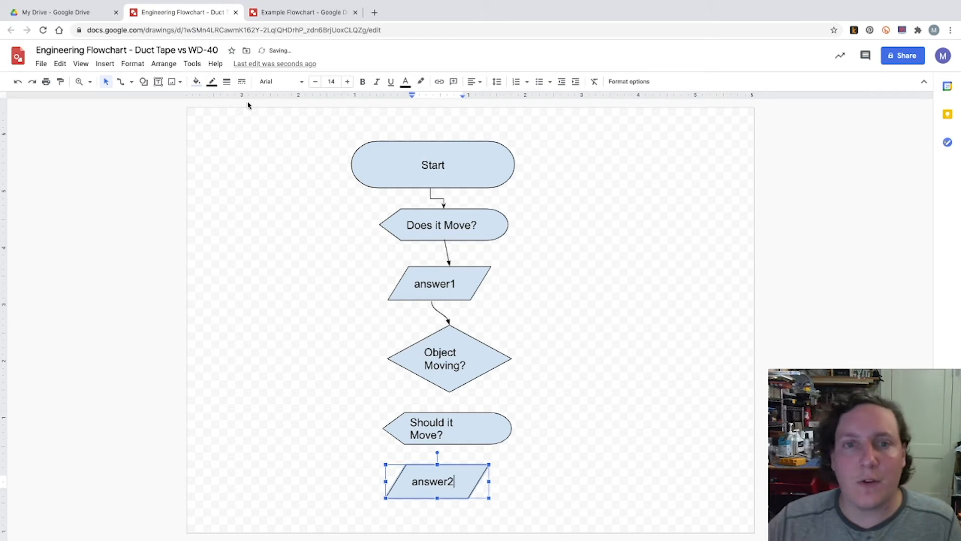
pyautogui.click(79, 81)
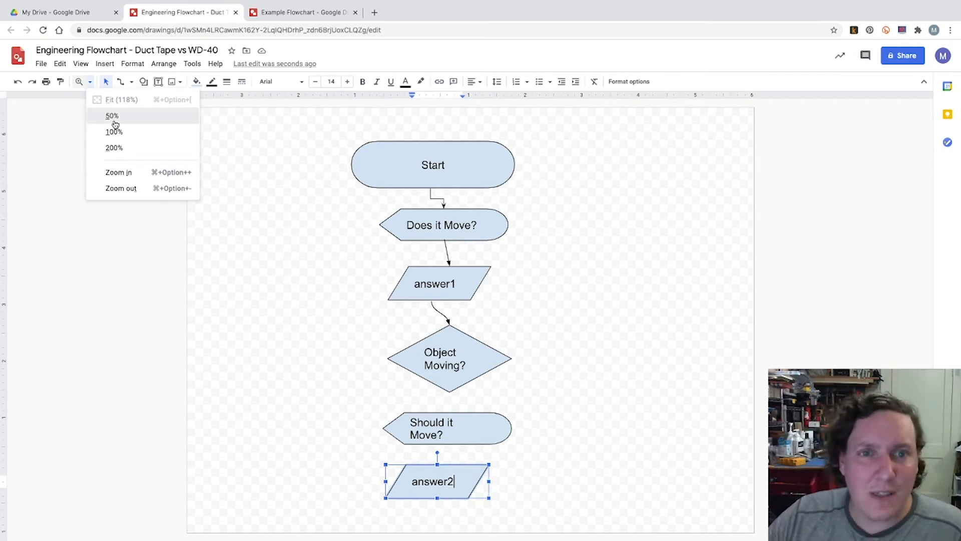
# Zoom out to 50% and deselect answer2 to see the lower shapes.
pyautogui.click(112, 115)
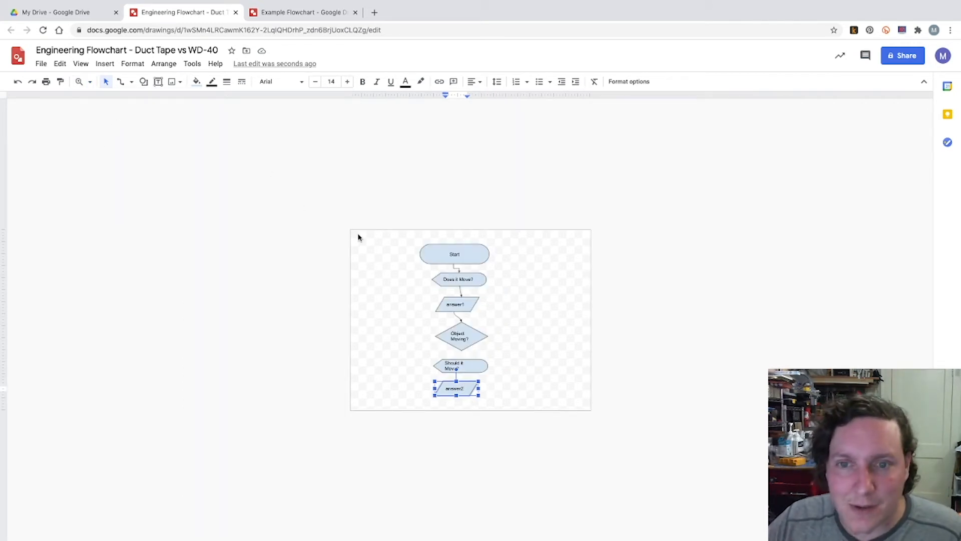
pyautogui.moveTo(590, 410)
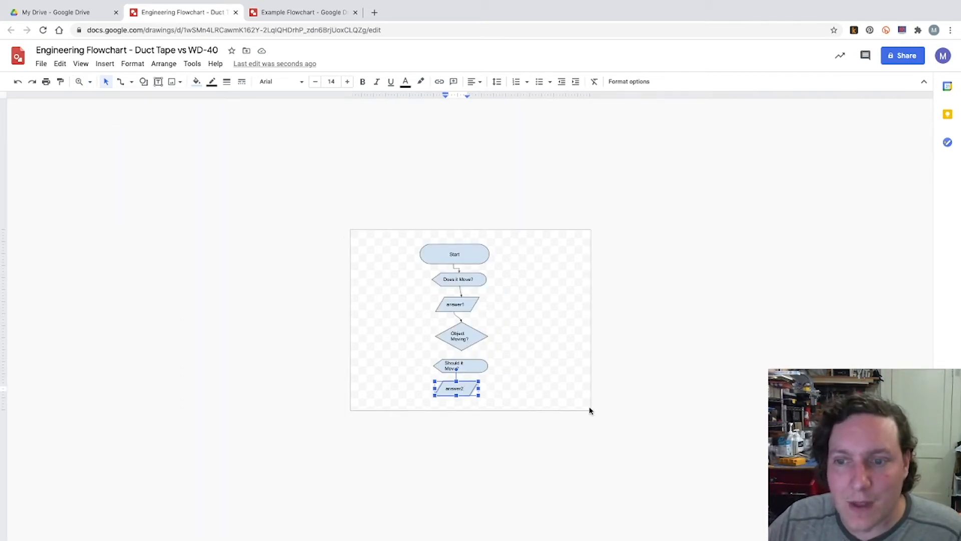
pyautogui.click(552, 322)
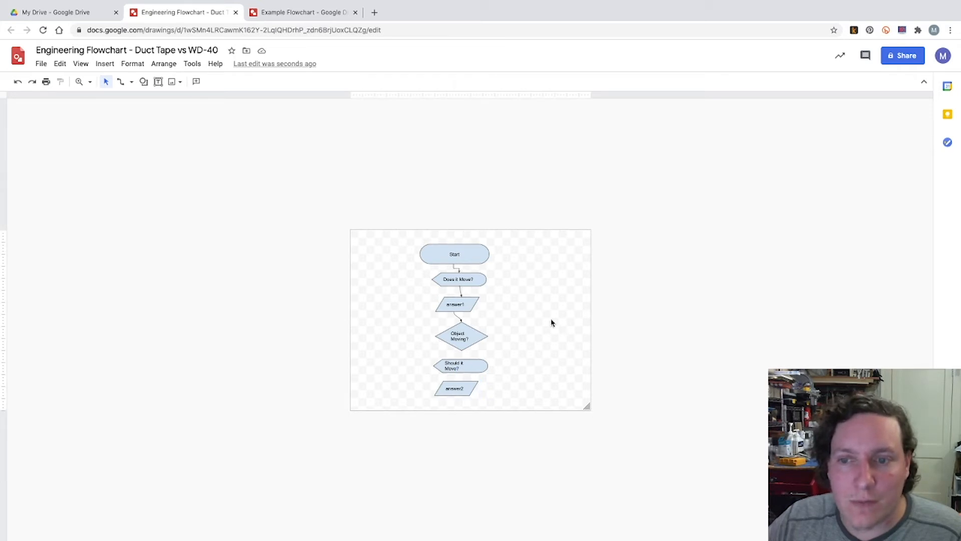
pyautogui.moveTo(585, 408)
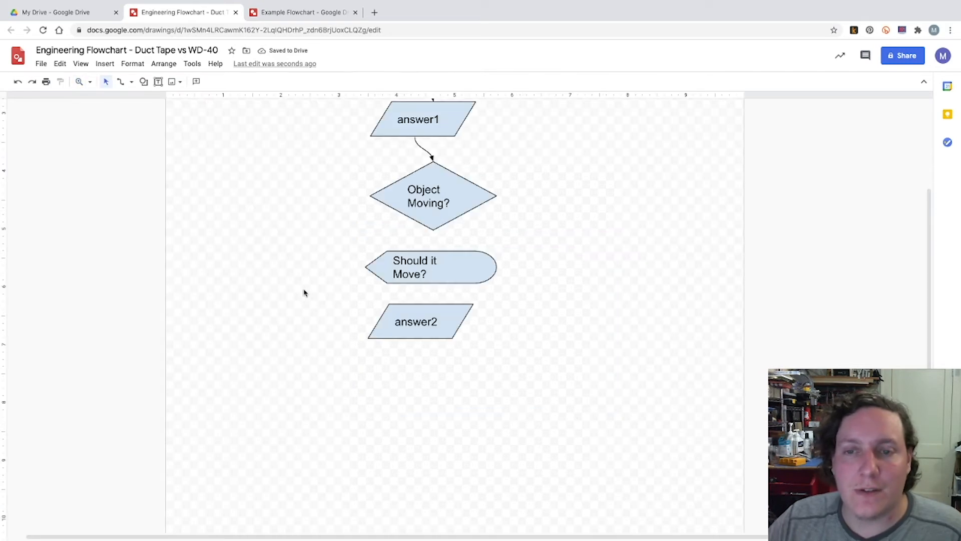
# Draw a straight arrow from Should it Move? to answer2.
pyautogui.click(130, 81)
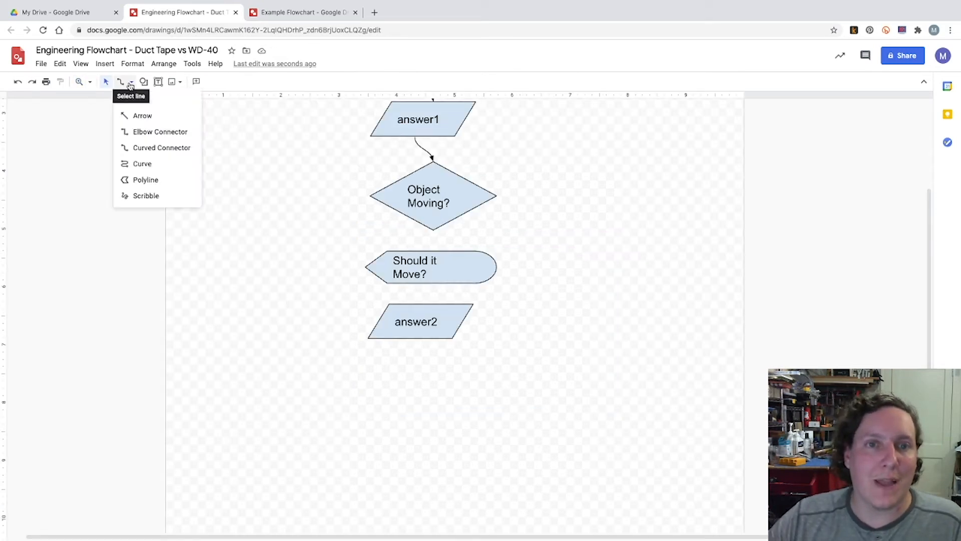
pyautogui.click(432, 196)
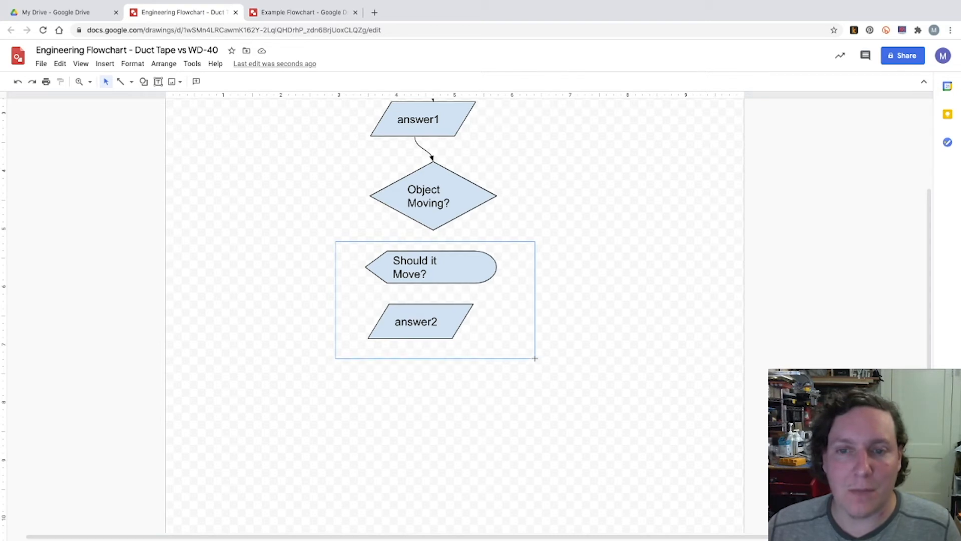
pyautogui.click(429, 266)
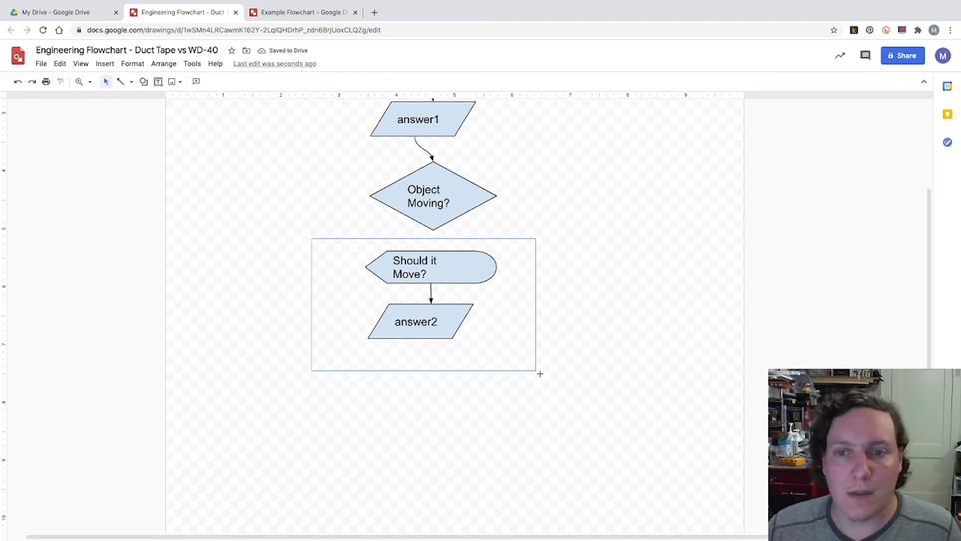
# Duplicate the pair into a second branch and label the left arrow 'Yes'.
pyautogui.rightClick(540, 372)
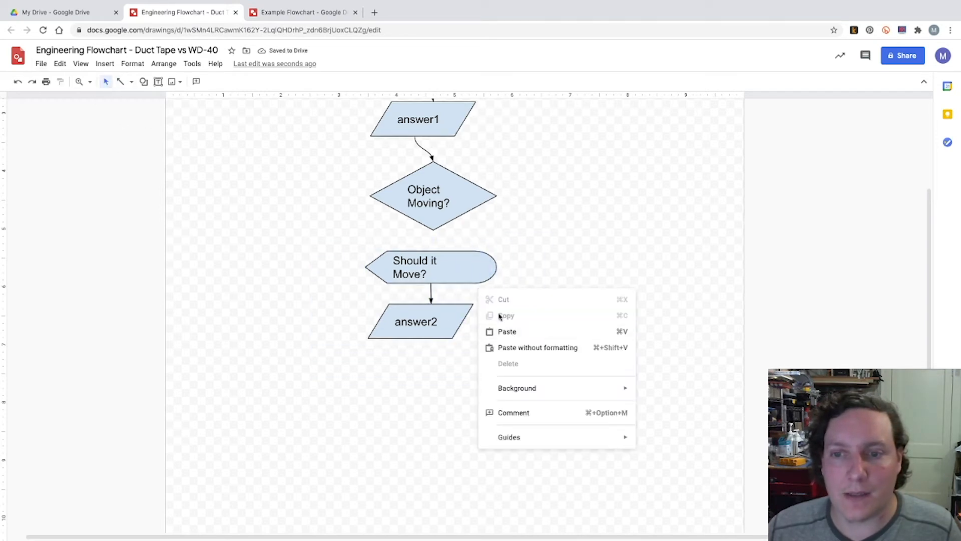
pyautogui.click(540, 370)
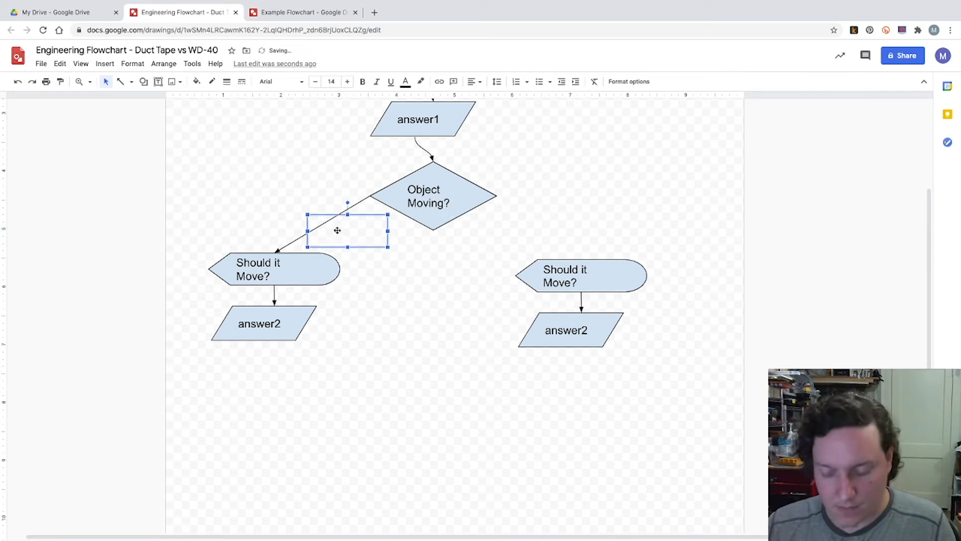
pyautogui.write('Yes')
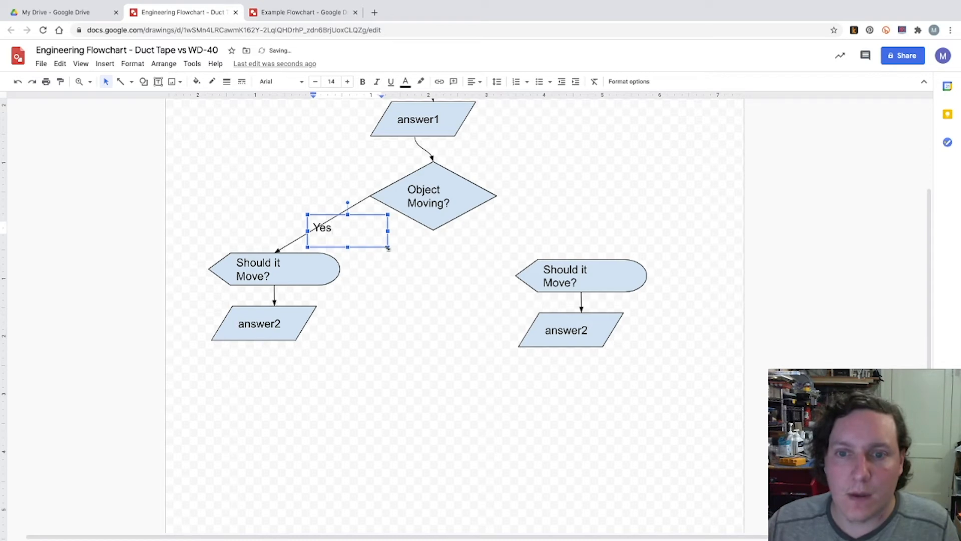
pyautogui.moveTo(388, 228); pyautogui.dragTo(341, 228)
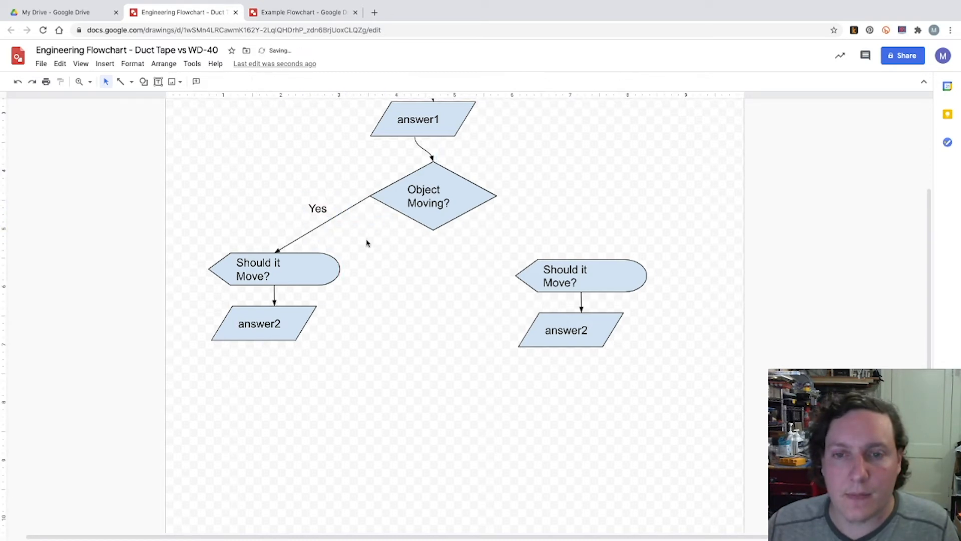
# Add a 'No' arrow to the right Should it Move?, checking the Example Flowchart.
pyautogui.click(316, 208)
pyautogui.write('No')
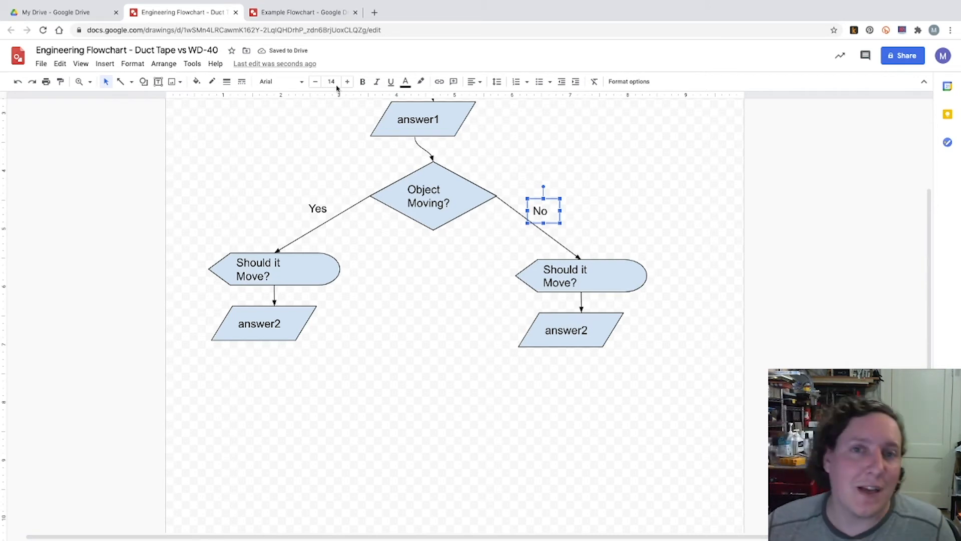
pyautogui.click(300, 12)
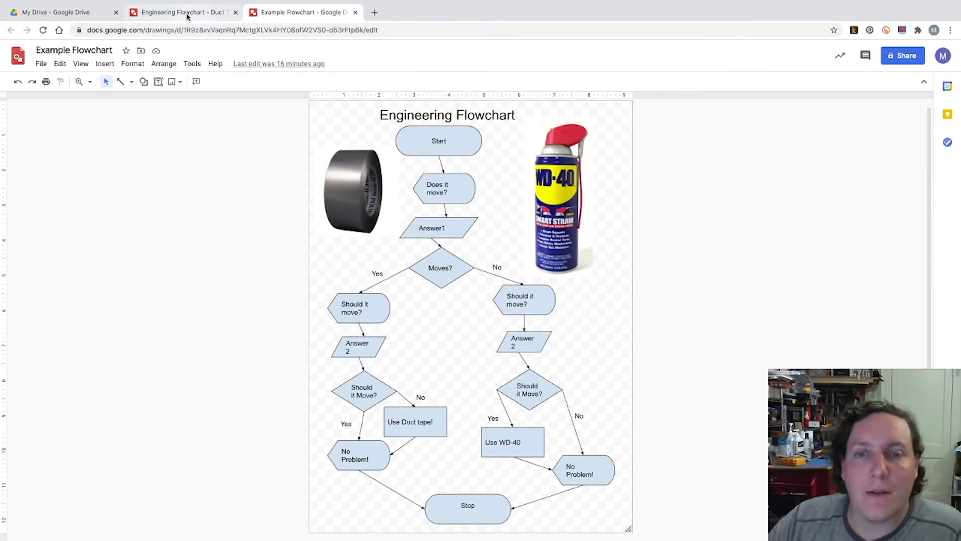
pyautogui.click(180, 12)
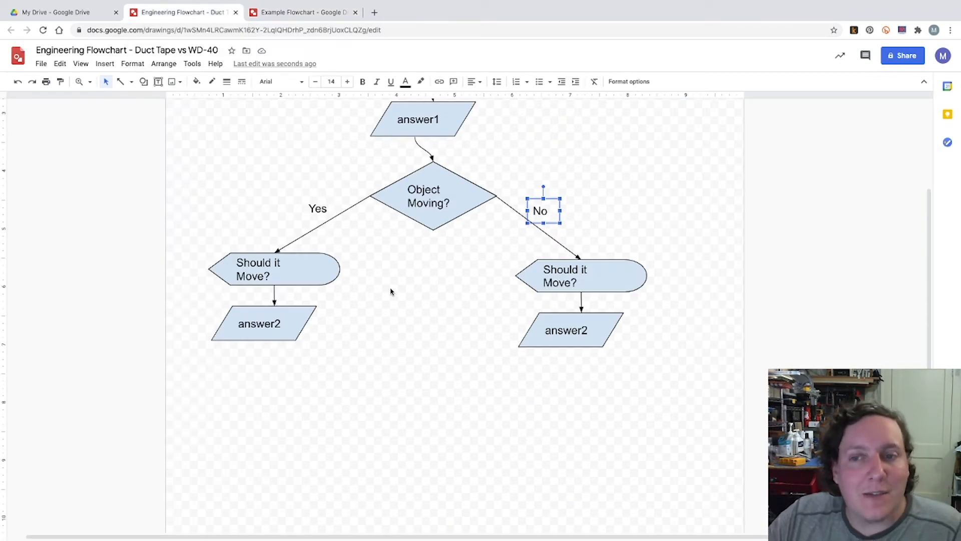
pyautogui.moveTo(389, 316)
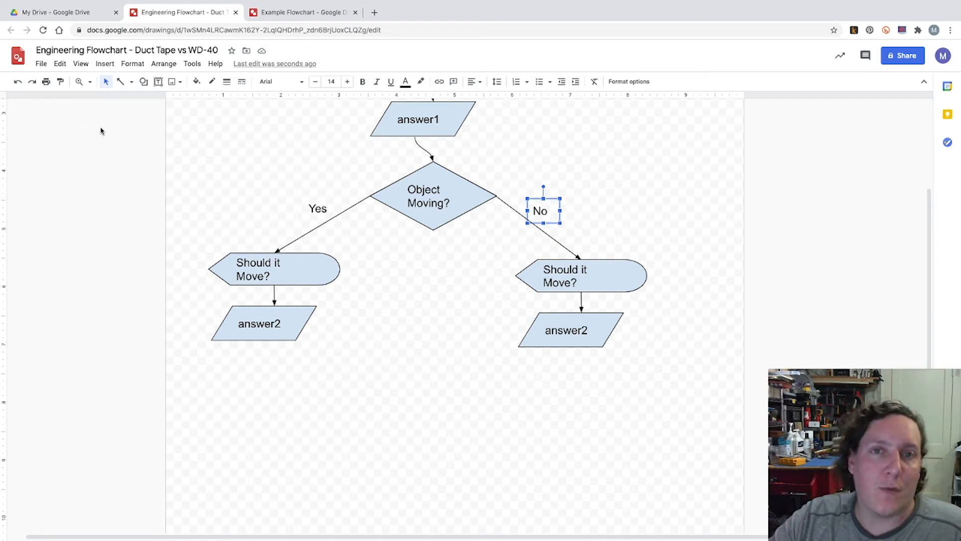
pyautogui.moveTo(385, 336)
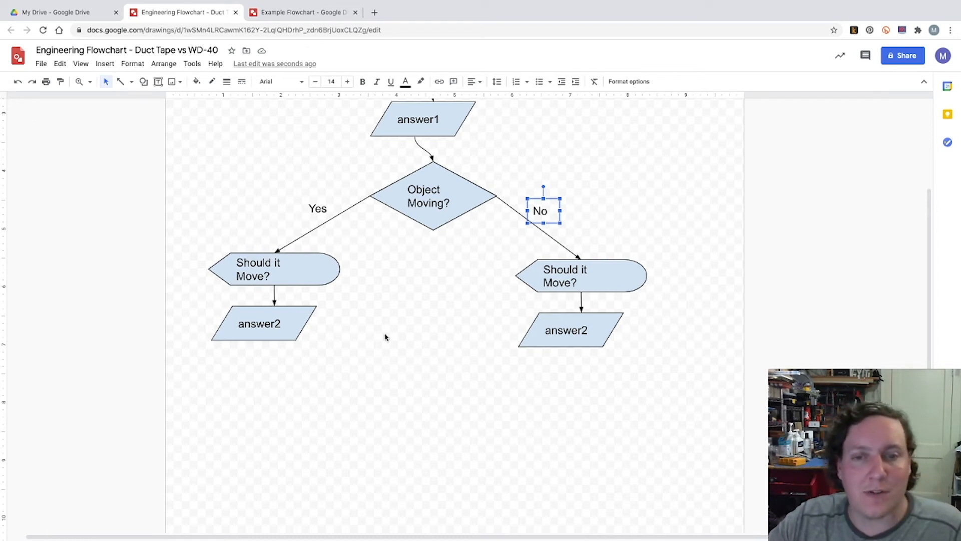
pyautogui.moveTo(447, 240)
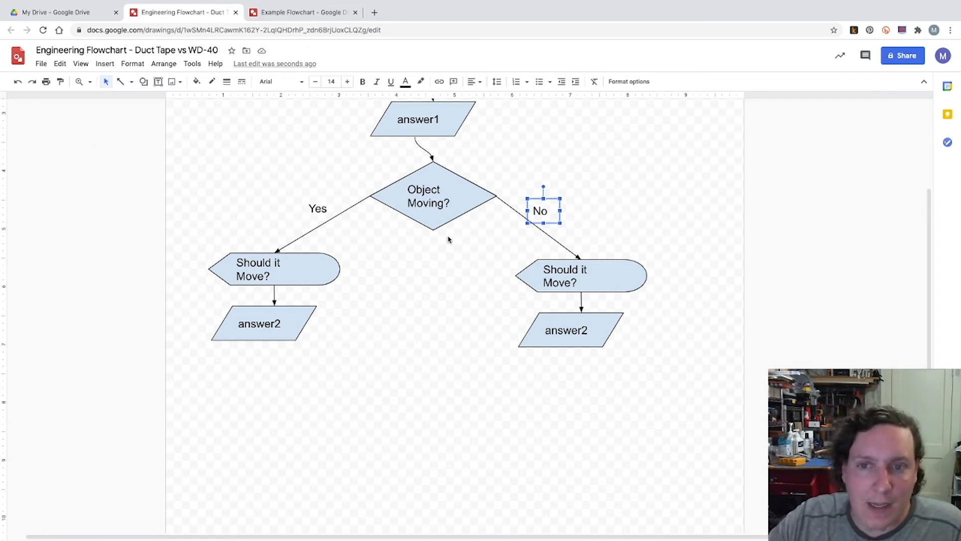
# Add a diamond labelled 'Supposed to move?' below the left answer2.
pyautogui.click(428, 196)
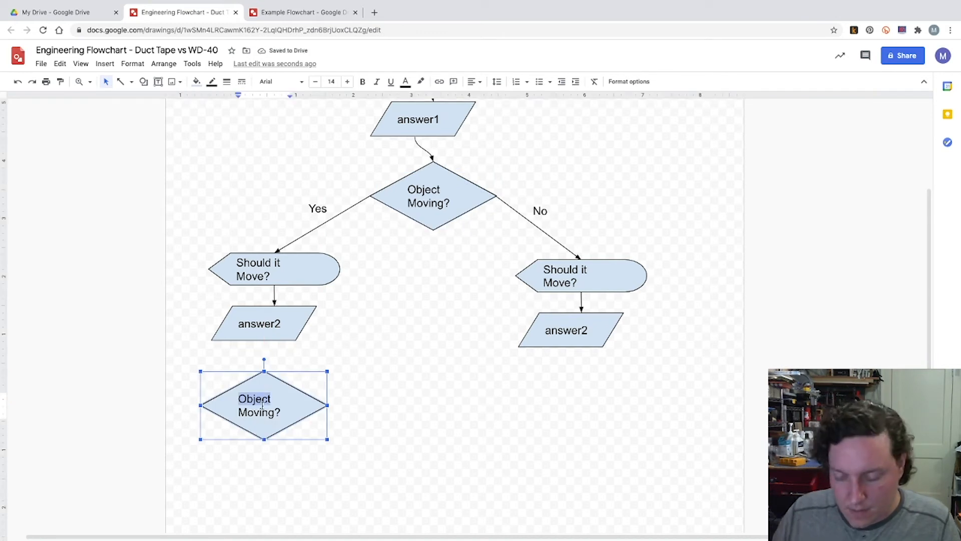
pyautogui.write('Supposed to')
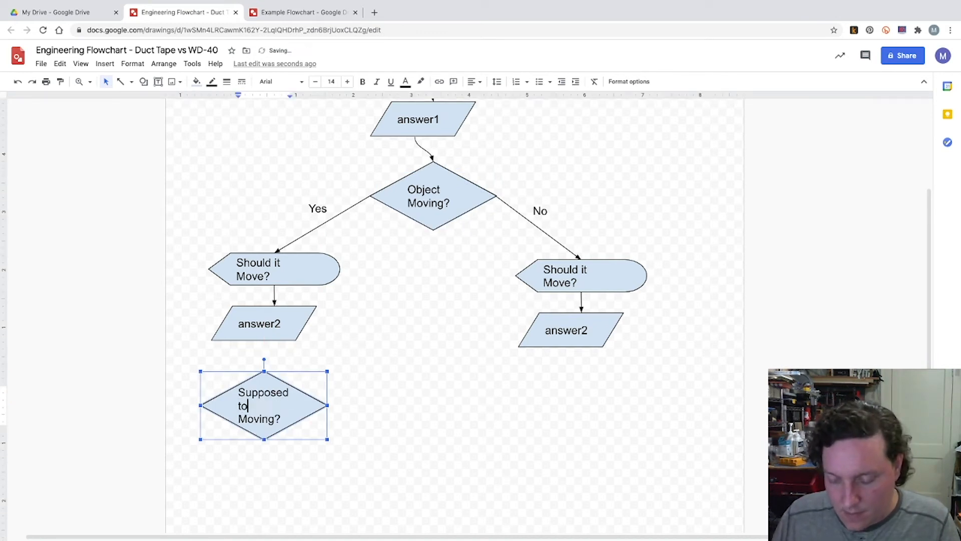
pyautogui.write('move')
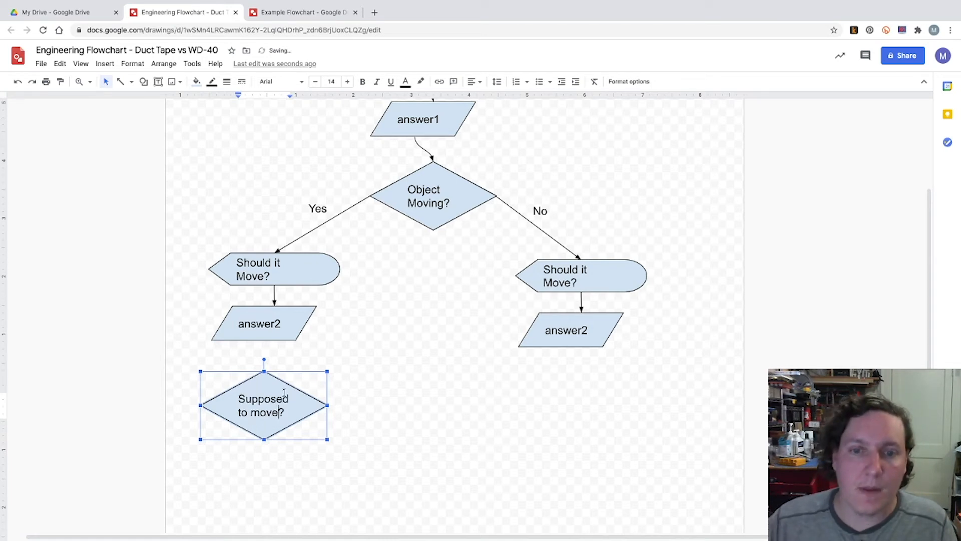
pyautogui.click(491, 478)
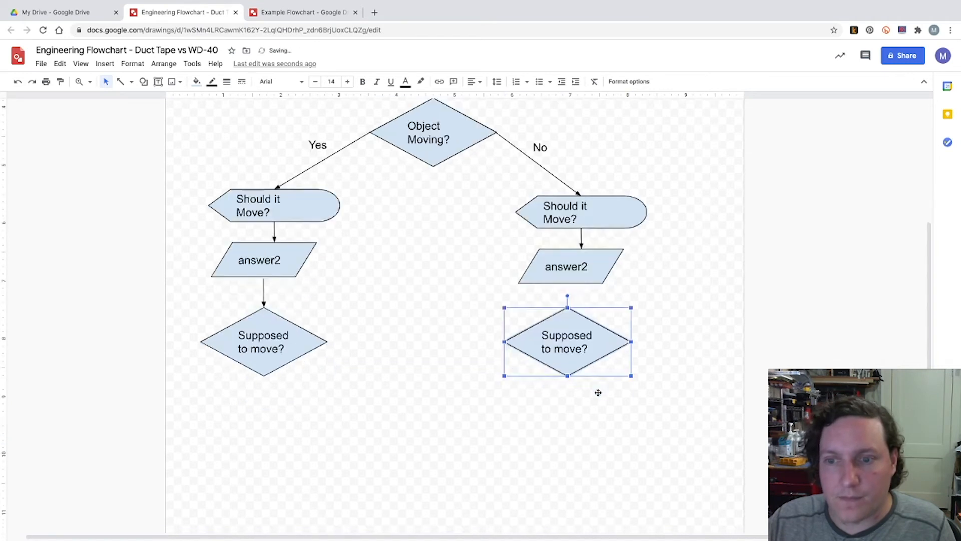
# Arrow answer2 to the diamond and place a copy under the right answer2.
pyautogui.scroll(-3)
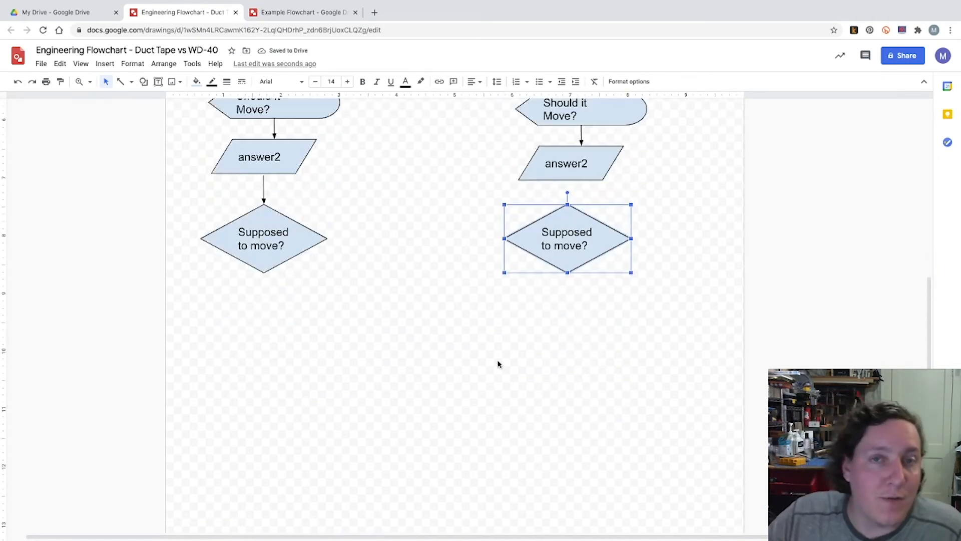
pyautogui.scroll(3)
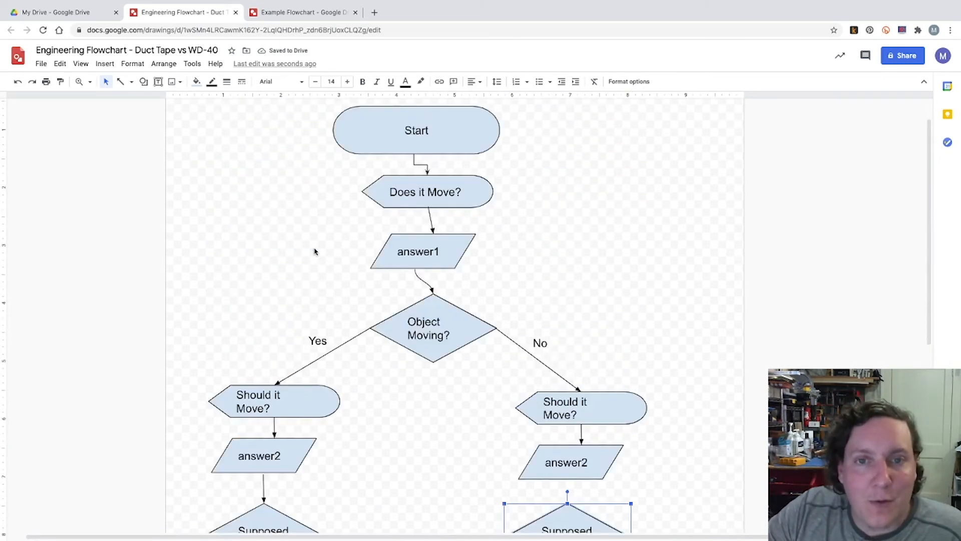
pyautogui.scroll(-3)
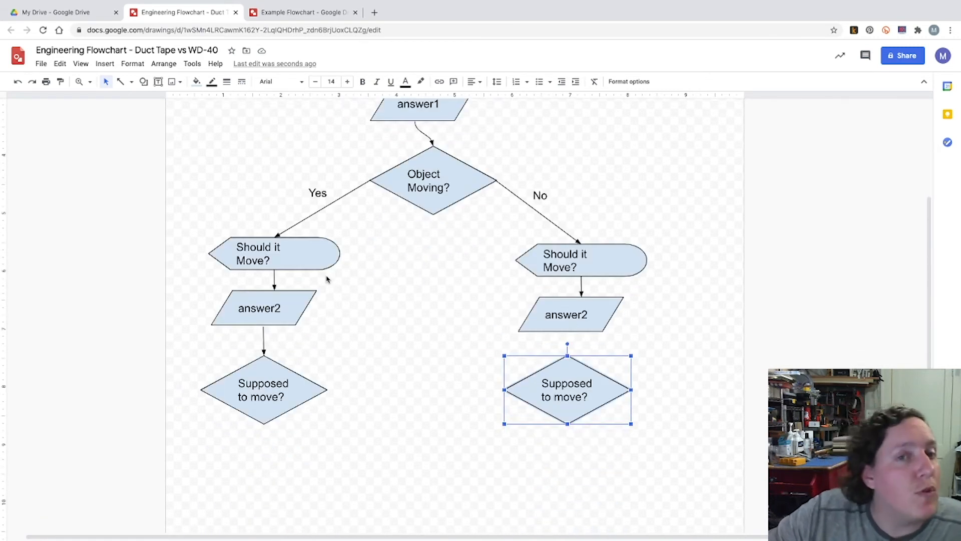
pyautogui.moveTo(322, 257)
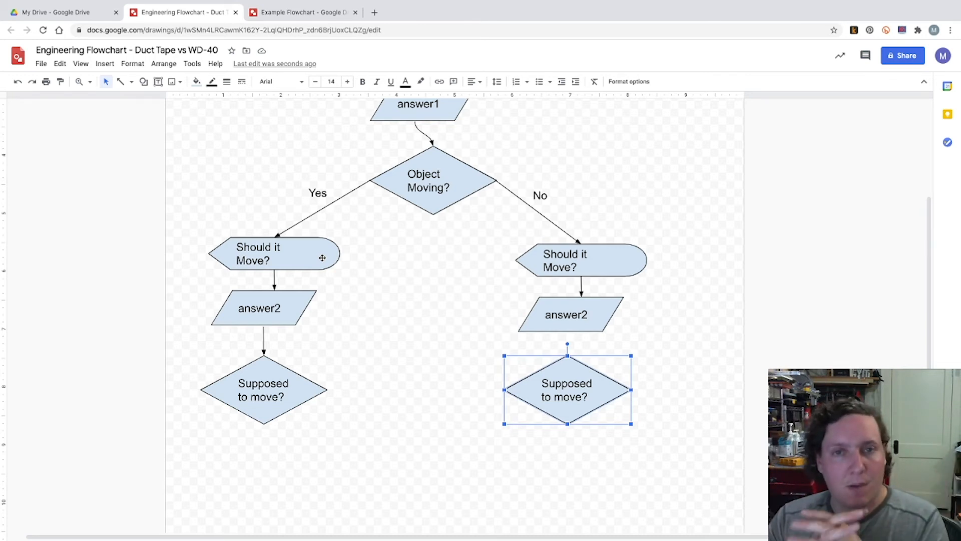
# Paste a copy of Should it Move? and retype it as 'Use WD-40'.
pyautogui.click(274, 253)
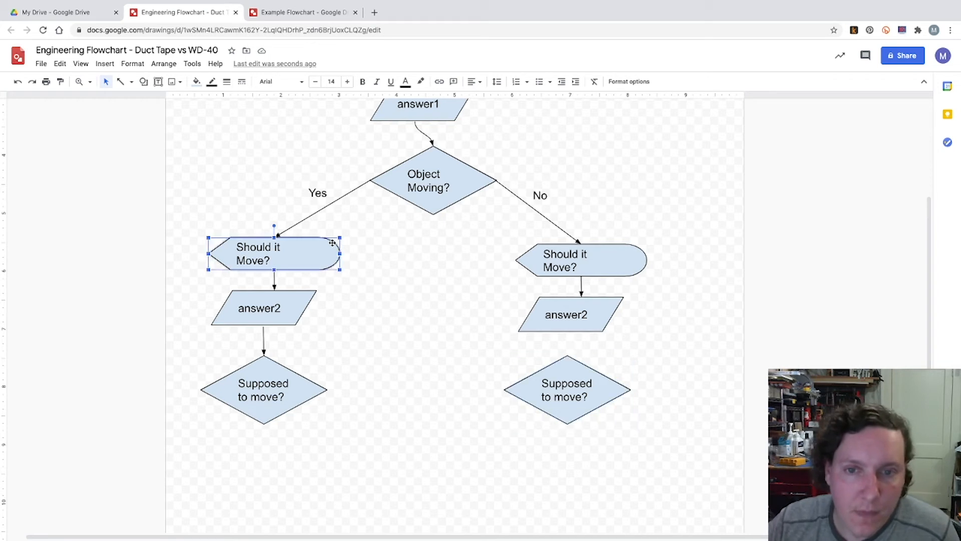
pyautogui.moveTo(300, 431)
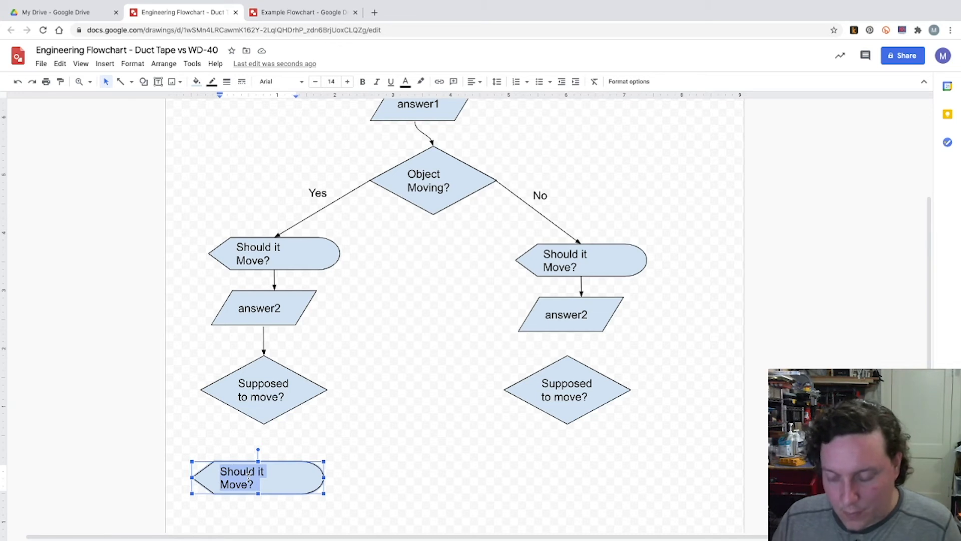
pyautogui.write('U')
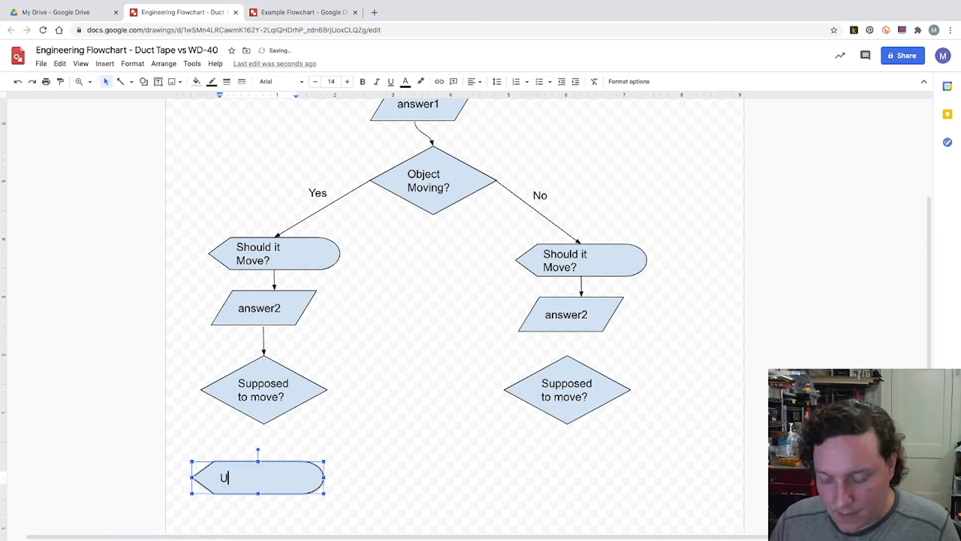
pyautogui.write('se WD-')
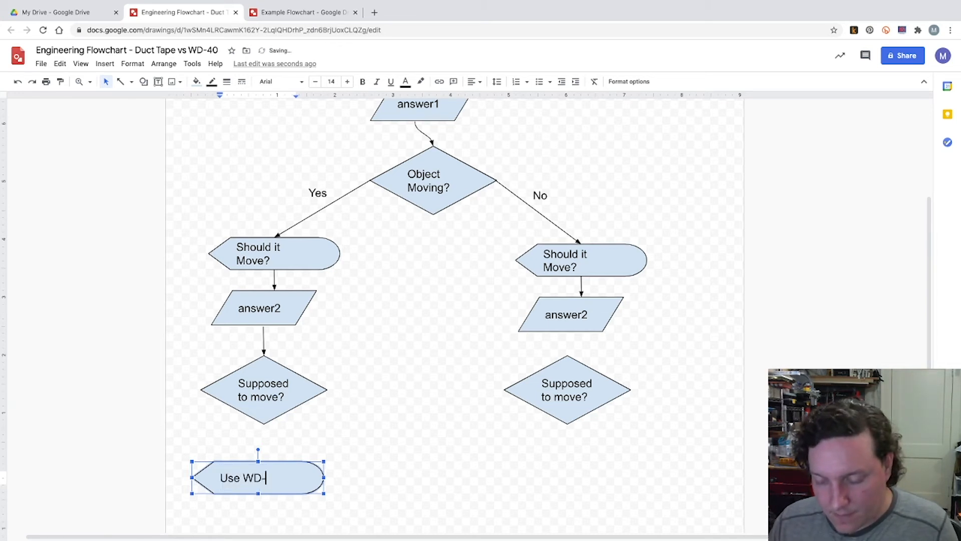
pyautogui.write('40')
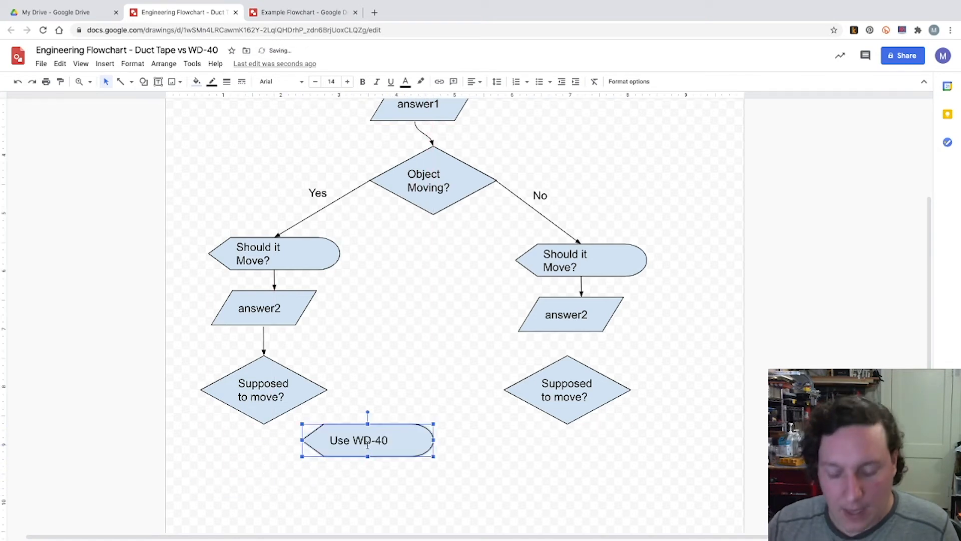
pyautogui.moveTo(383, 456)
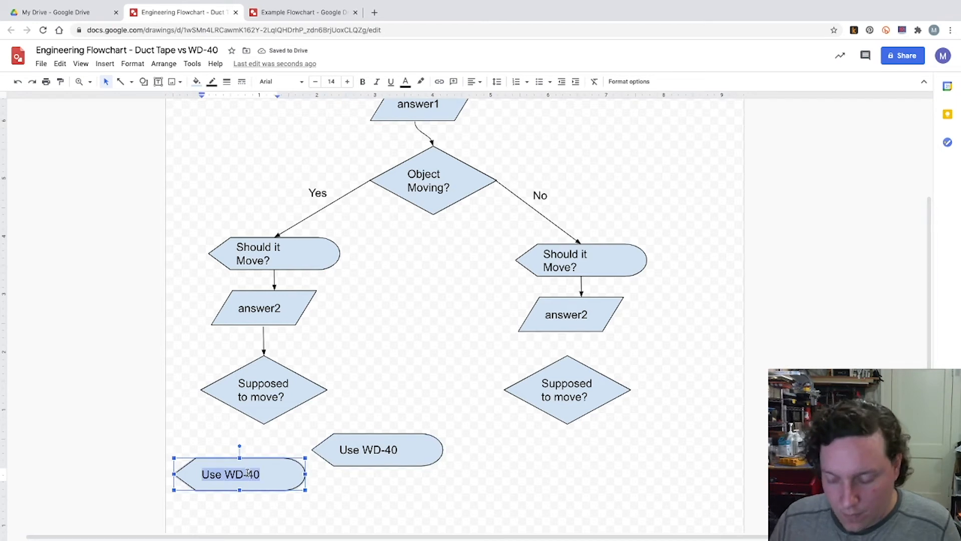
# Add the 'No Problem' and 'Use Duct Tape' outcome shapes.
pyautogui.write('No Problem')
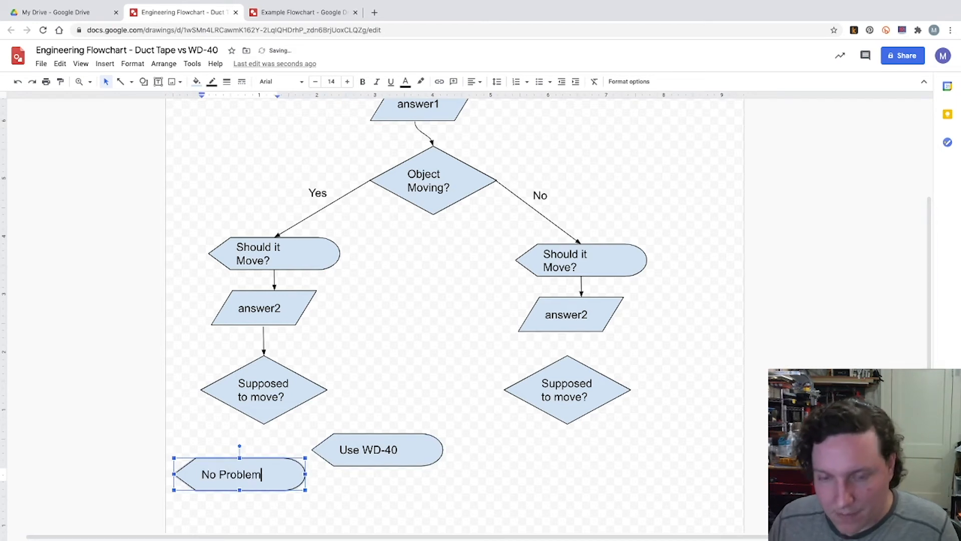
pyautogui.click(368, 450)
pyautogui.write('Use Duc')
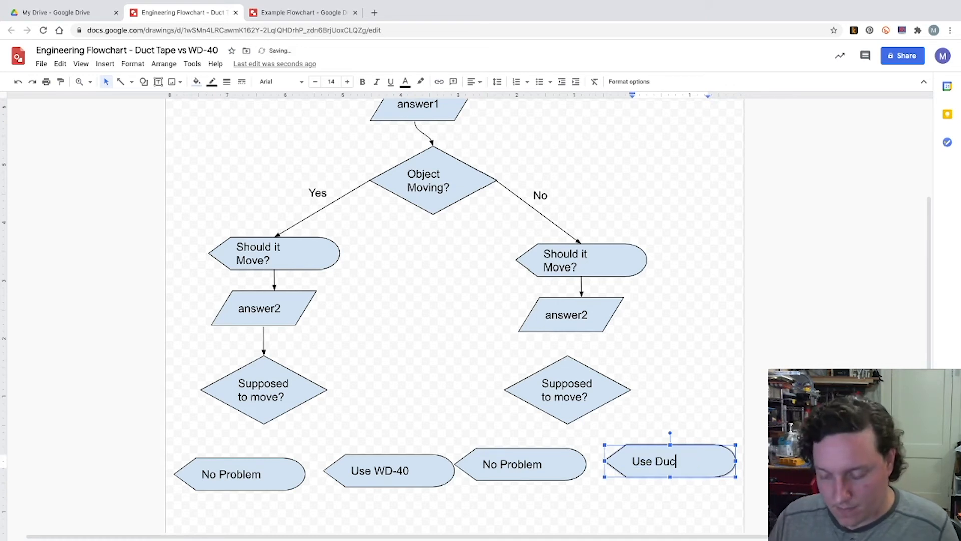
pyautogui.write('t Tape')
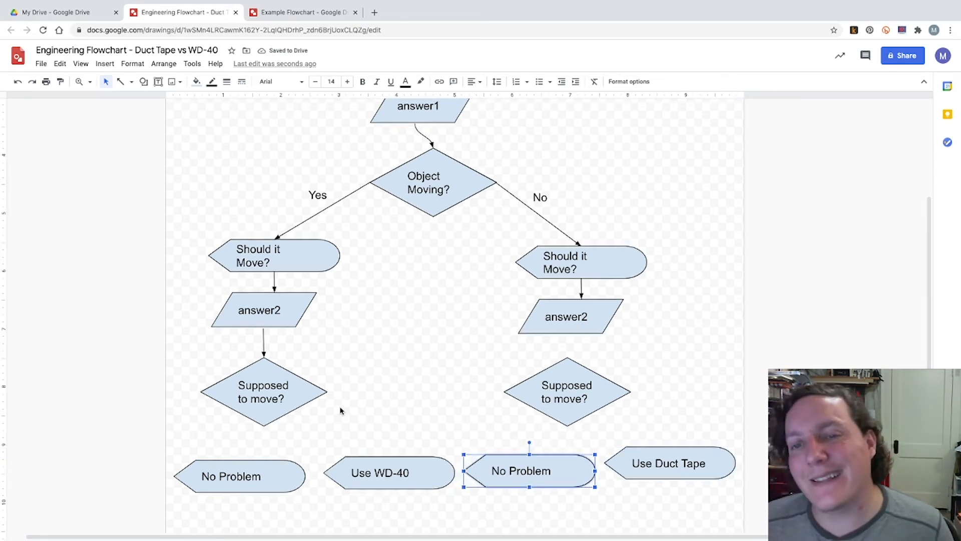
pyautogui.scroll(3)
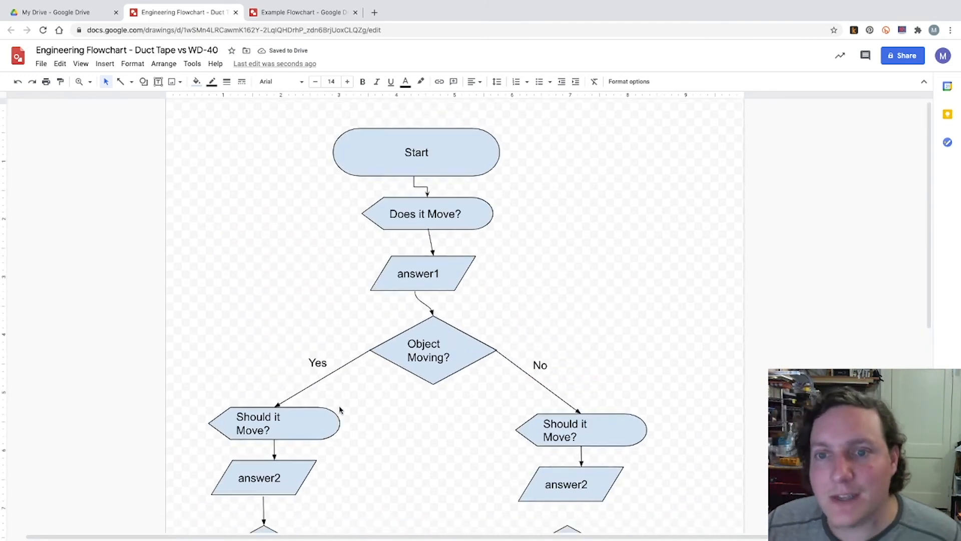
pyautogui.scroll(-3)
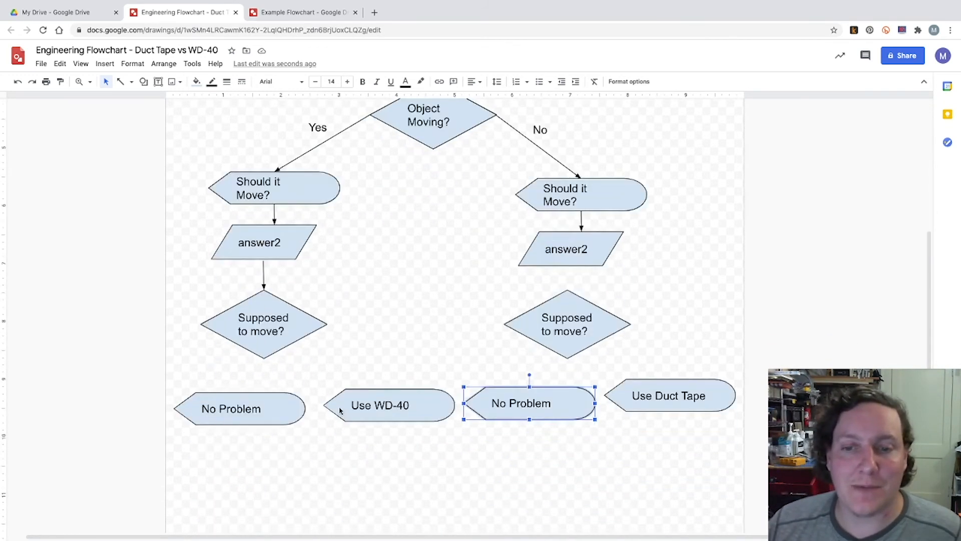
pyautogui.scroll(-3)
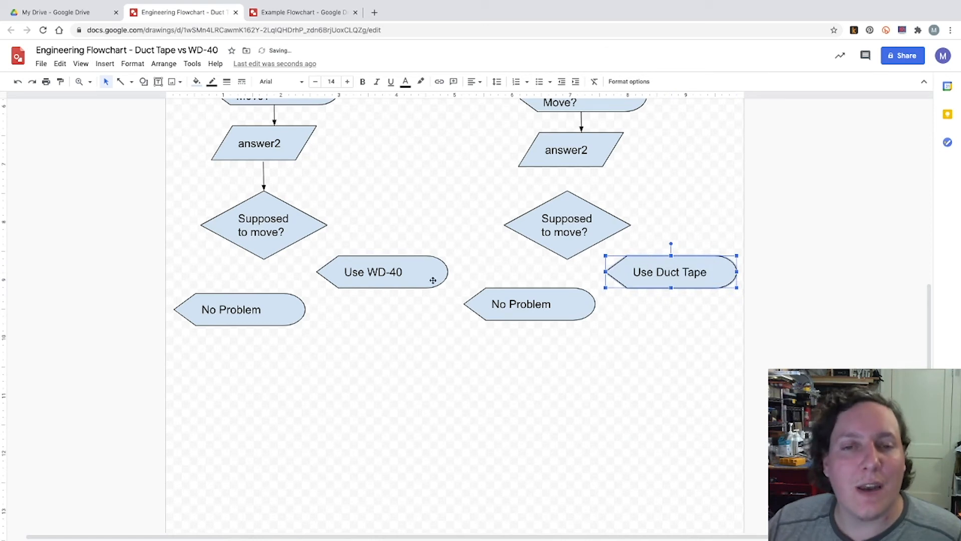
pyautogui.moveTo(401, 257)
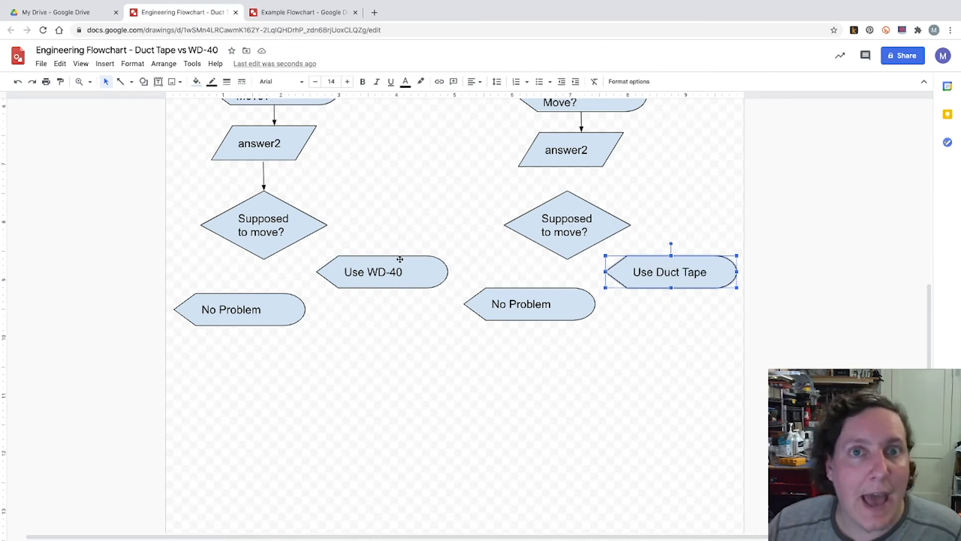
# Arrange the outcome shapes, browsing the shape list without inserting anything.
pyautogui.click(372, 271)
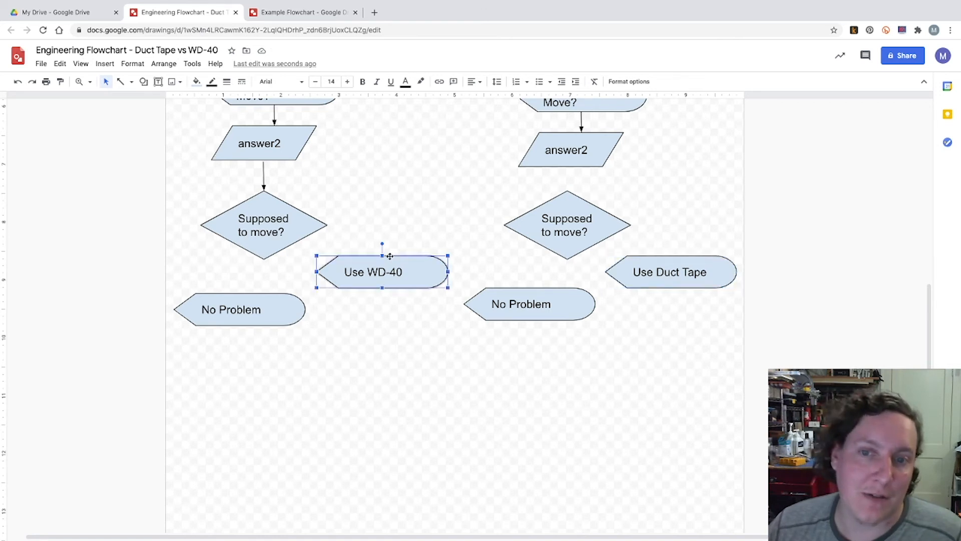
pyautogui.scroll(-3)
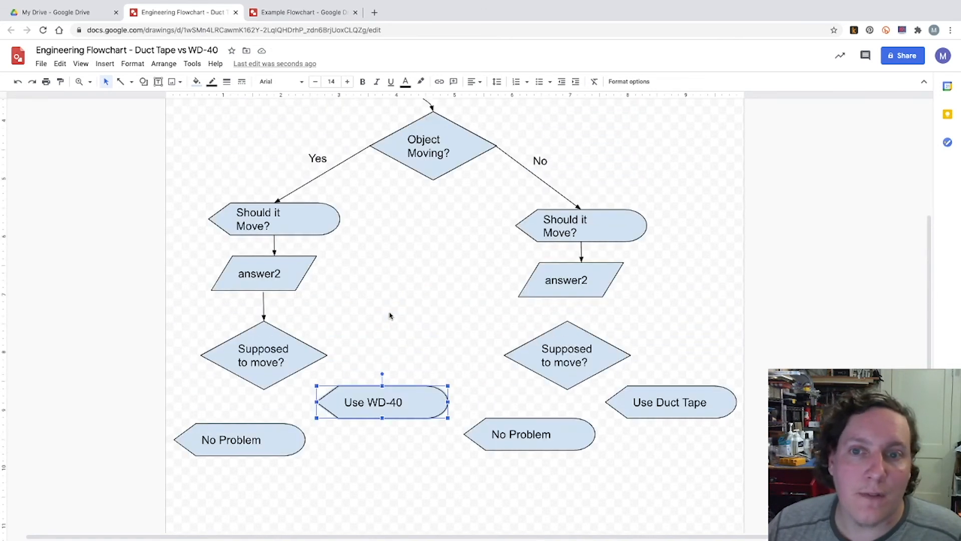
pyautogui.scroll(3)
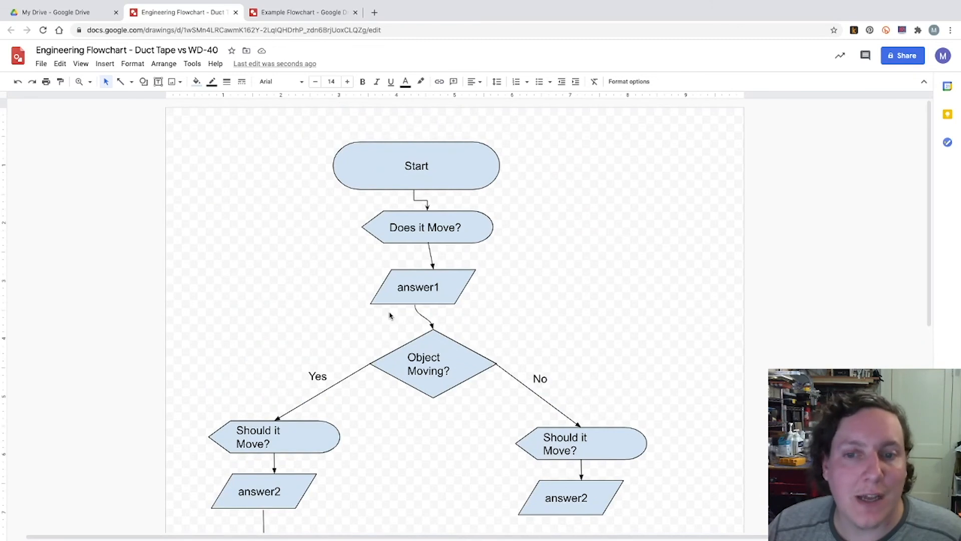
pyautogui.scroll(-3)
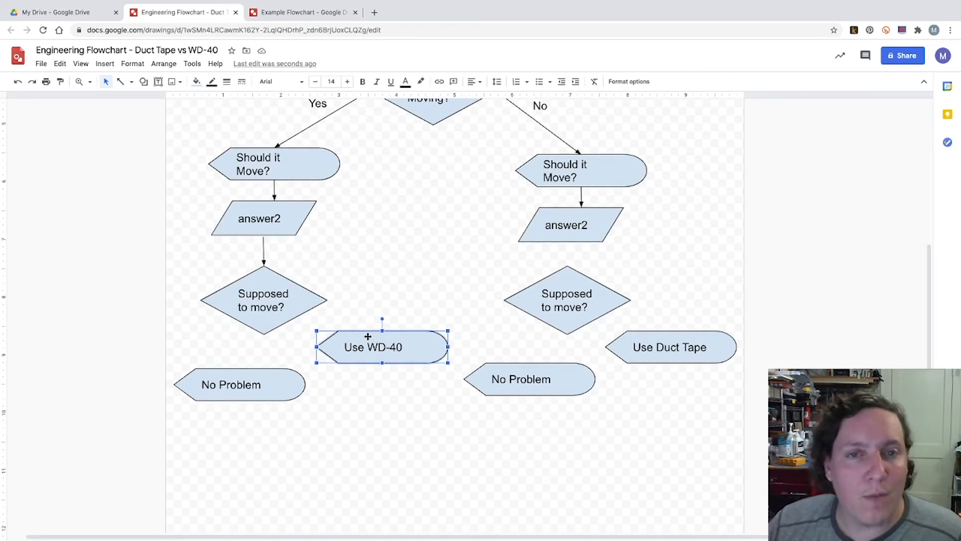
pyautogui.click(144, 81)
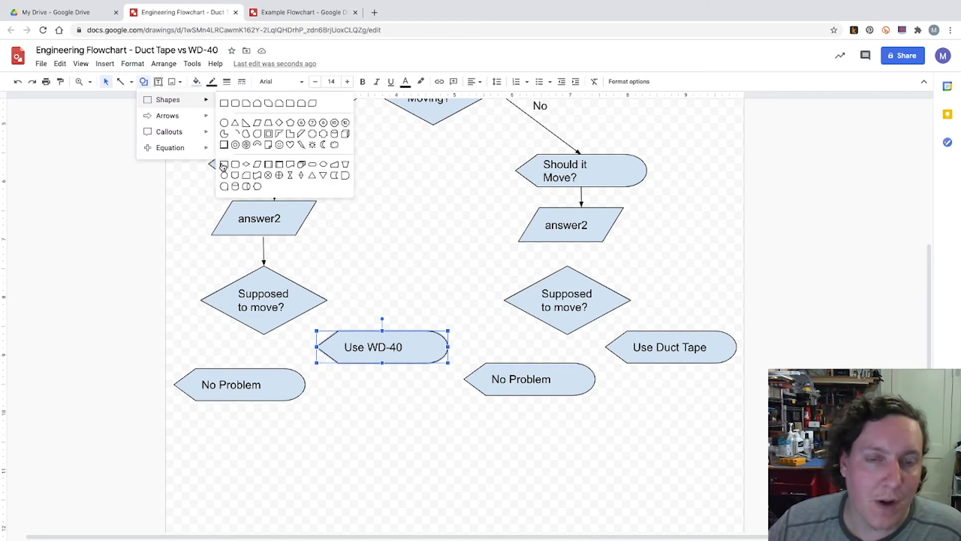
pyautogui.click(368, 327)
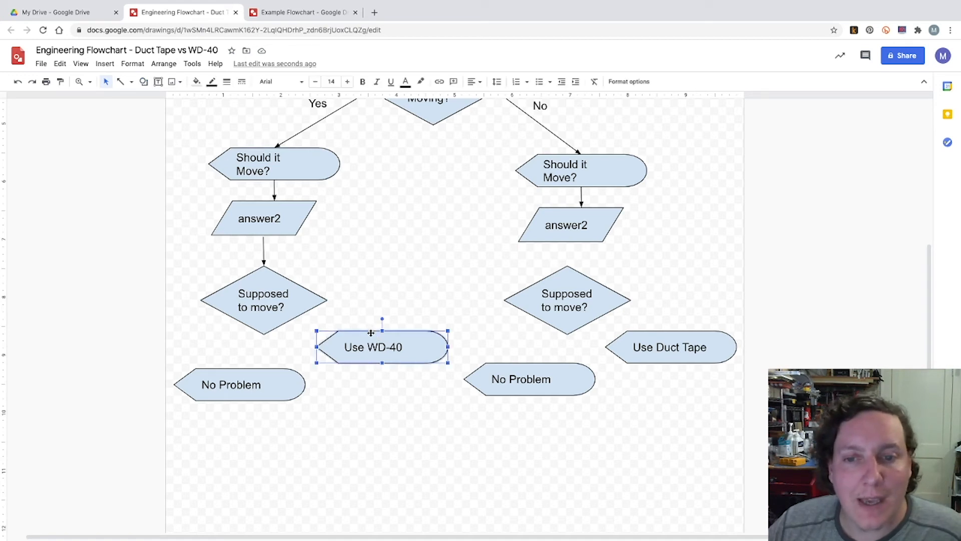
pyautogui.moveTo(363, 336)
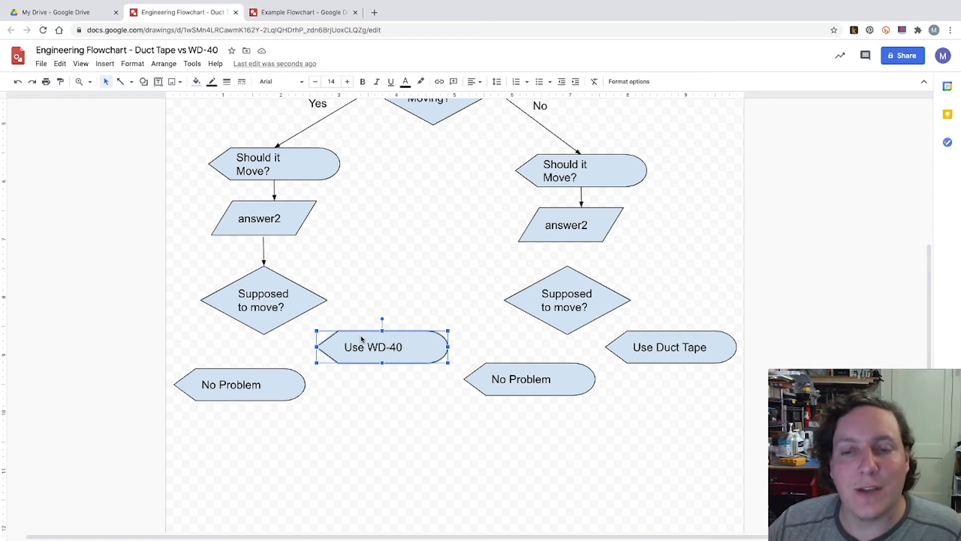
# Change Use Duct Tape to a plain rectangle and return to the Select tool.
pyautogui.rightClick(372, 347)
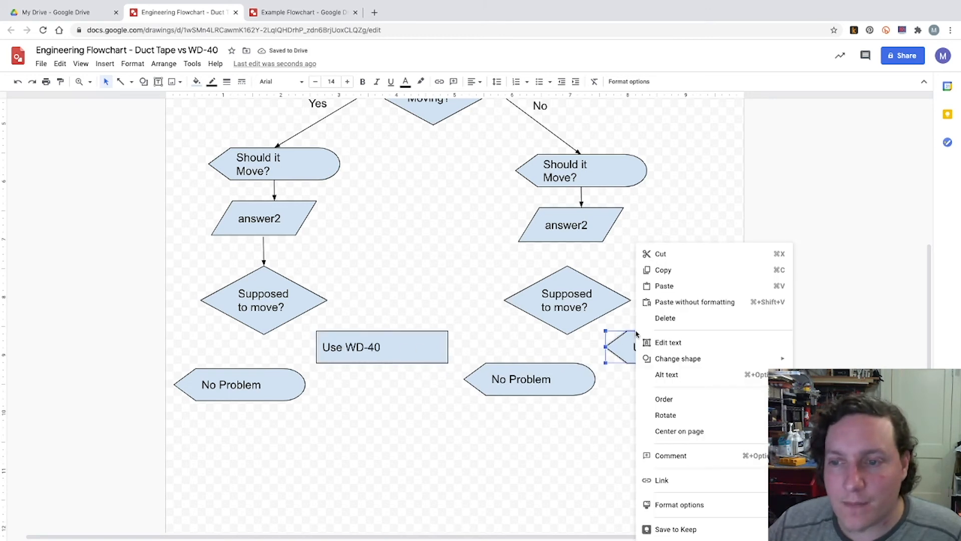
pyautogui.click(677, 358)
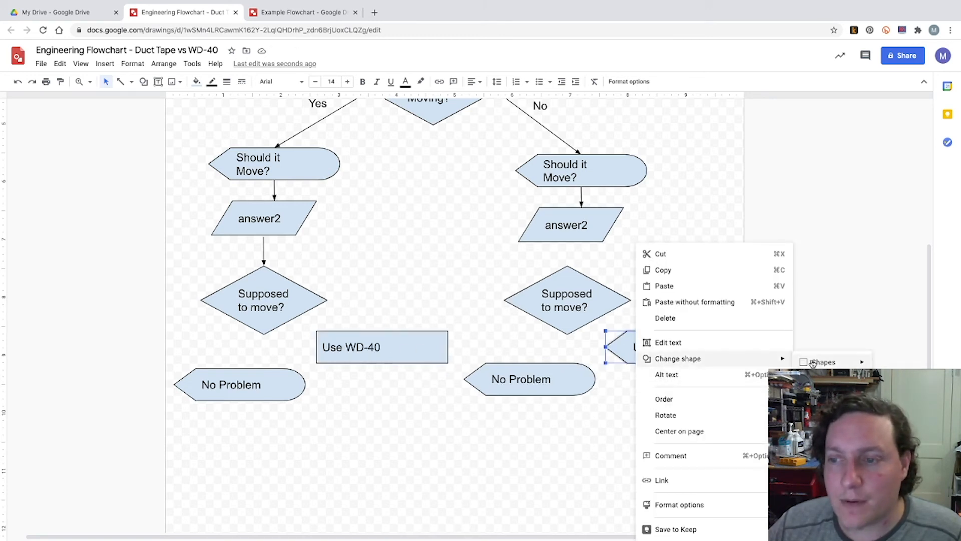
pyautogui.click(678, 358)
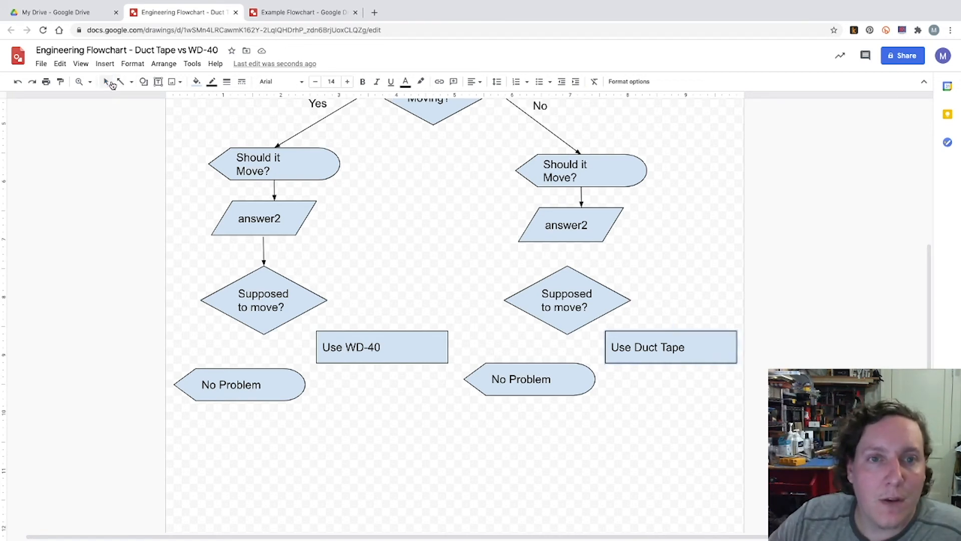
pyautogui.click(671, 347)
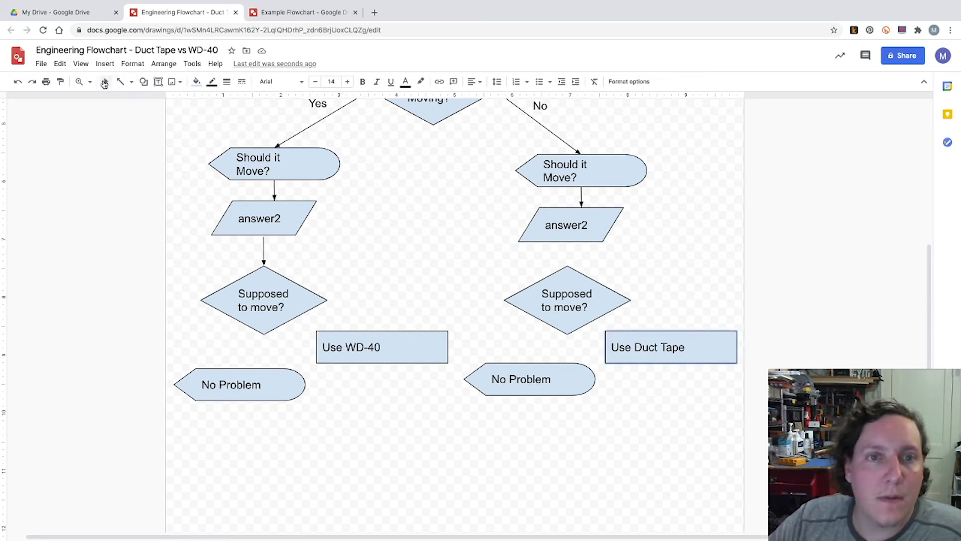
# Arrow each diamond to its No Problem and Use boxes, and each Use box to No Problem.
pyautogui.click(264, 300)
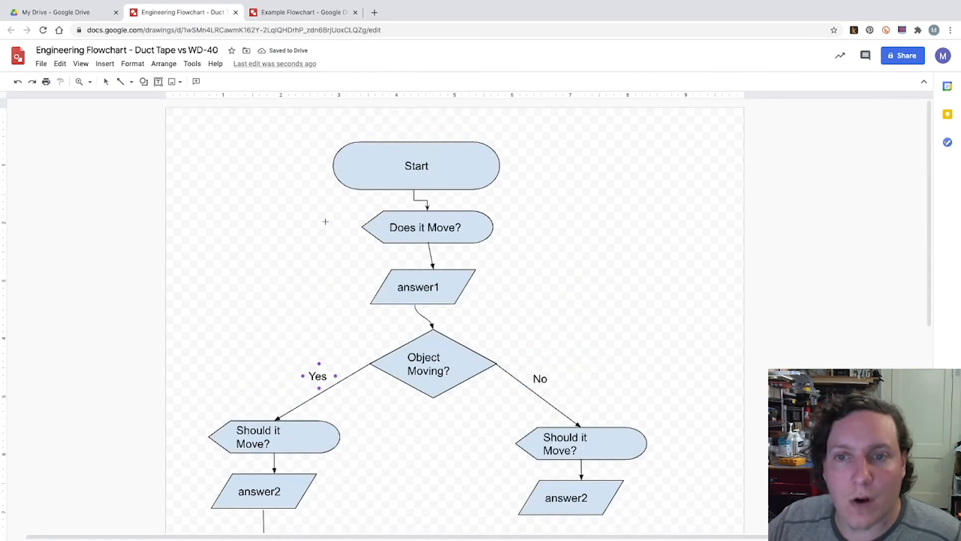
pyautogui.click(426, 227)
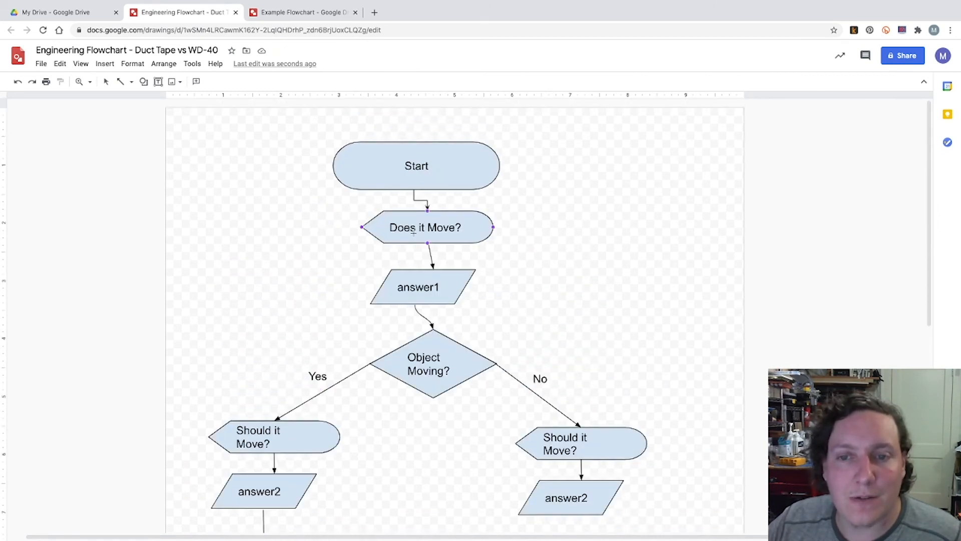
pyautogui.scroll(-3)
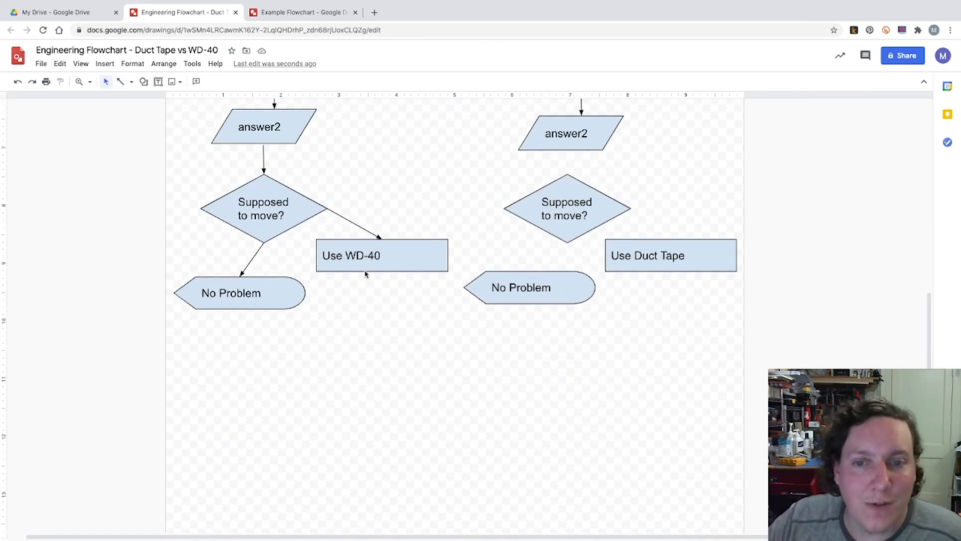
pyautogui.moveTo(371, 309)
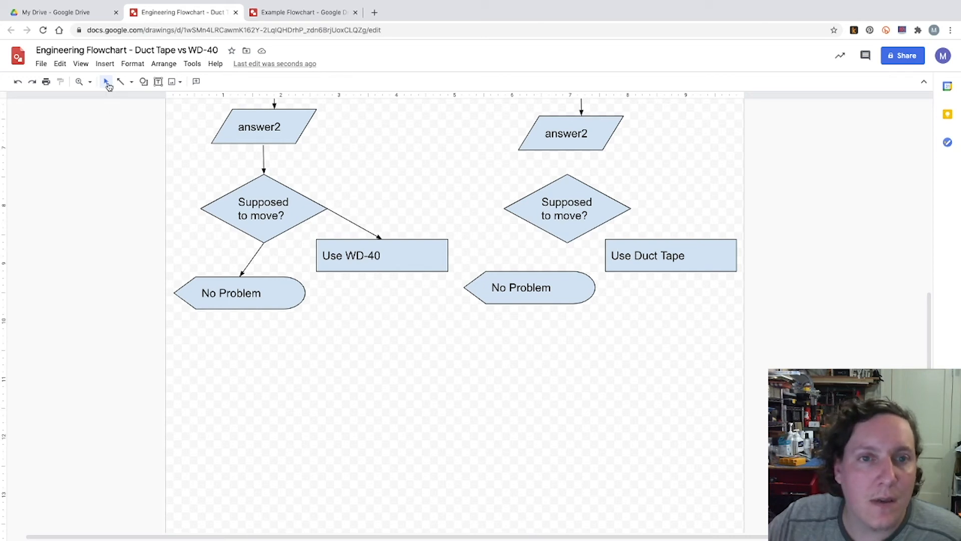
pyautogui.moveTo(120, 82)
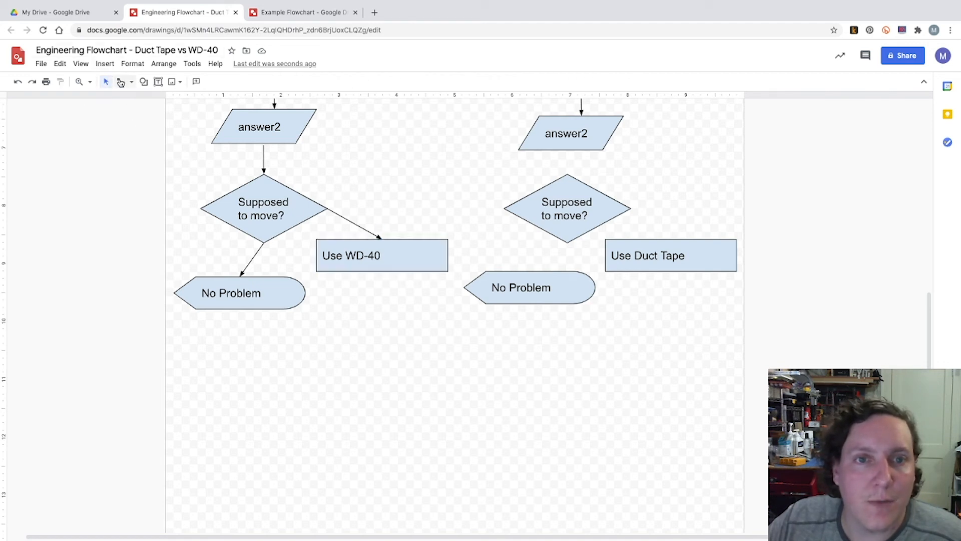
pyautogui.click(382, 255)
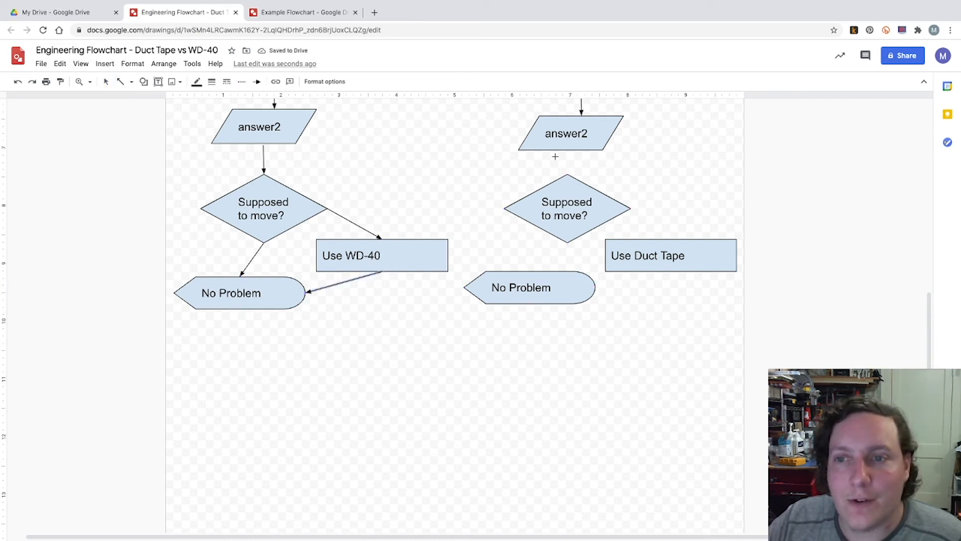
pyautogui.click(566, 208)
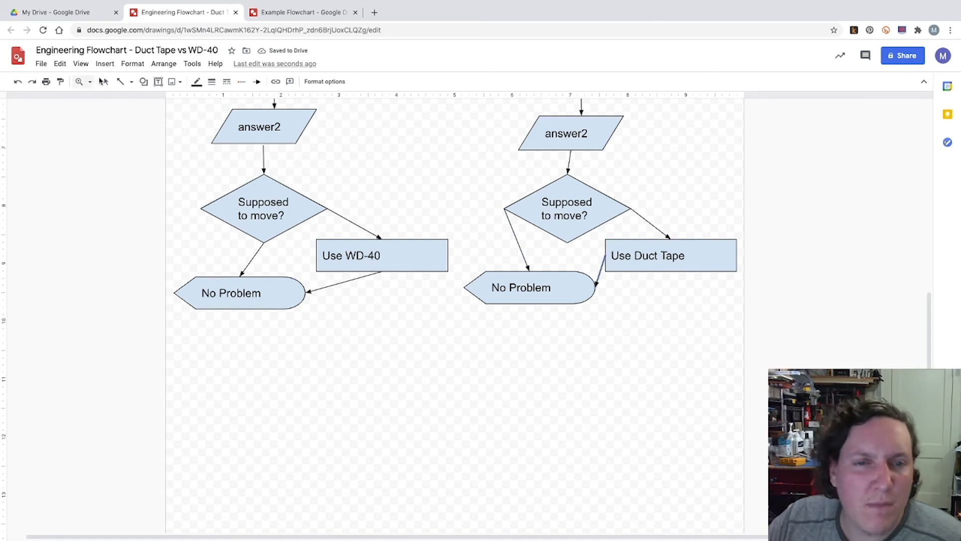
pyautogui.scroll(3)
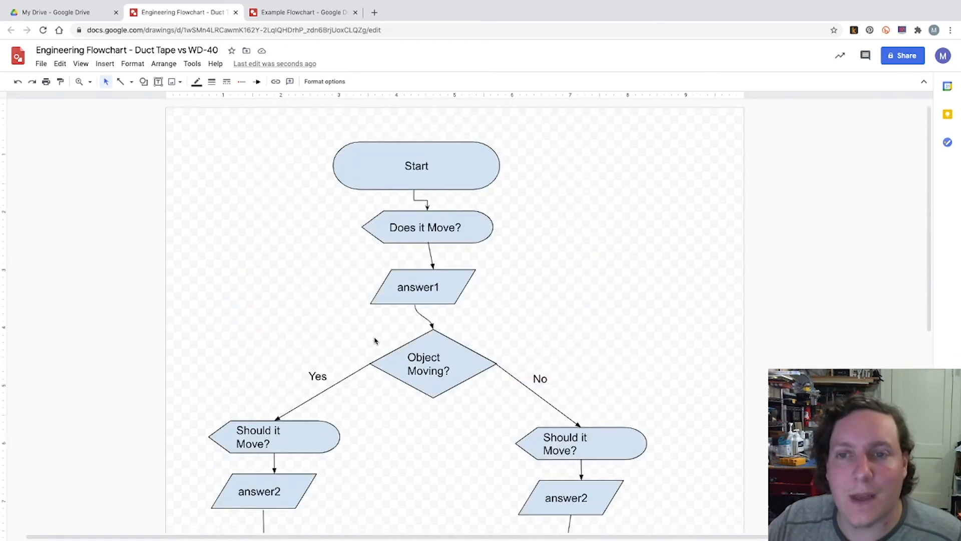
# Duplicate Start as a bottom 'Stop' shape and arrow both No Problem shapes into it.
pyautogui.click(416, 165)
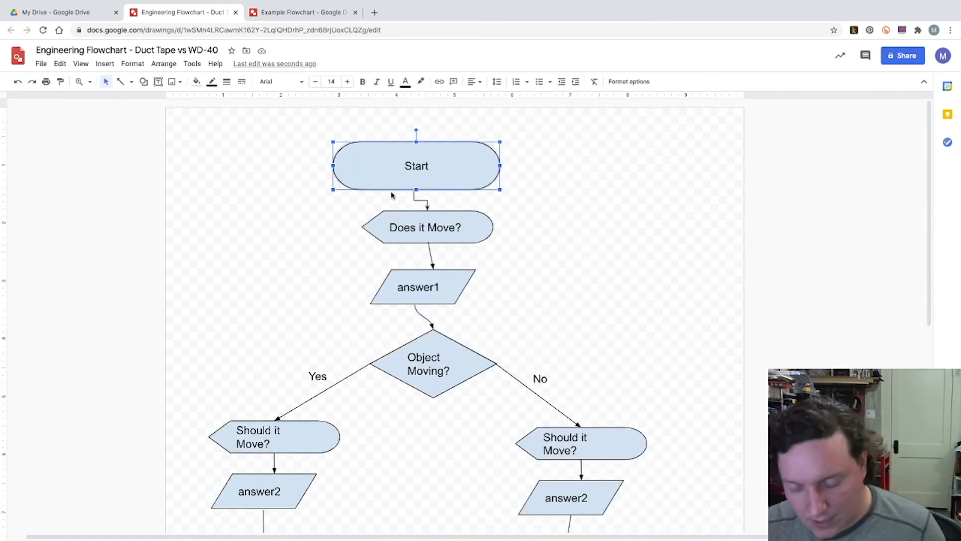
pyautogui.scroll(-3)
pyautogui.write('St')
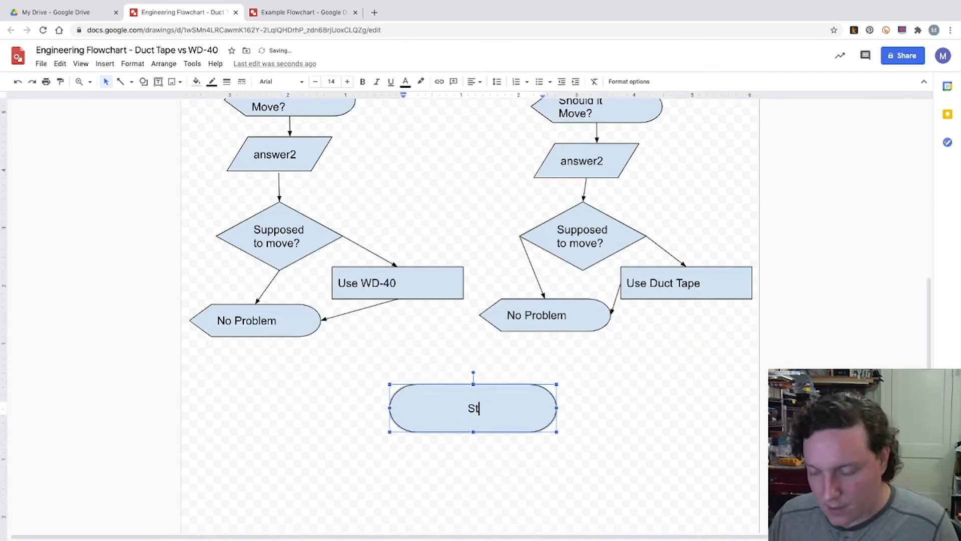
pyautogui.write('op')
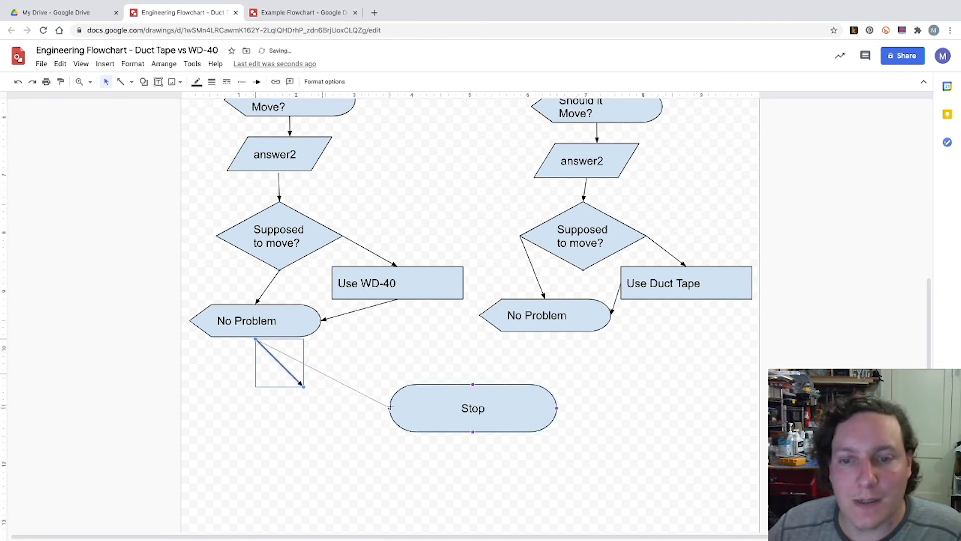
pyautogui.click(543, 315)
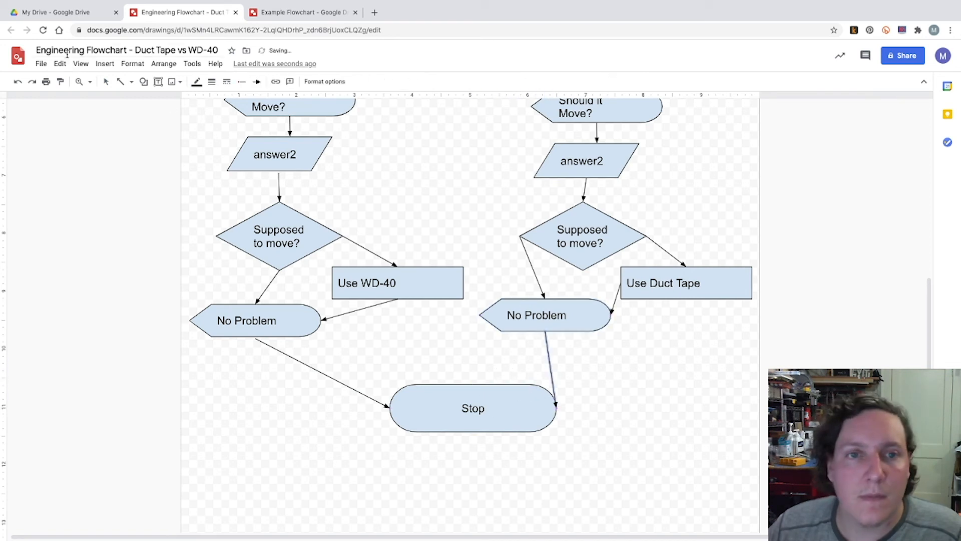
pyautogui.click(473, 409)
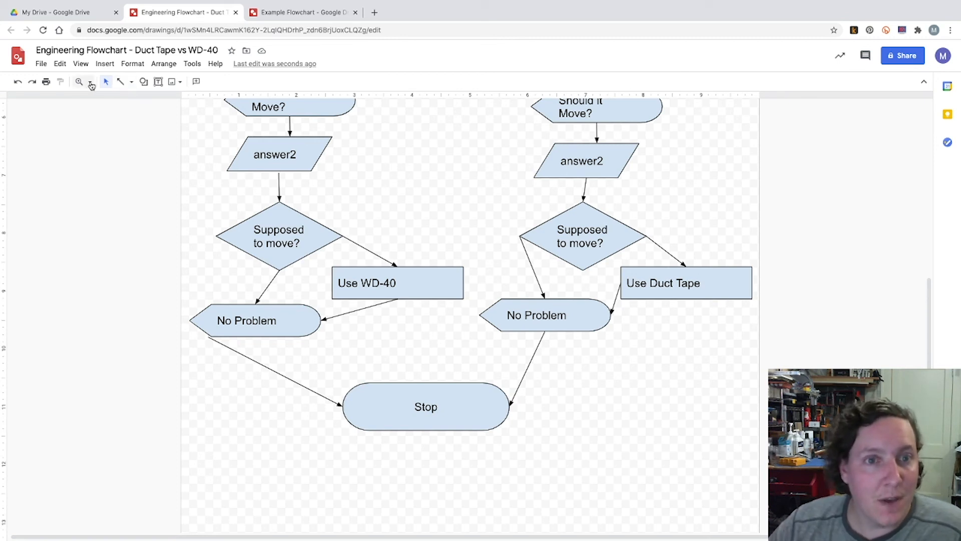
# Zoom to fit the page and copy the existing 'Yes' label for the lower branches.
pyautogui.click(90, 81)
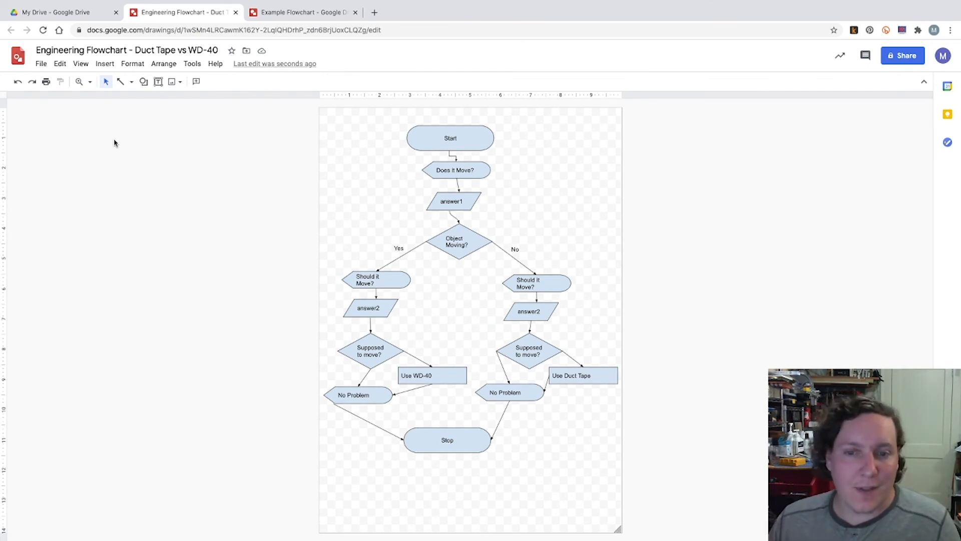
pyautogui.moveTo(397, 246)
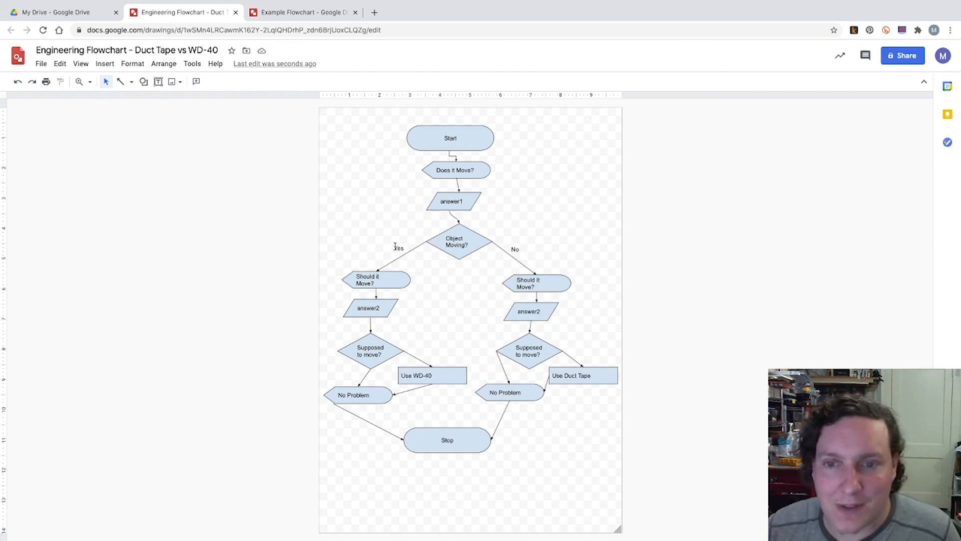
pyautogui.click(398, 246)
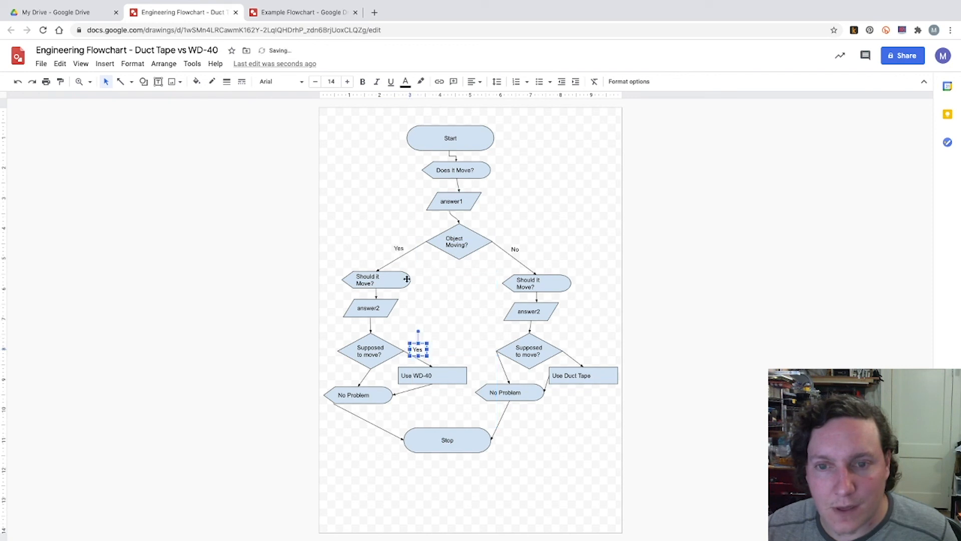
pyautogui.moveTo(426, 253)
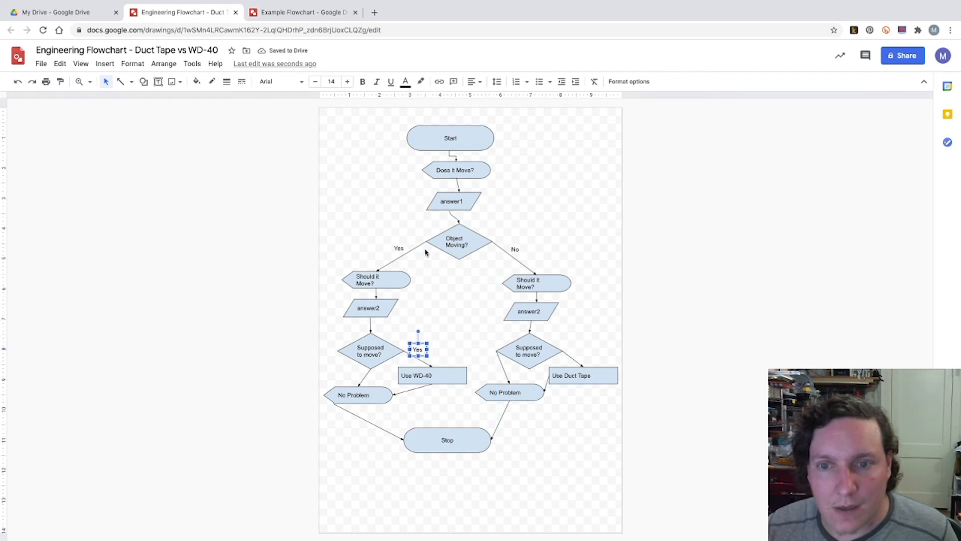
pyautogui.moveTo(371, 319)
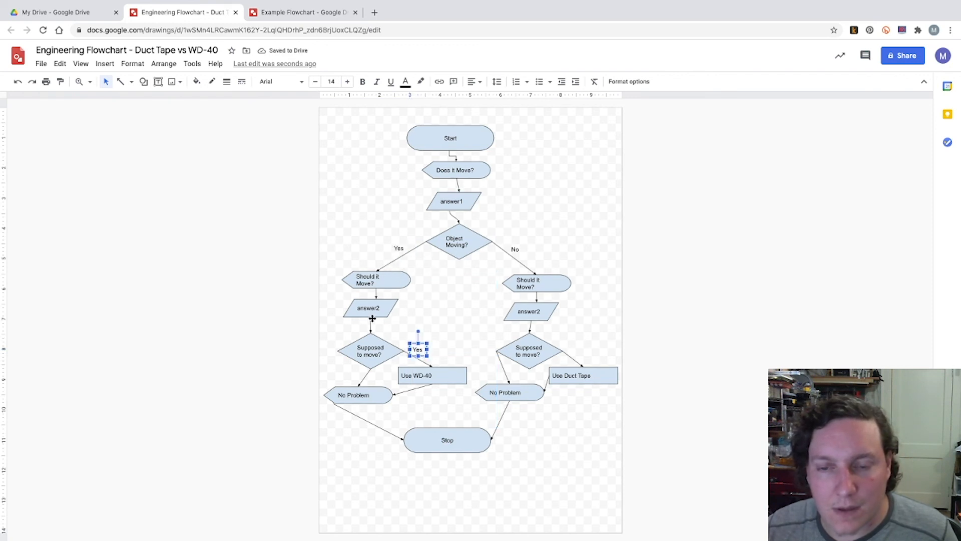
pyautogui.moveTo(417, 307)
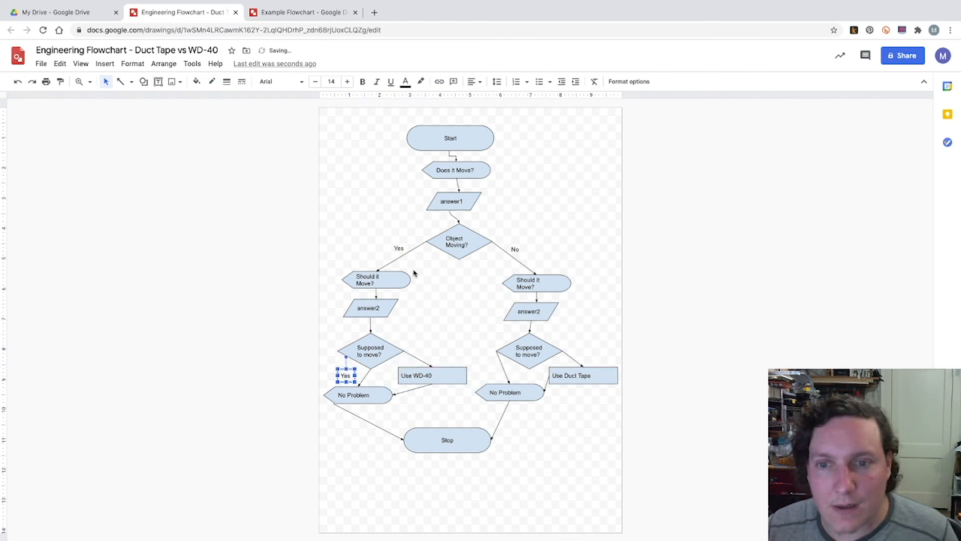
pyautogui.moveTo(490, 296)
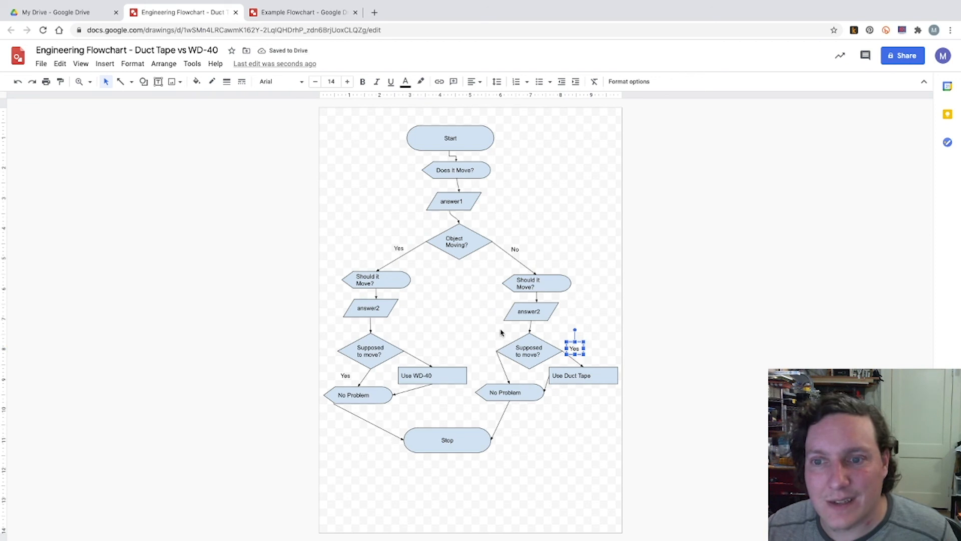
pyautogui.moveTo(465, 324)
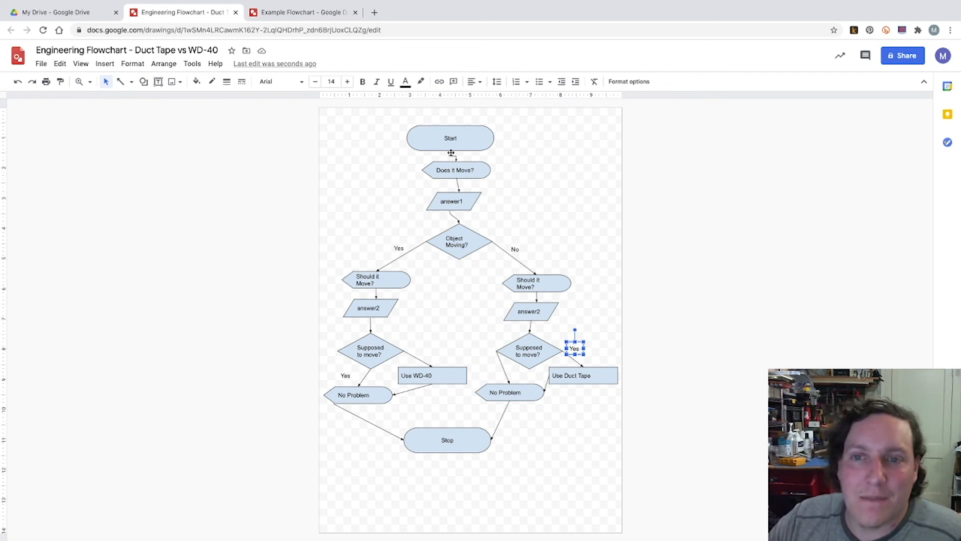
pyautogui.moveTo(448, 130)
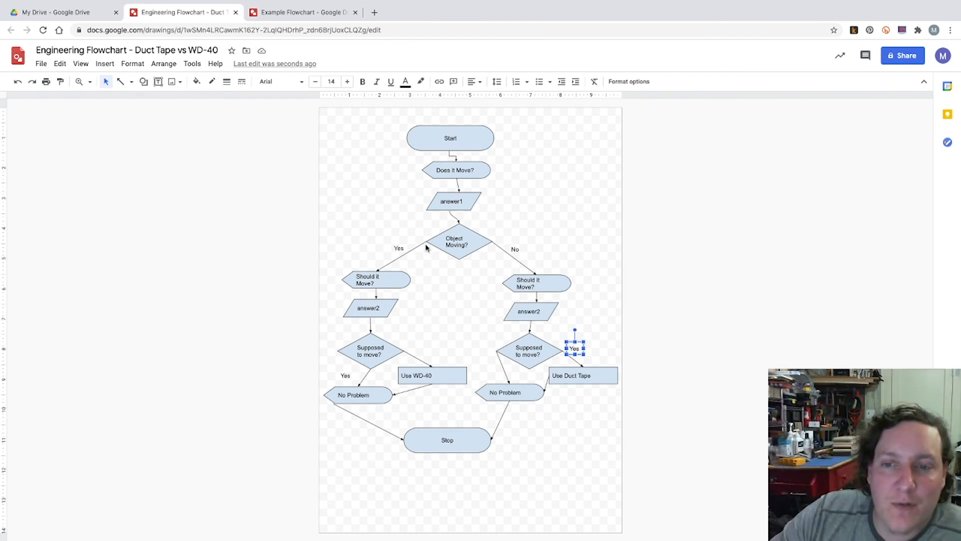
pyautogui.moveTo(375, 279)
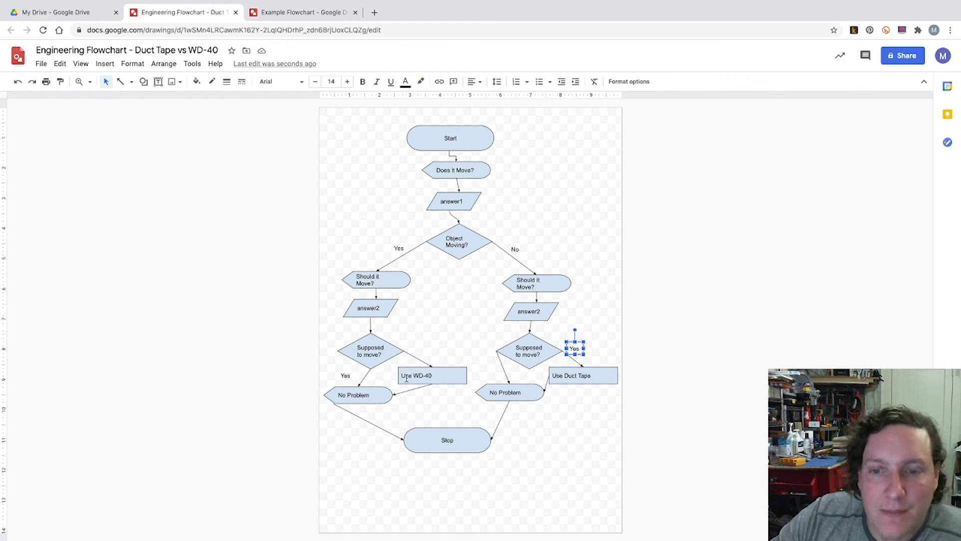
pyautogui.moveTo(484, 228)
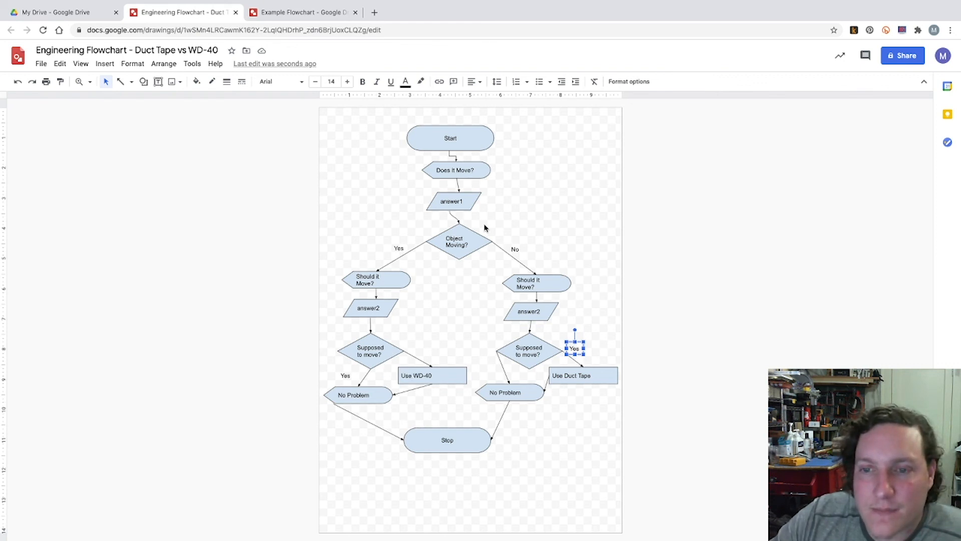